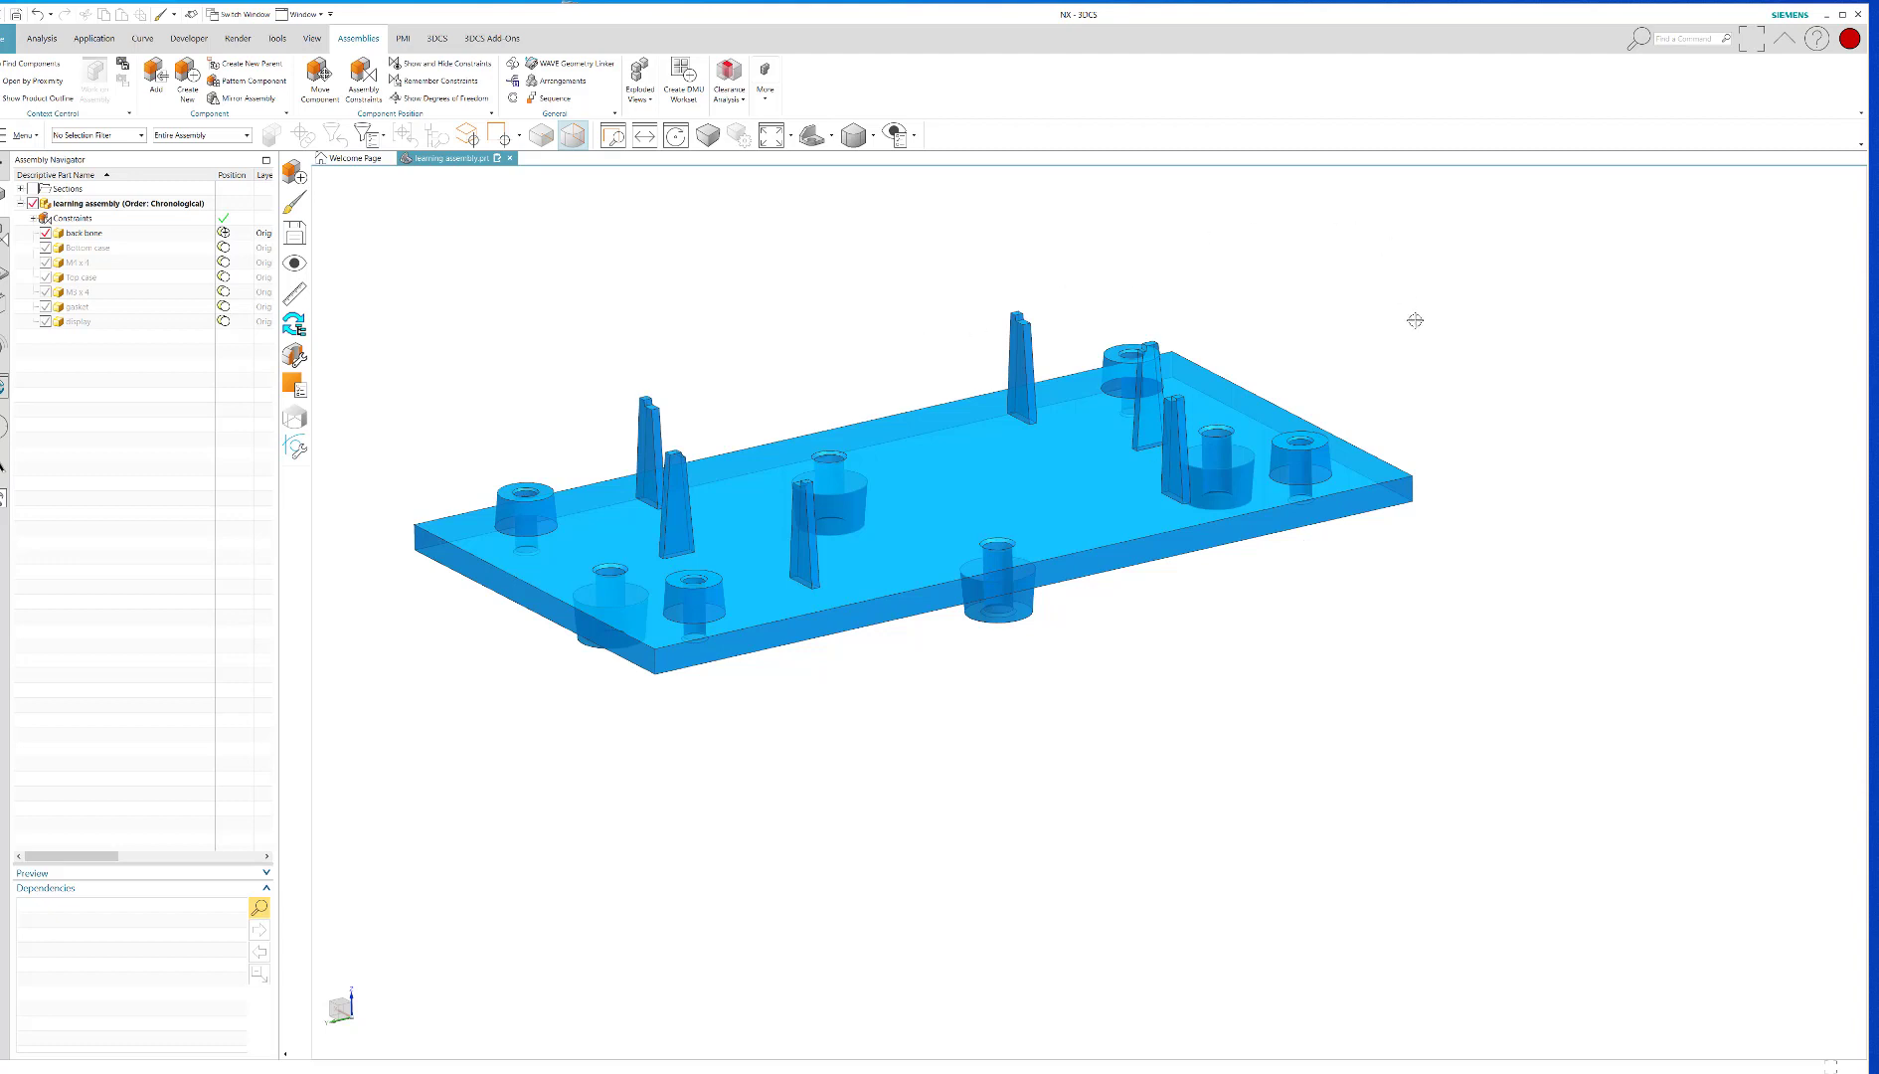
{"action": "mouse_move", "coordinate": [1419, 325]}
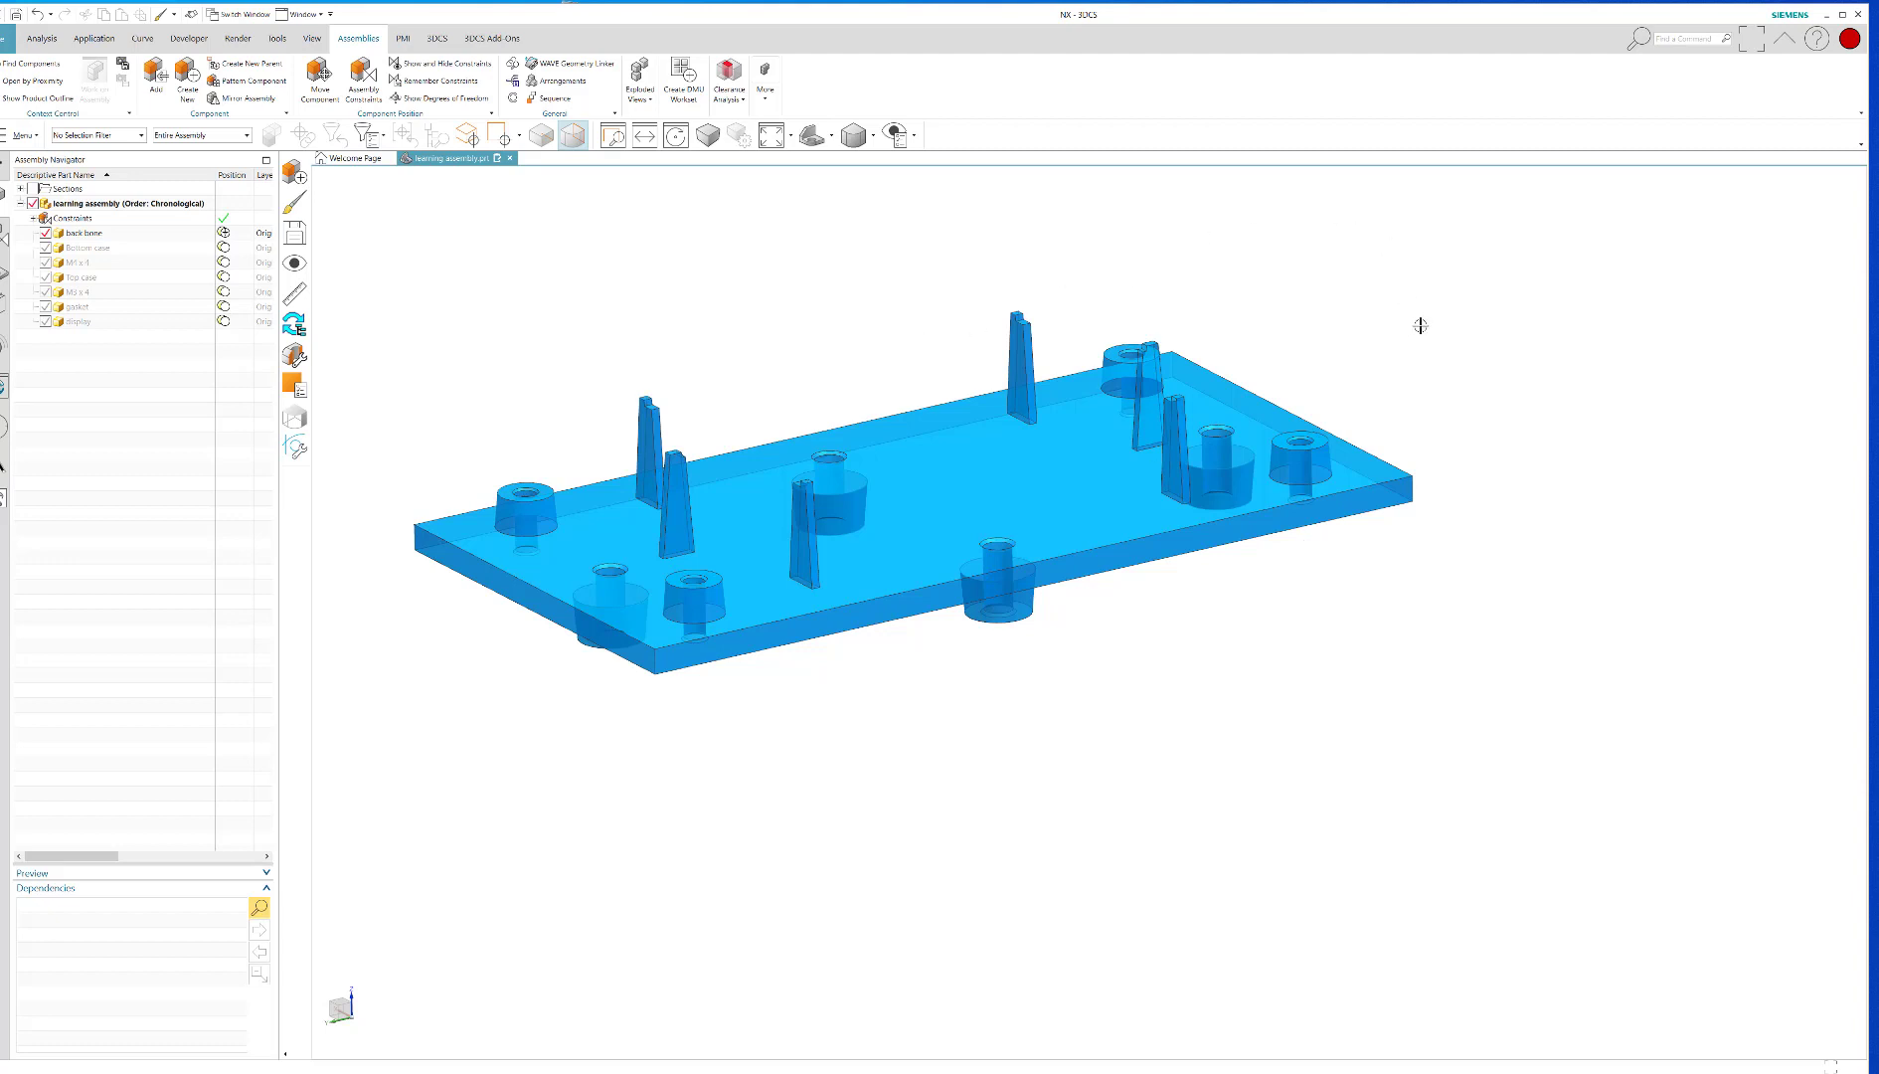
{"action": "mouse_move", "coordinate": [1069, 291]}
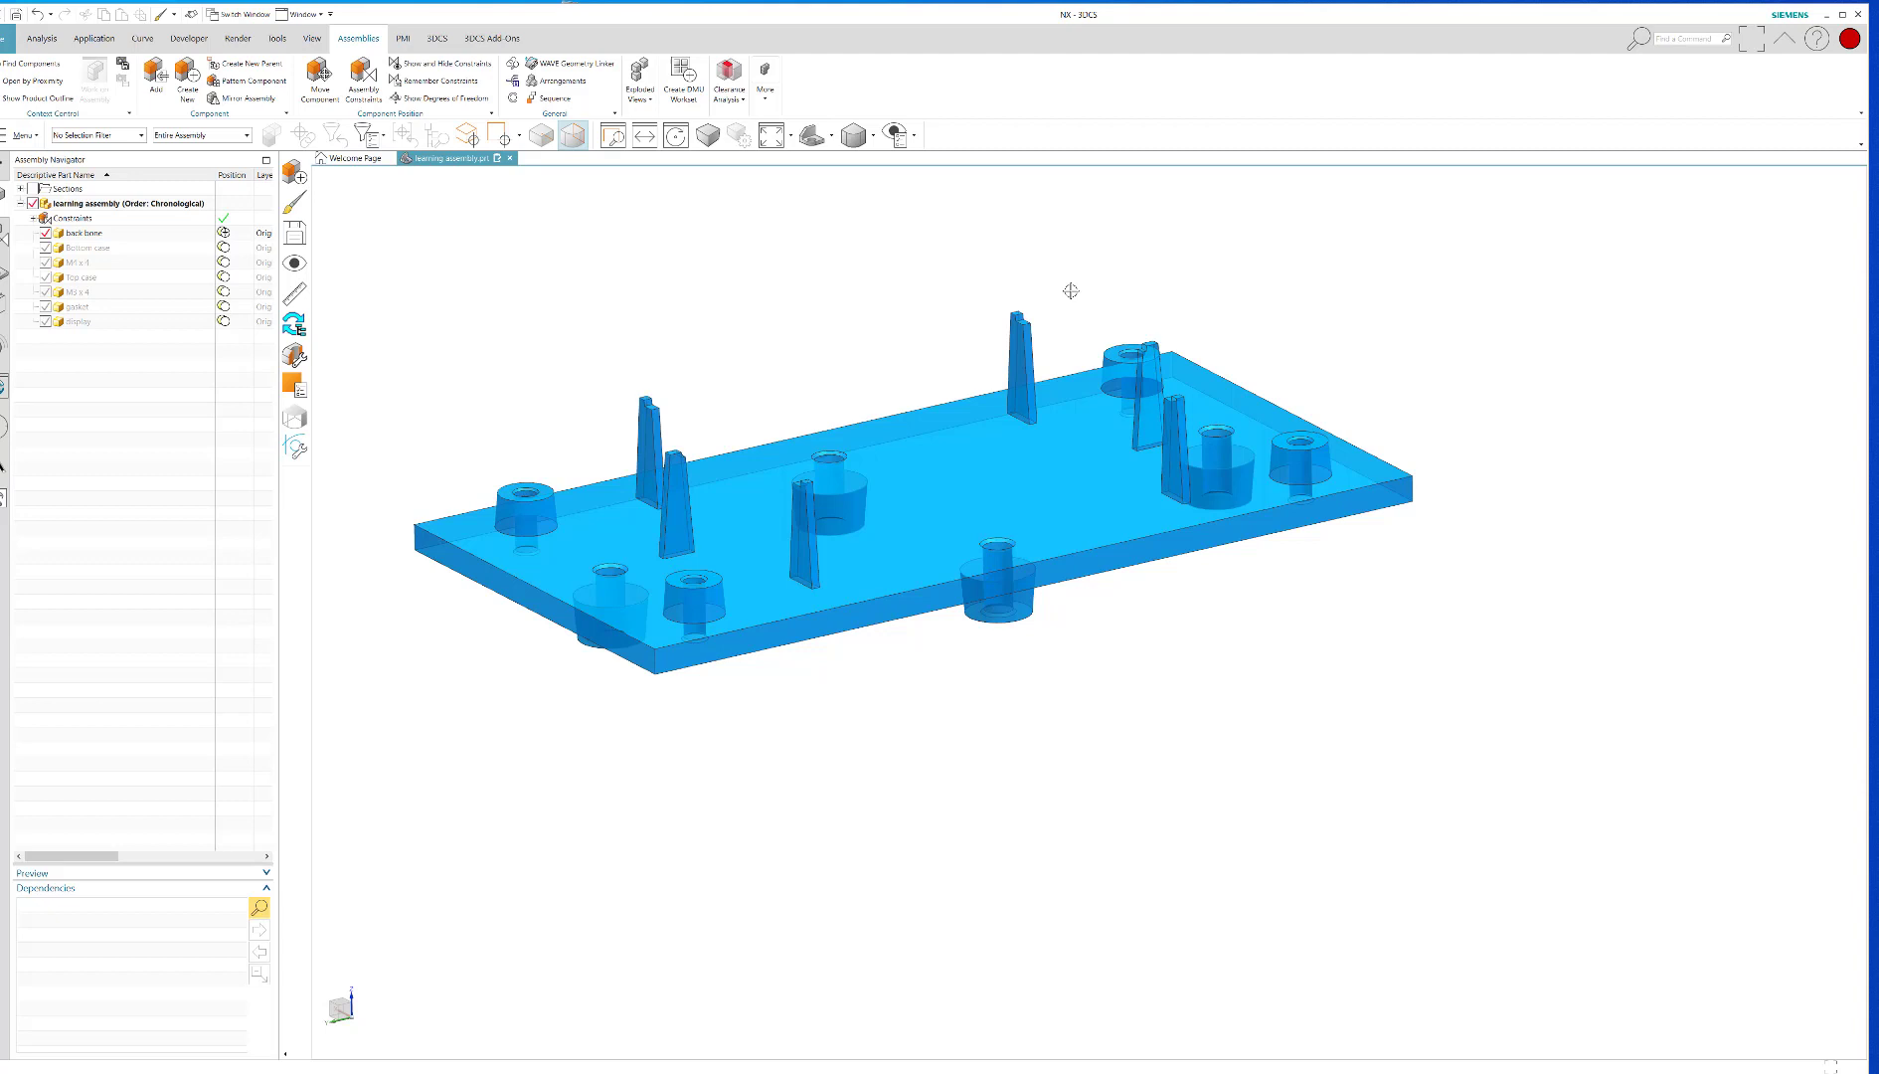
{"action": "mouse_move", "coordinate": [736, 309]}
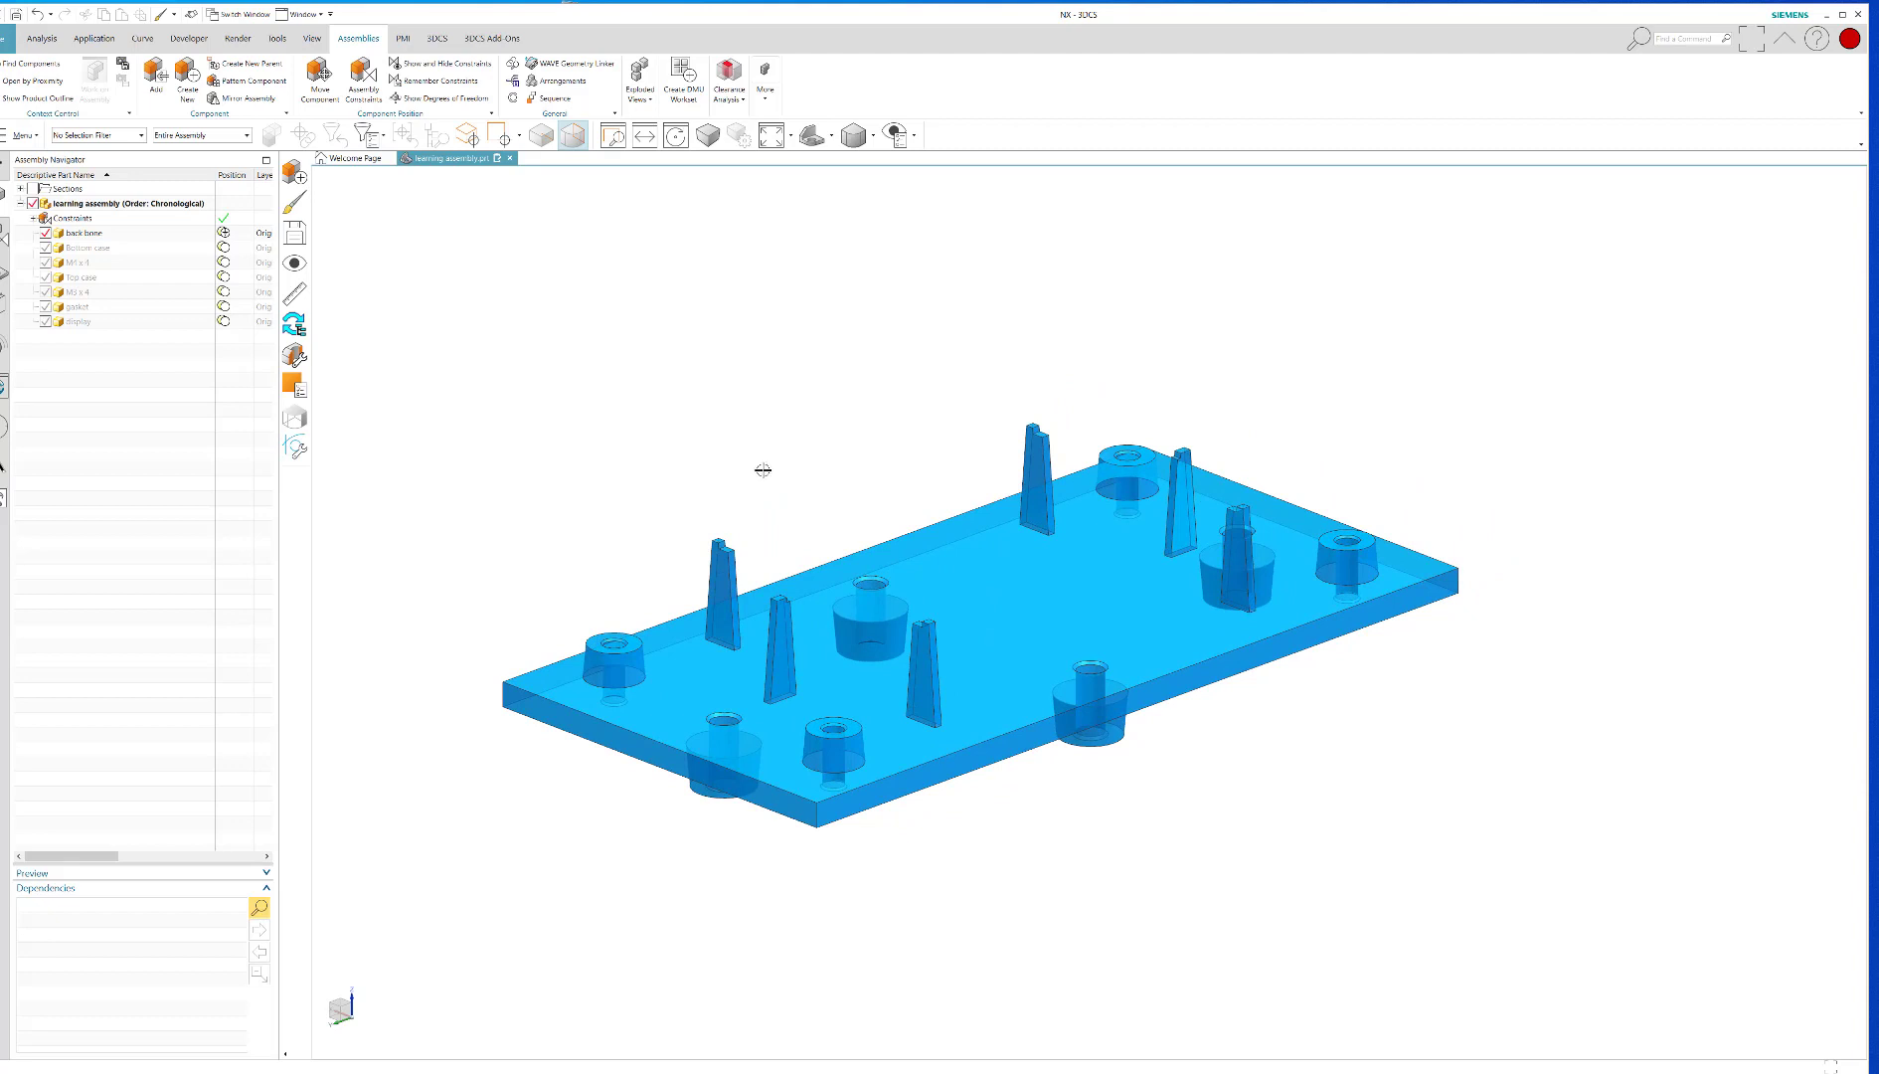
{"action": "mouse_move", "coordinate": [742, 463]}
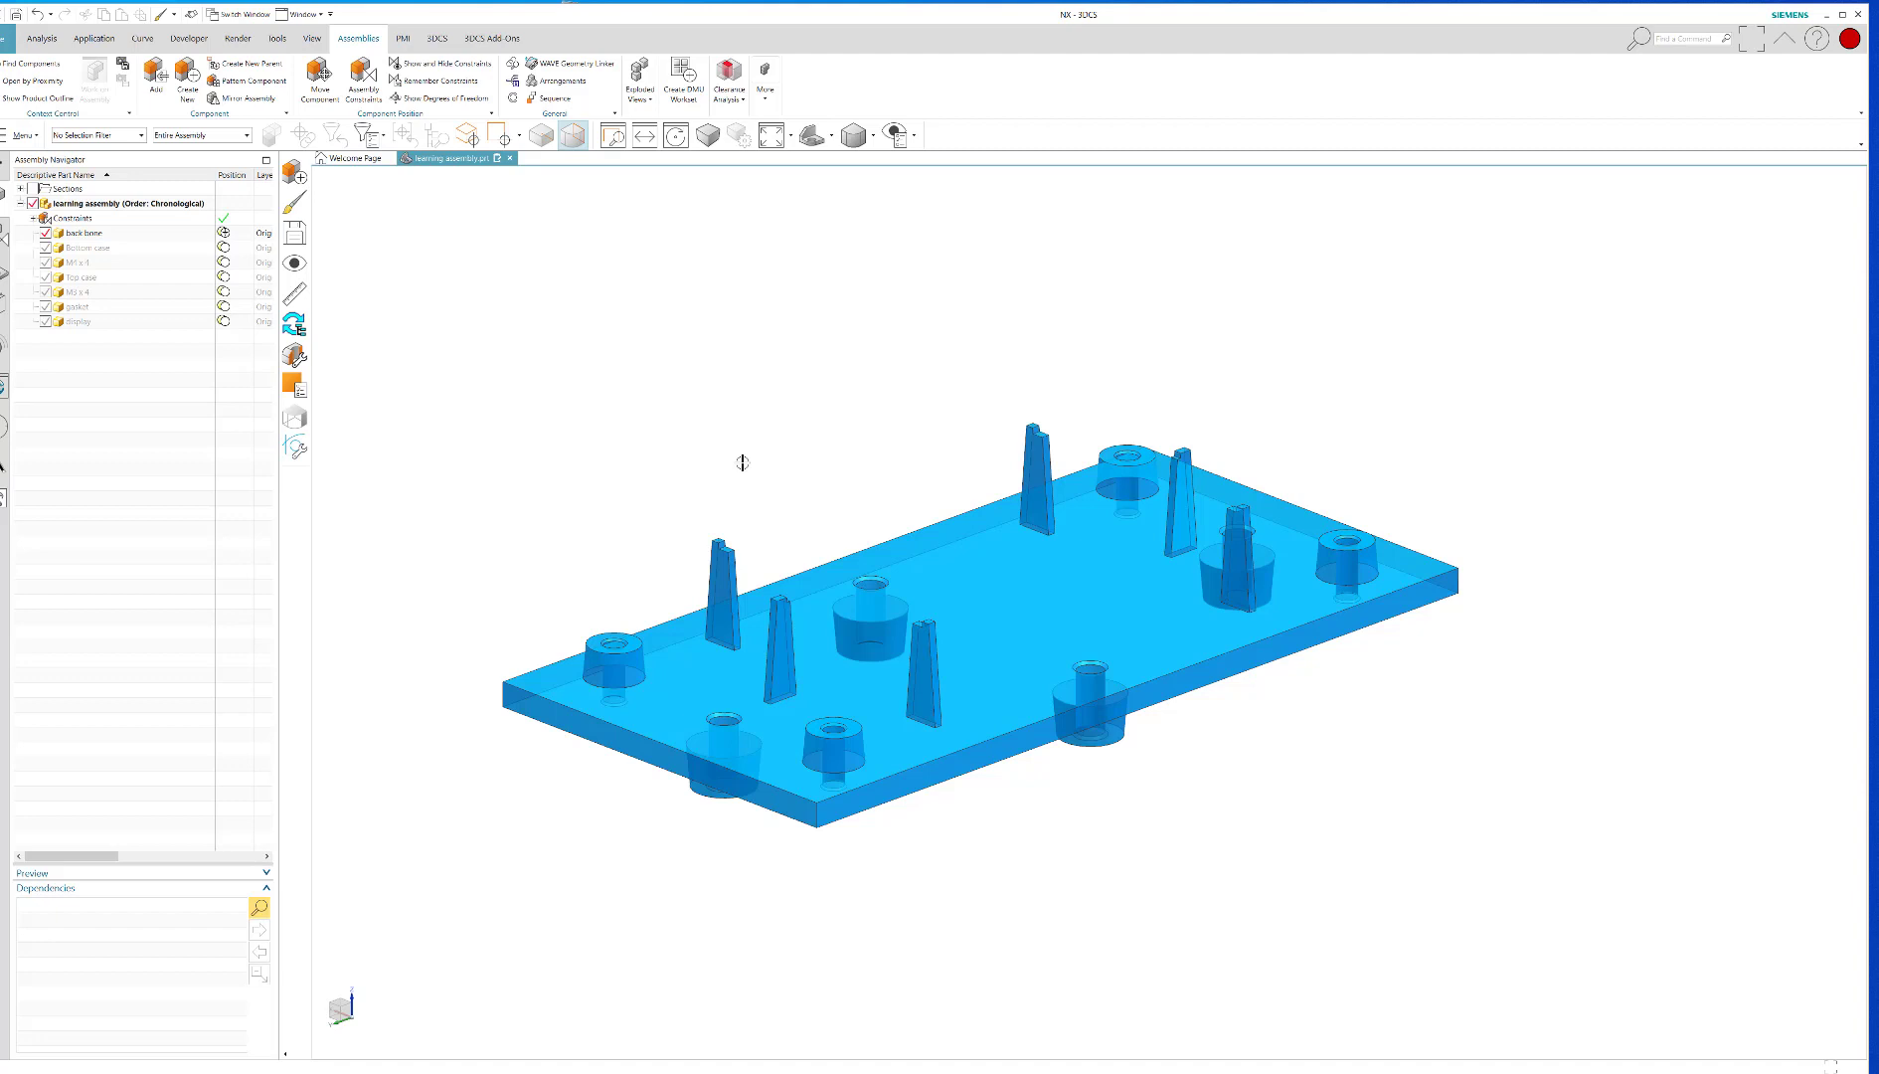
{"action": "mouse_move", "coordinate": [749, 389]}
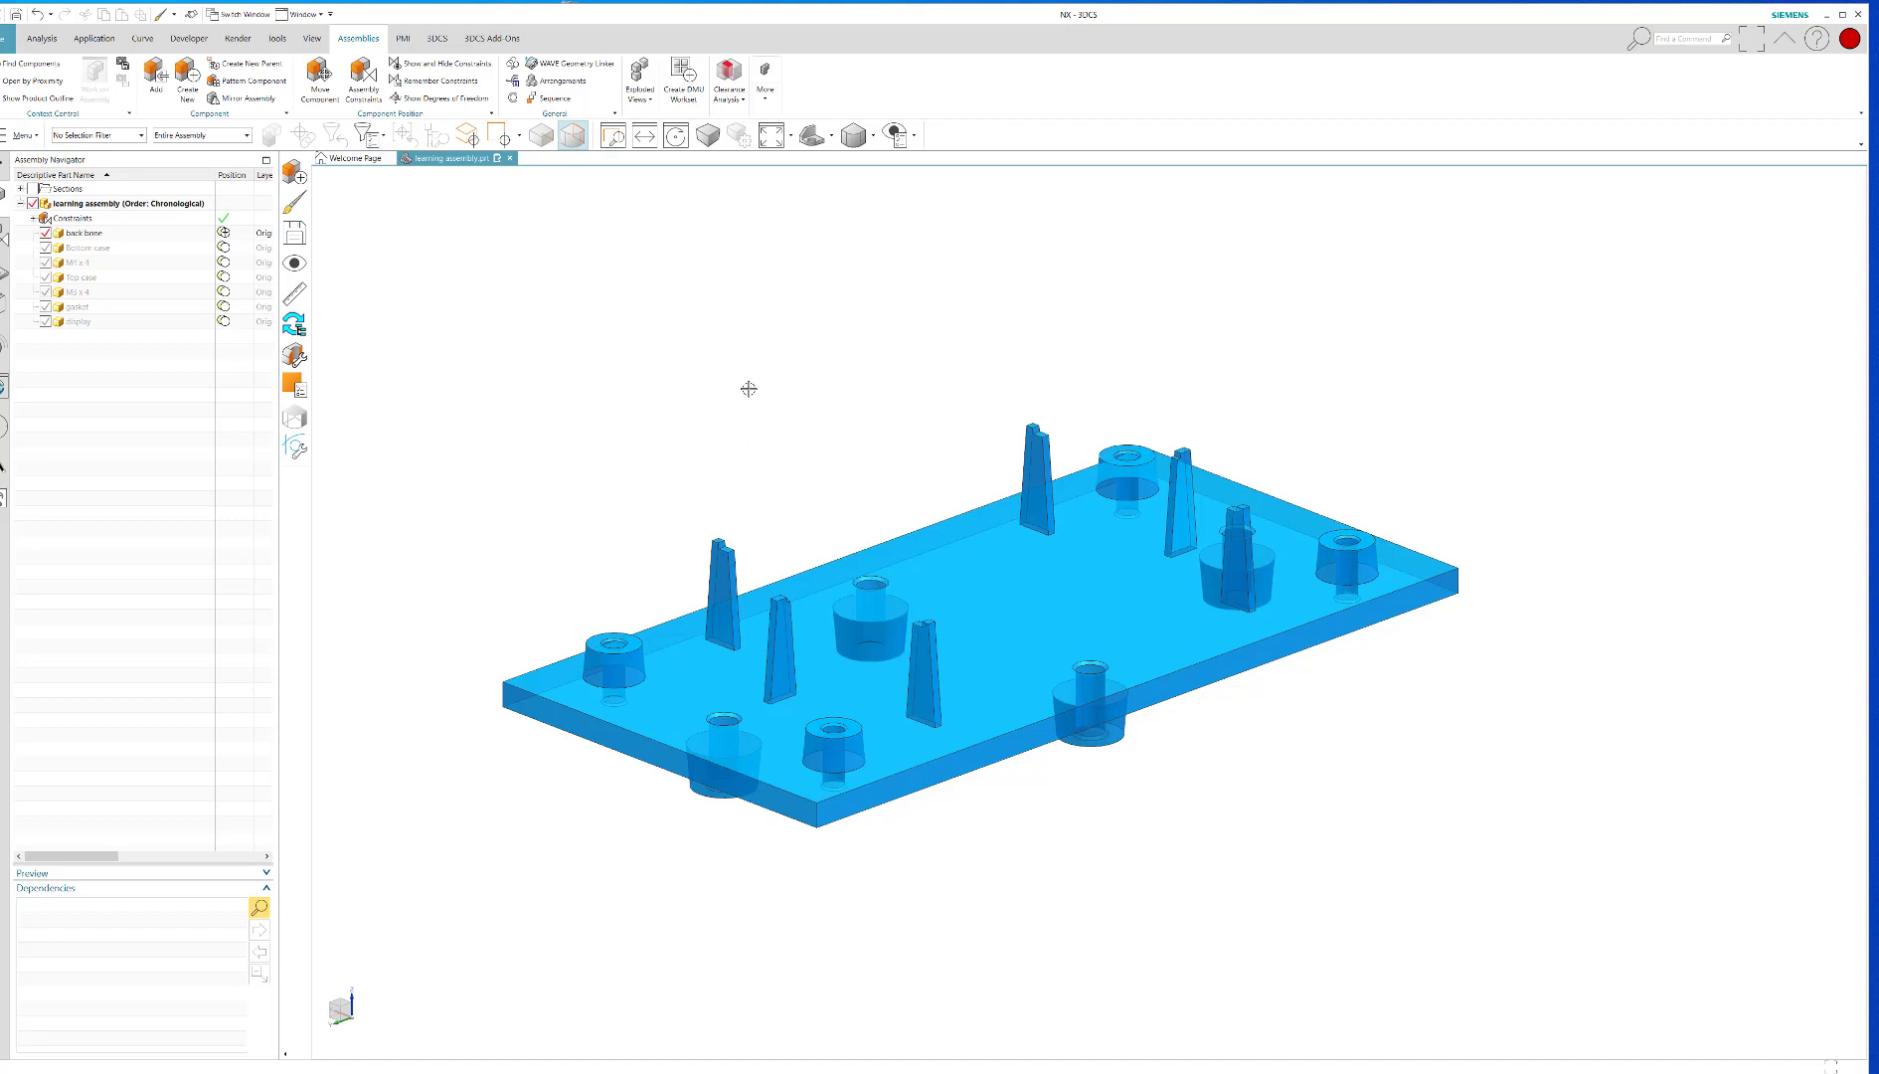
{"action": "mouse_move", "coordinate": [473, 425]}
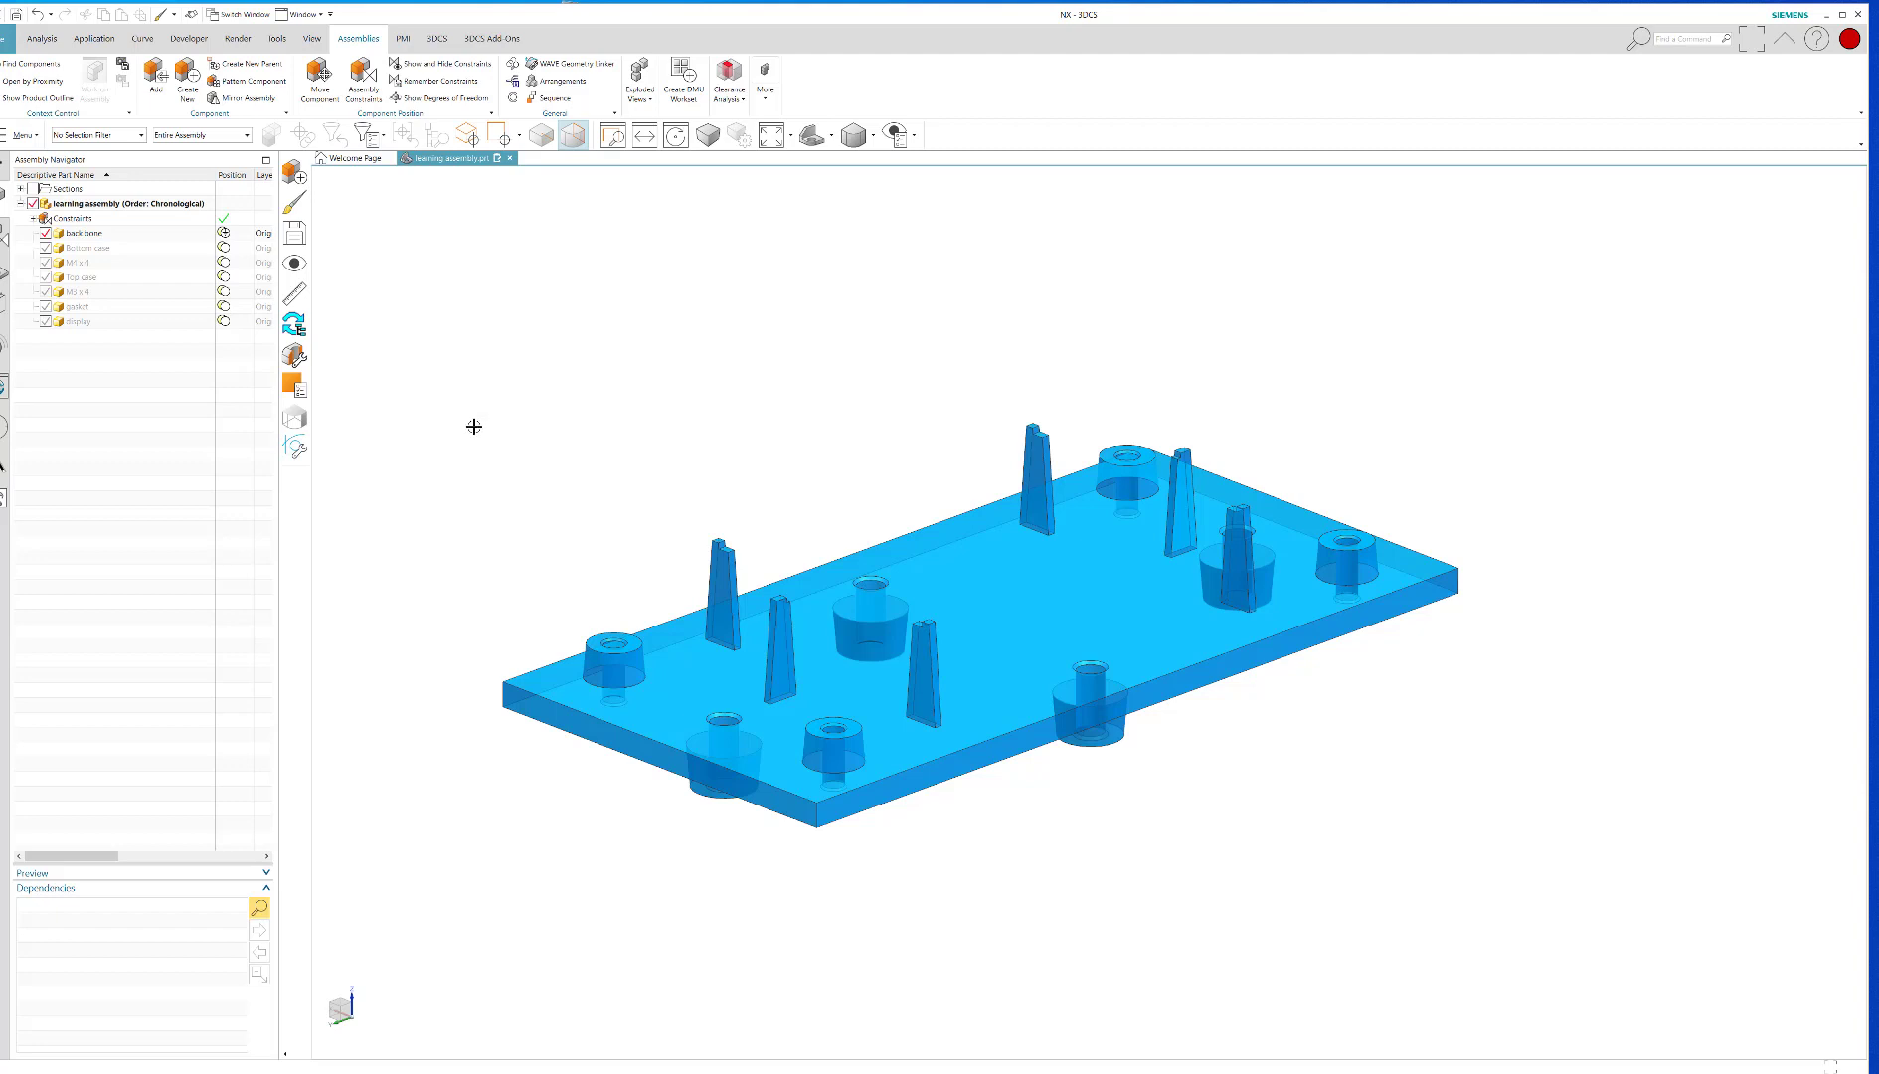
{"action": "mouse_move", "coordinate": [595, 475]}
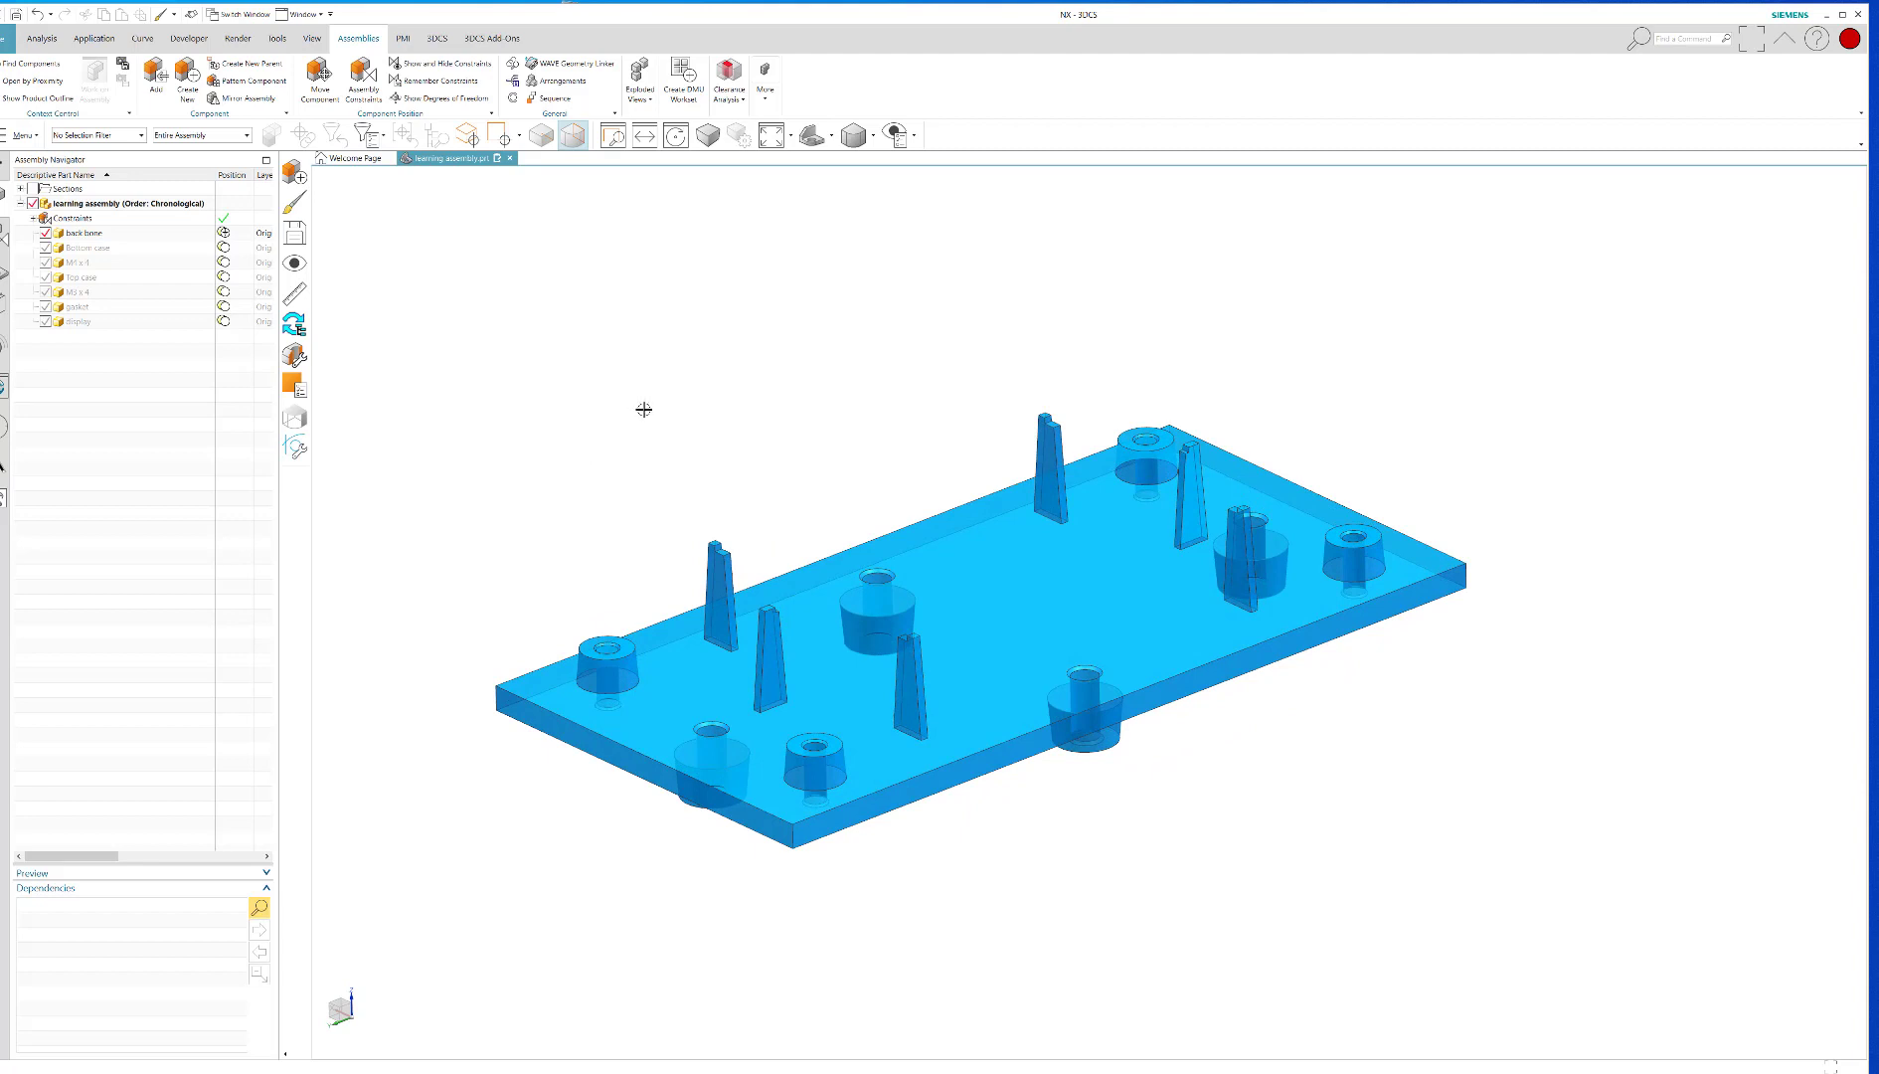
Show every component, including top case and M4 screws, and cut a one-plane section
{"action": "left_click_drag", "start_coordinate": [643, 409], "coordinate": [632, 391]}
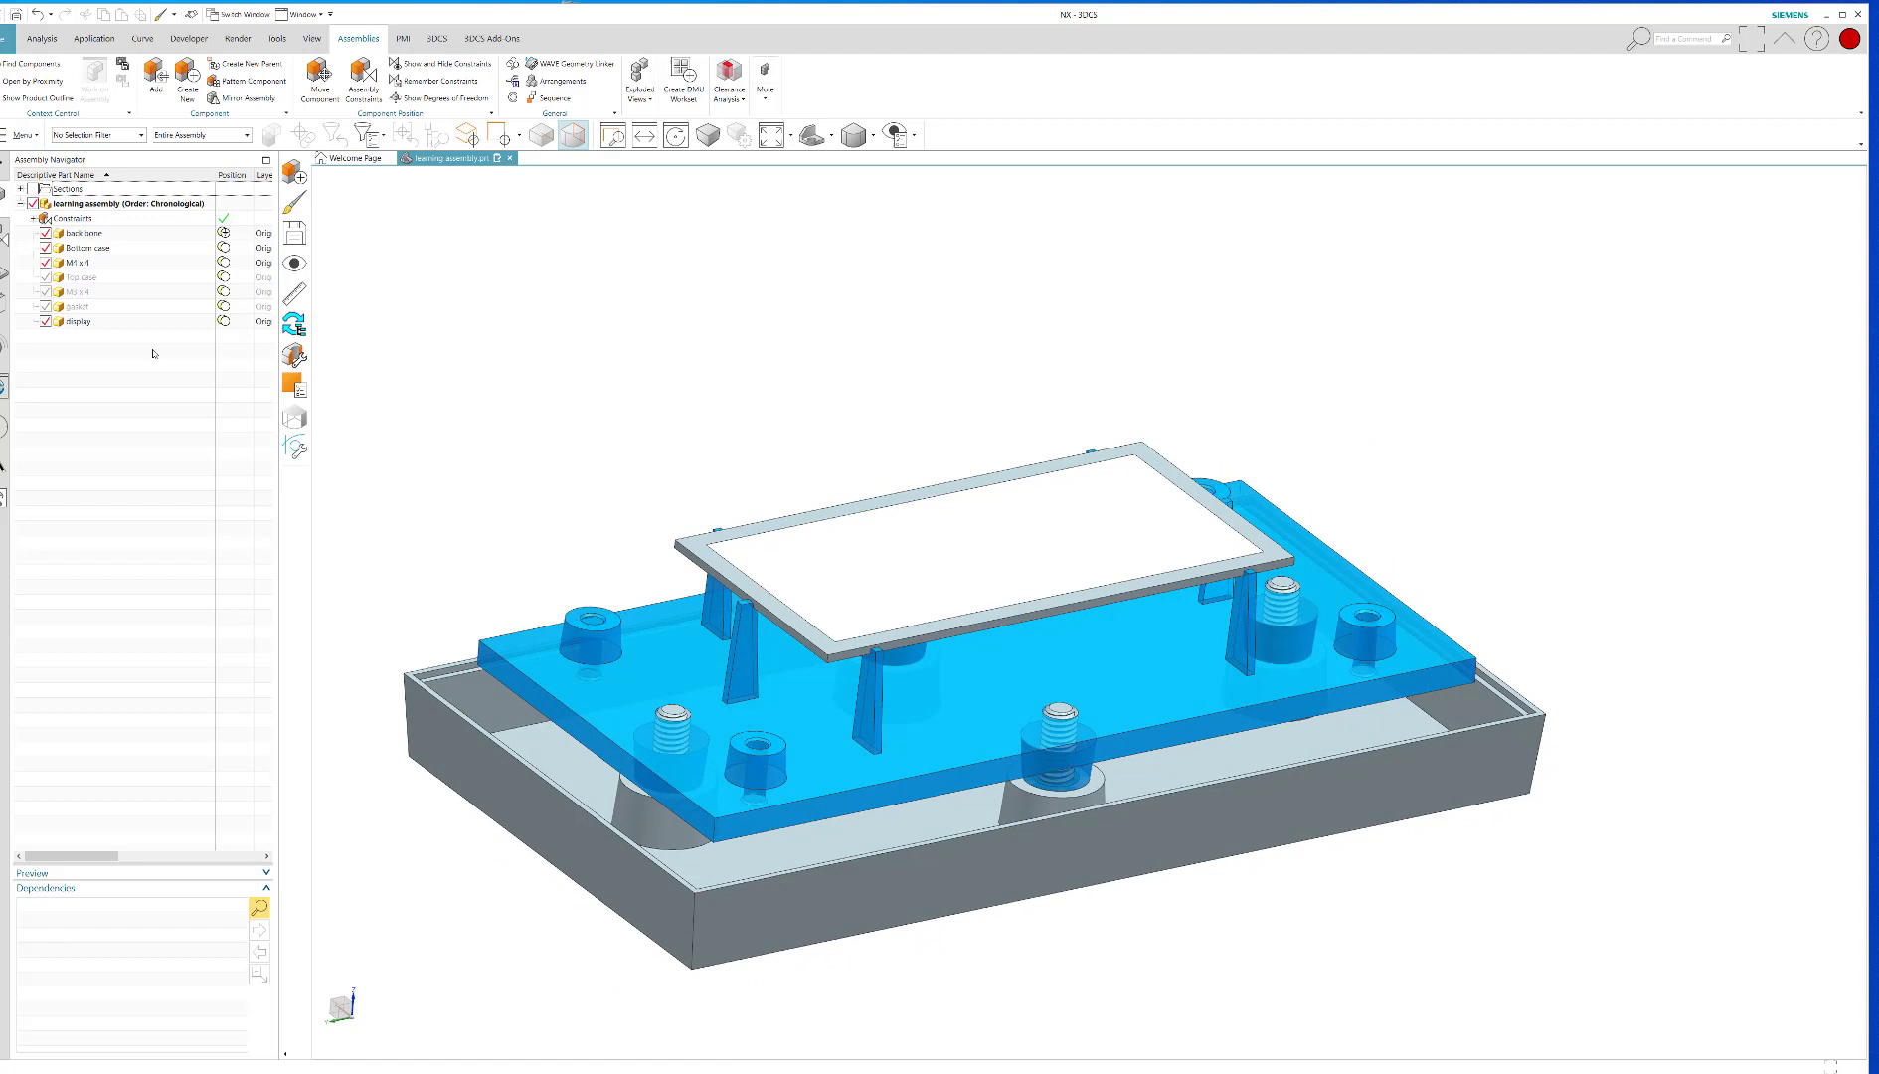
{"action": "left_click", "coordinate": [79, 305]}
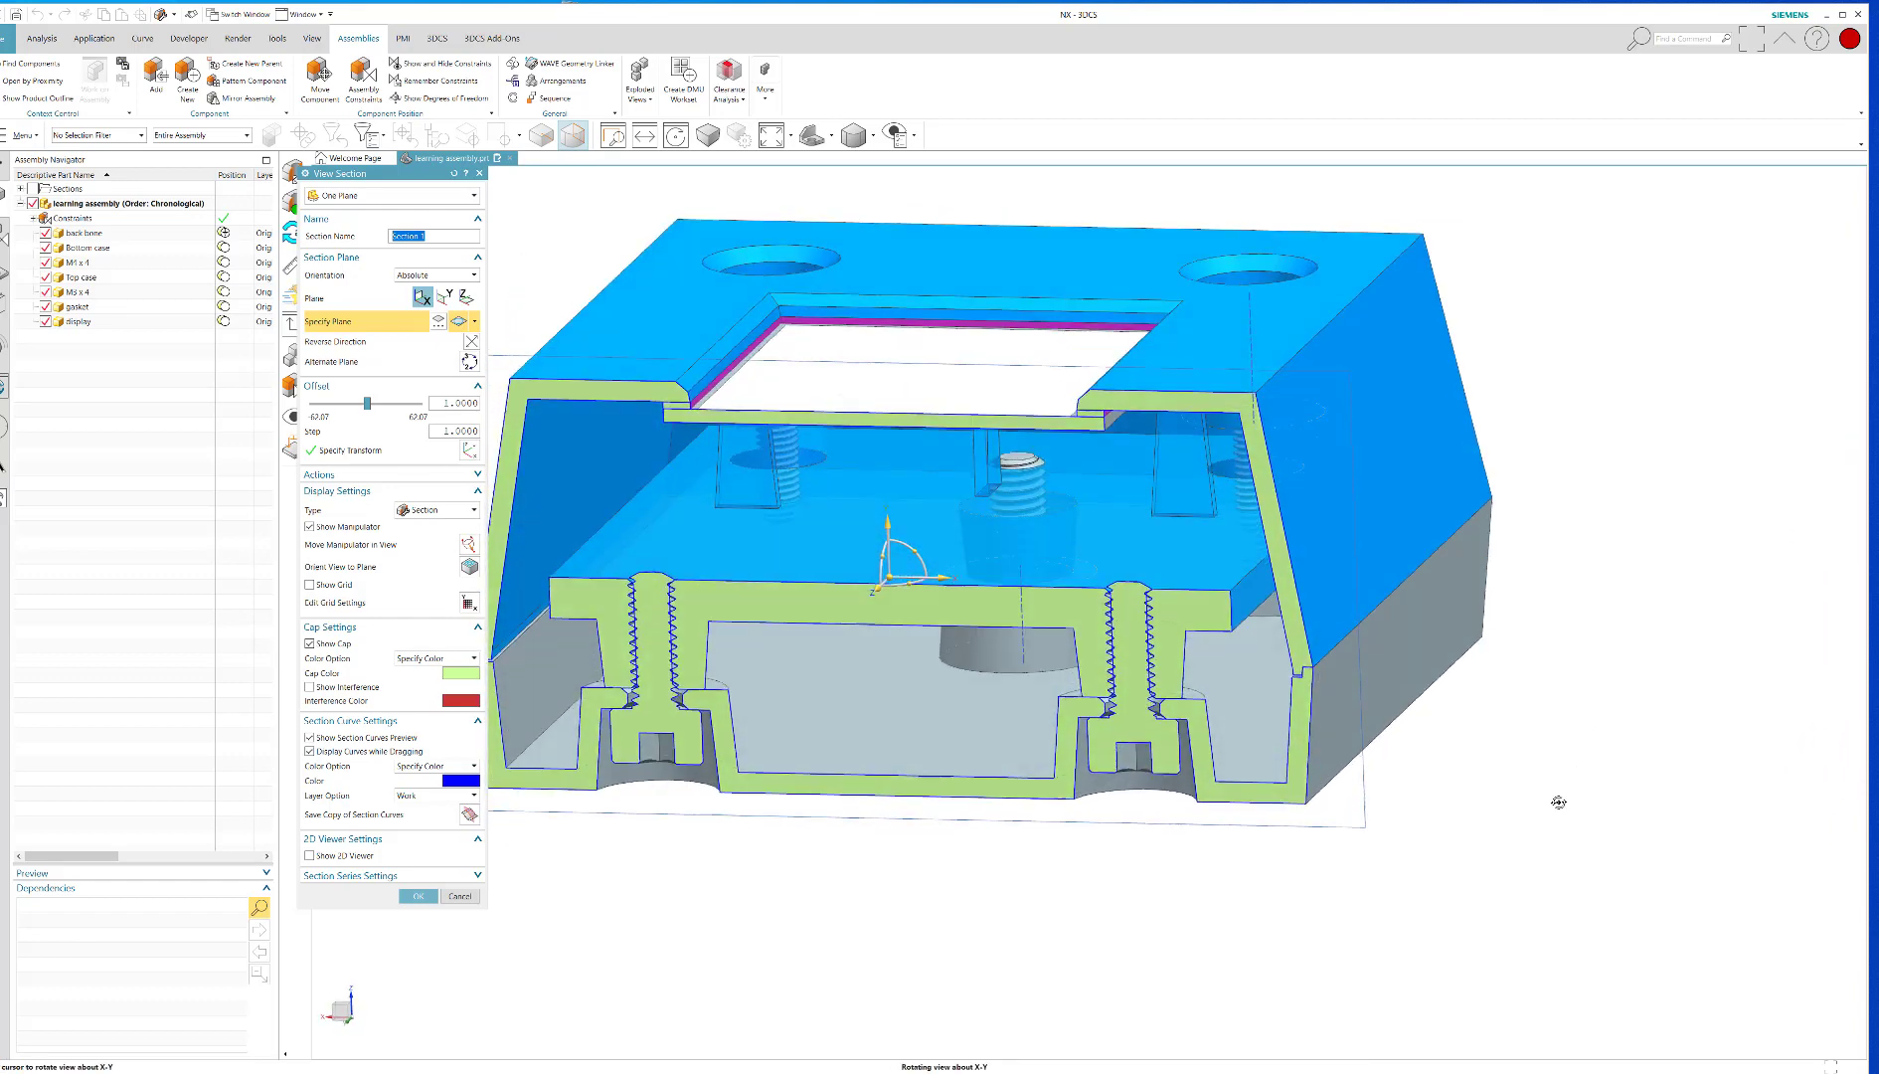
Orbit and zoom the sectioned assembly, then close View Section to clear the cut
{"action": "left_click_drag", "start_coordinate": [959, 539], "coordinate": [971, 515]}
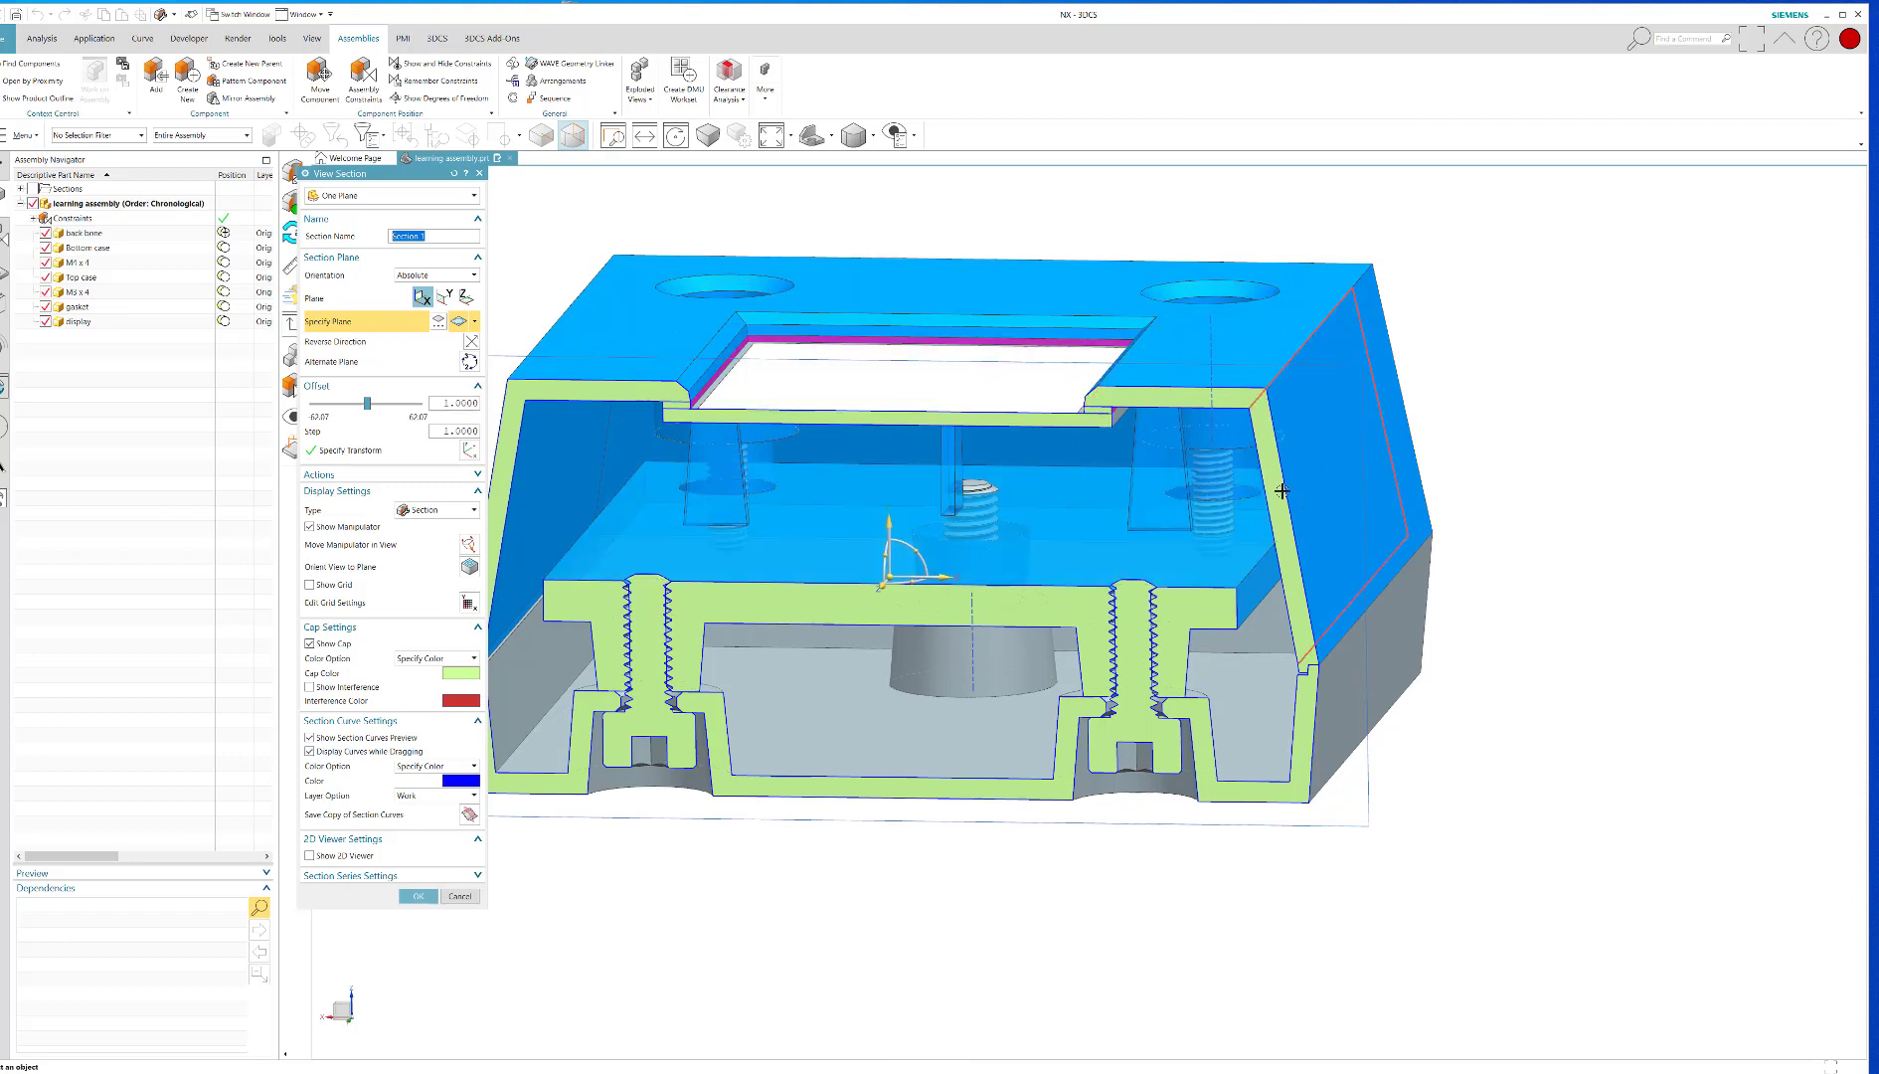
{"action": "mouse_move", "coordinate": [1208, 555]}
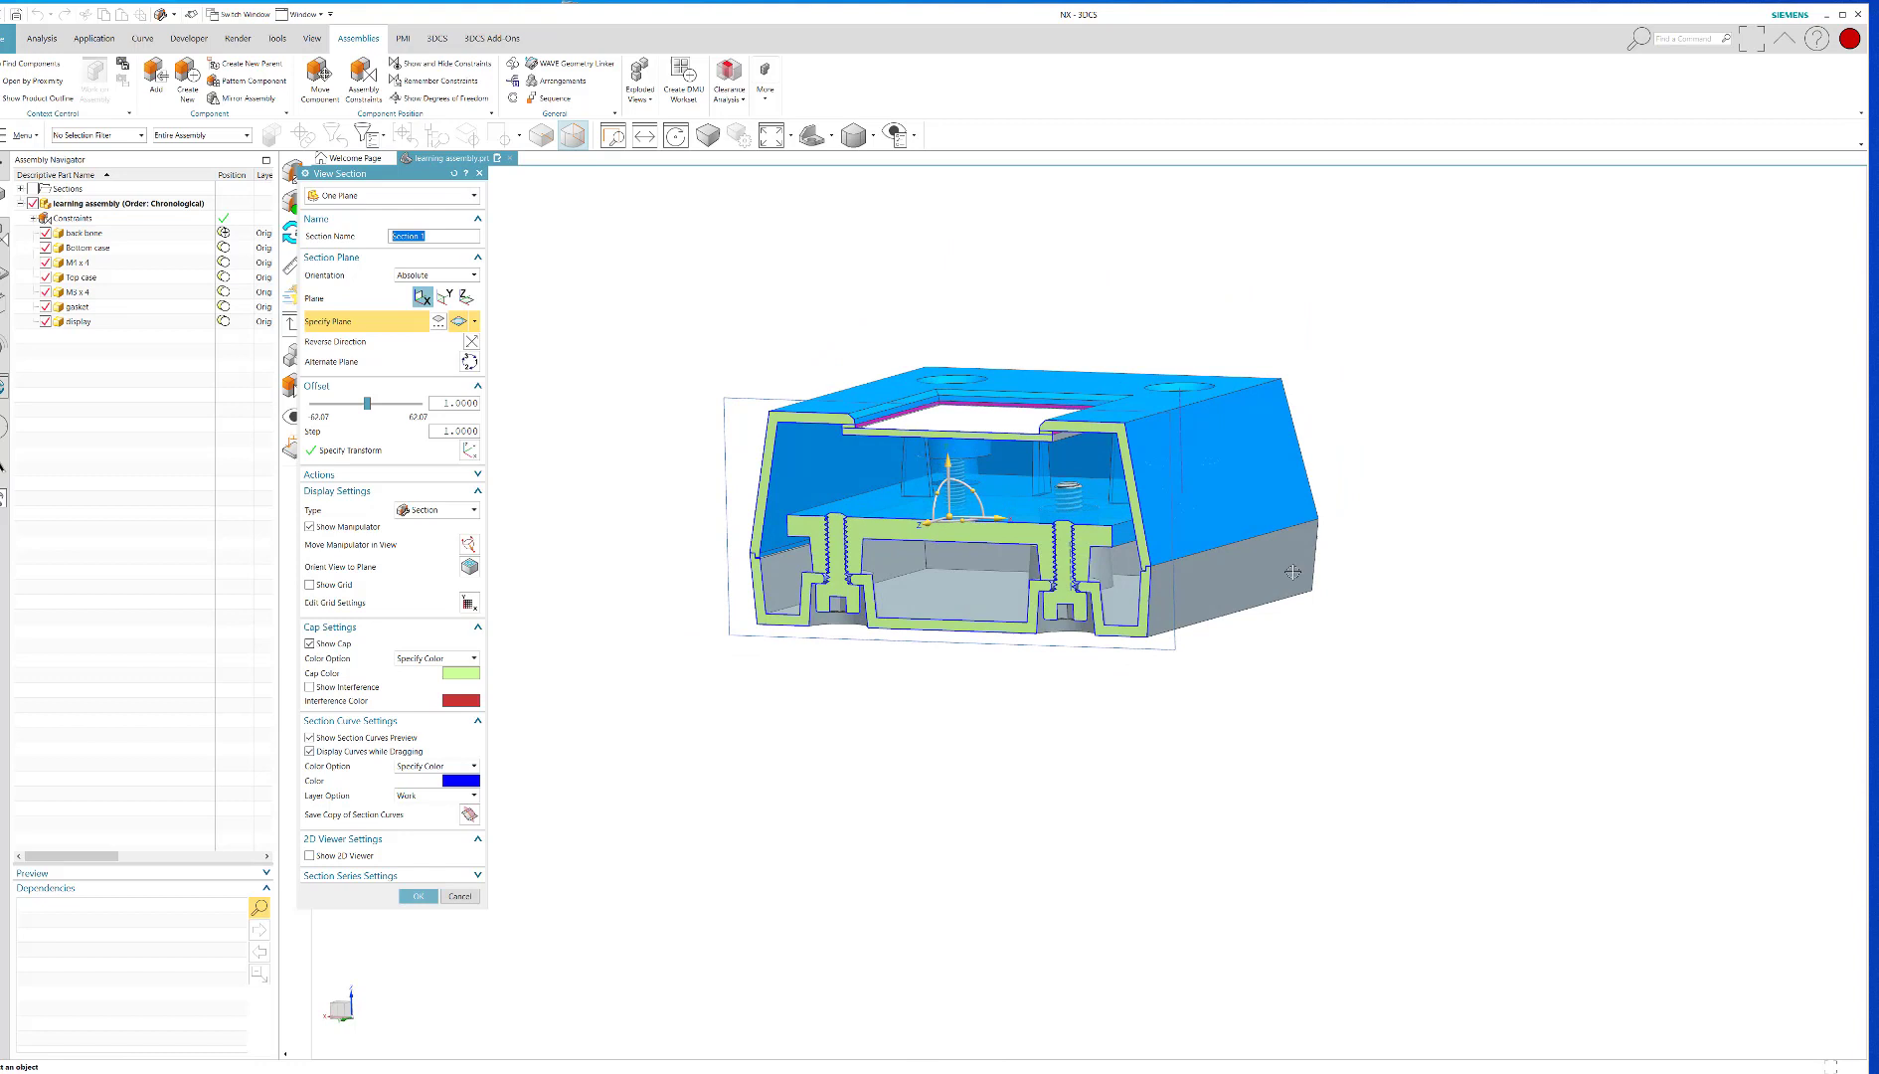
{"action": "mouse_move", "coordinate": [1162, 648]}
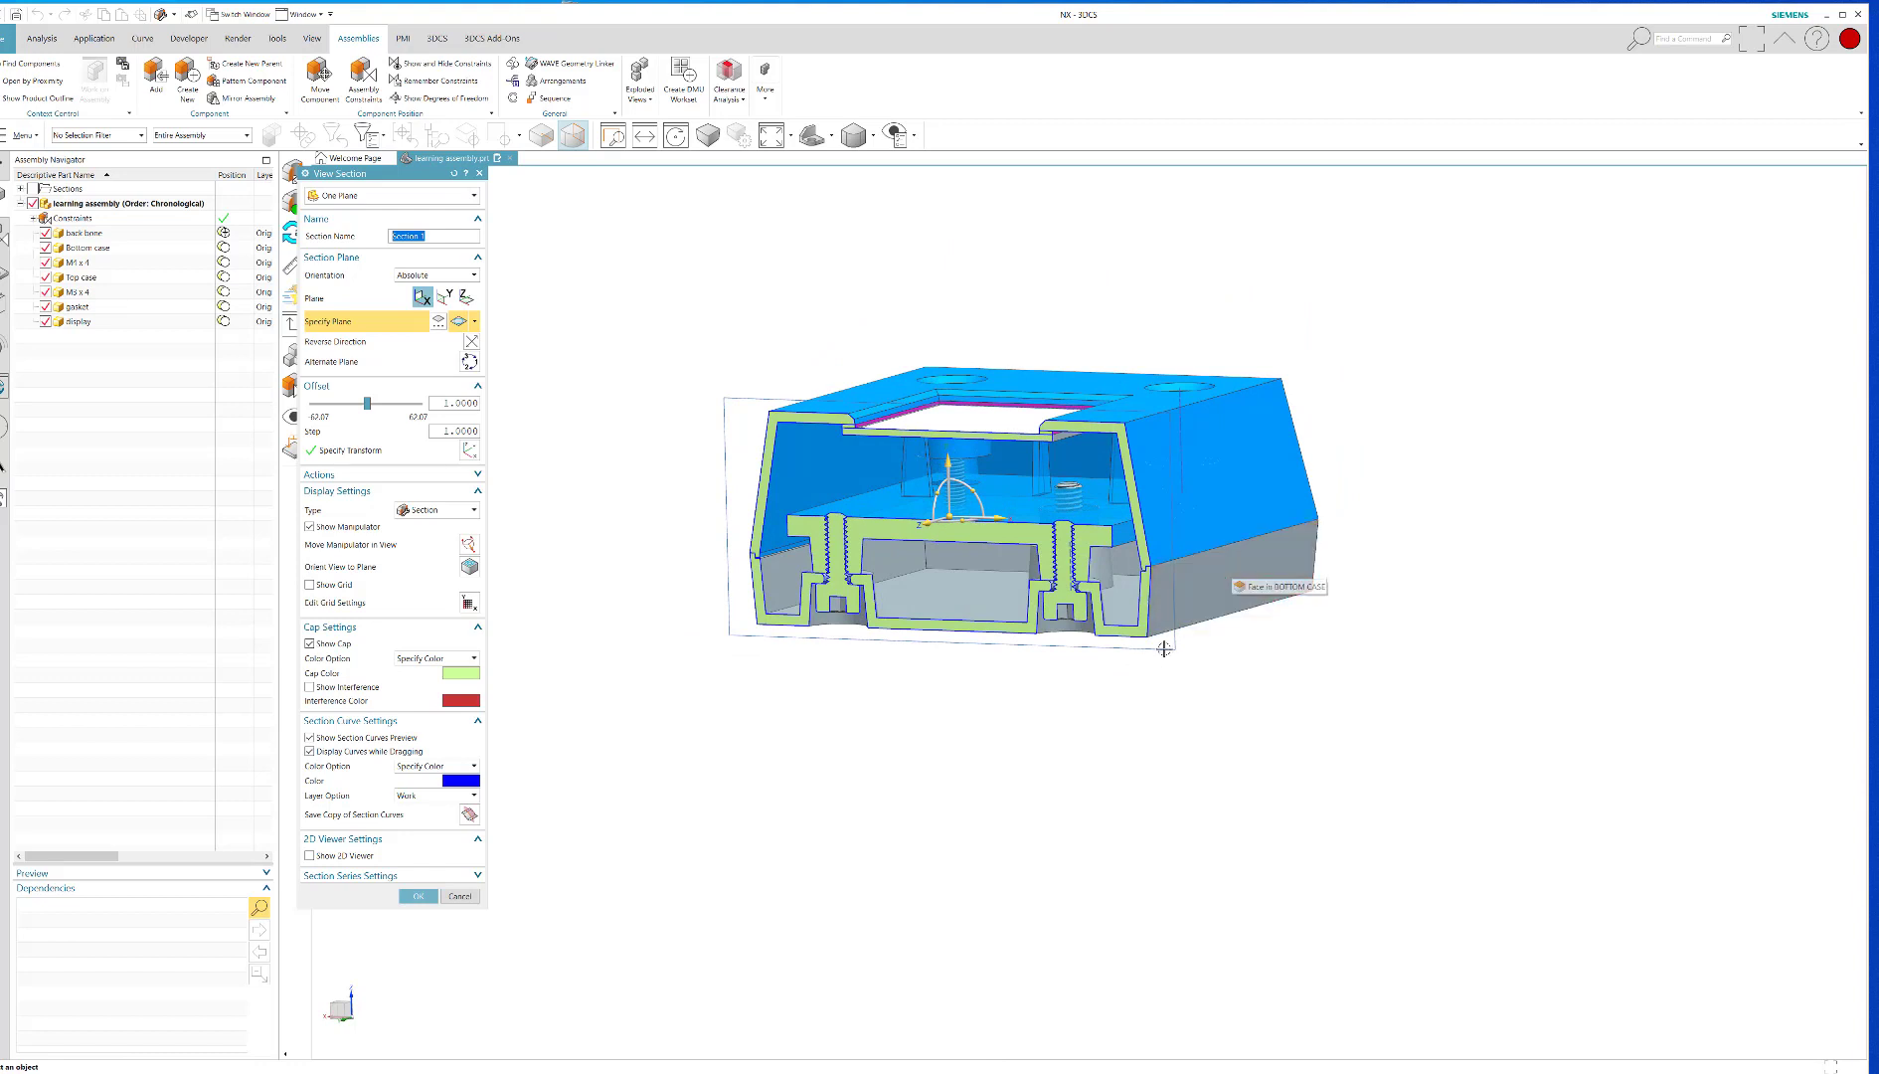
{"action": "mouse_move", "coordinate": [1210, 564]}
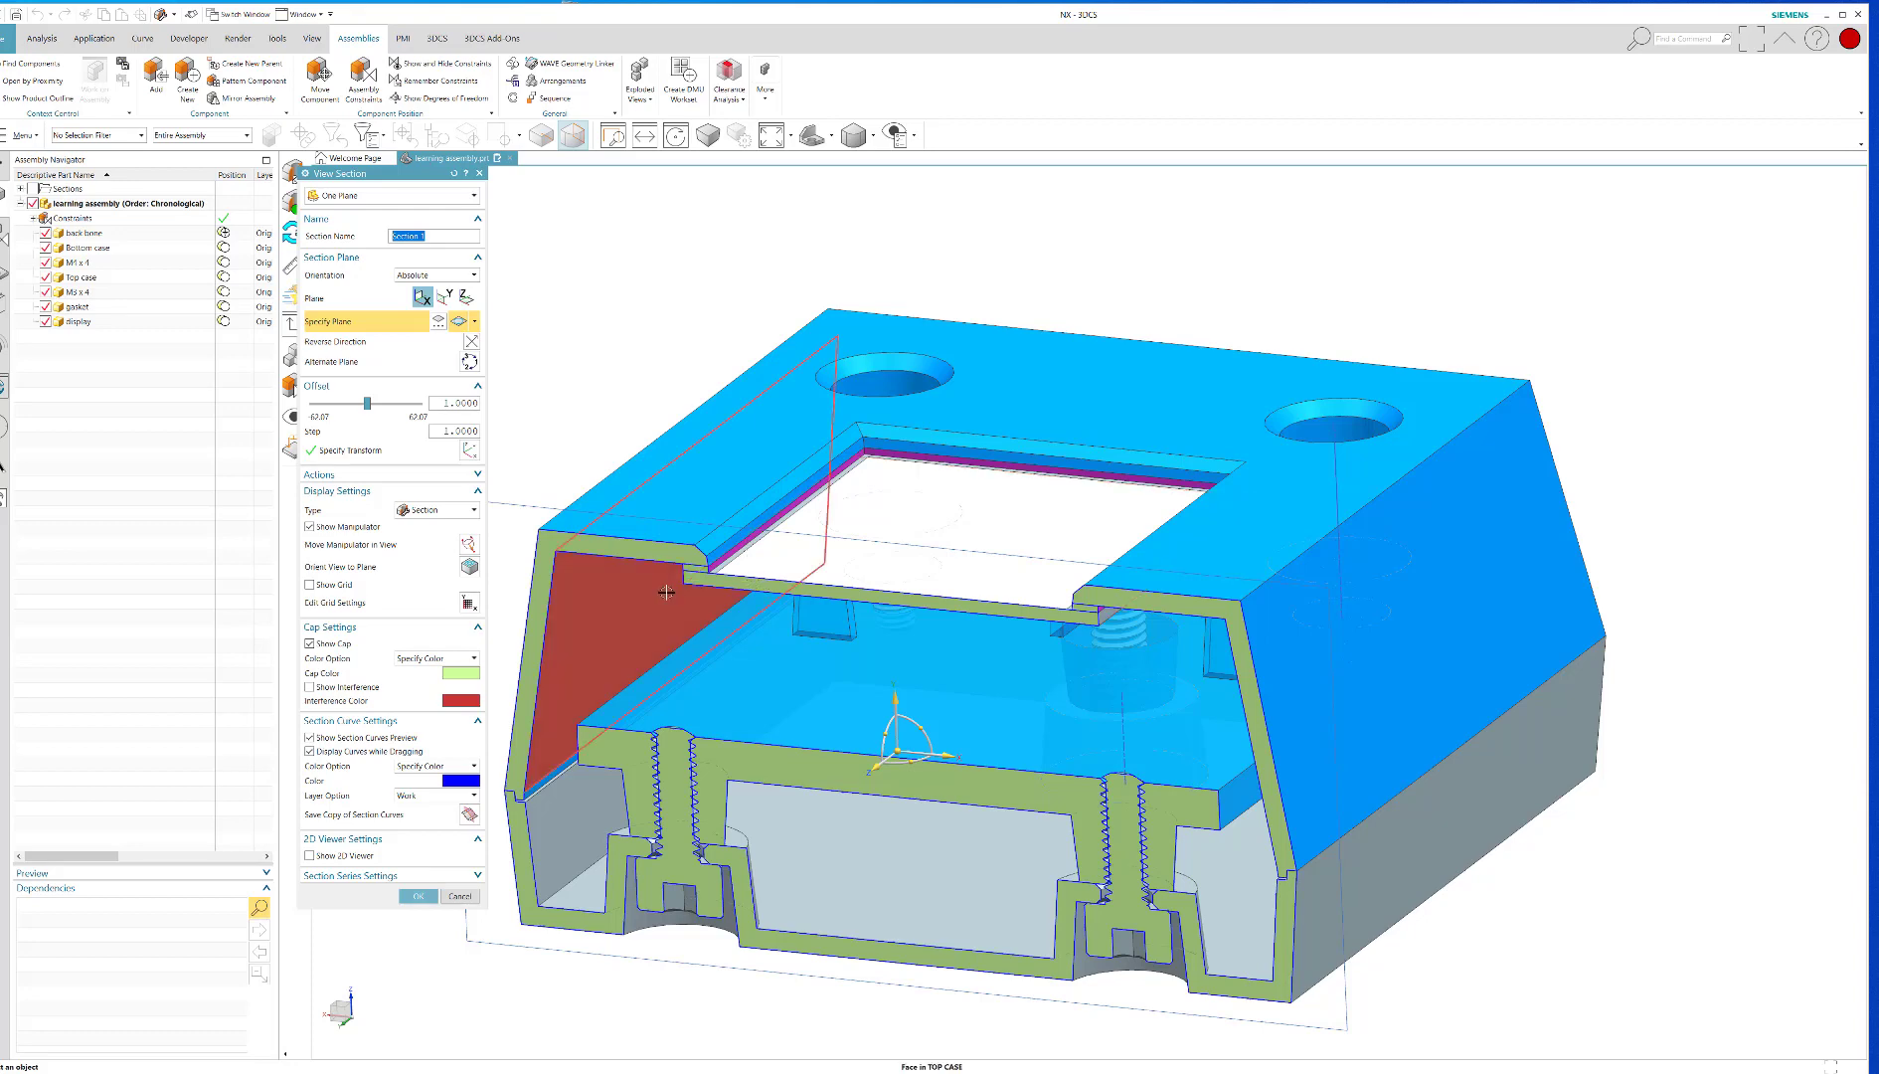
{"action": "scroll", "scroll_direction": "up", "scroll_amount": 3}
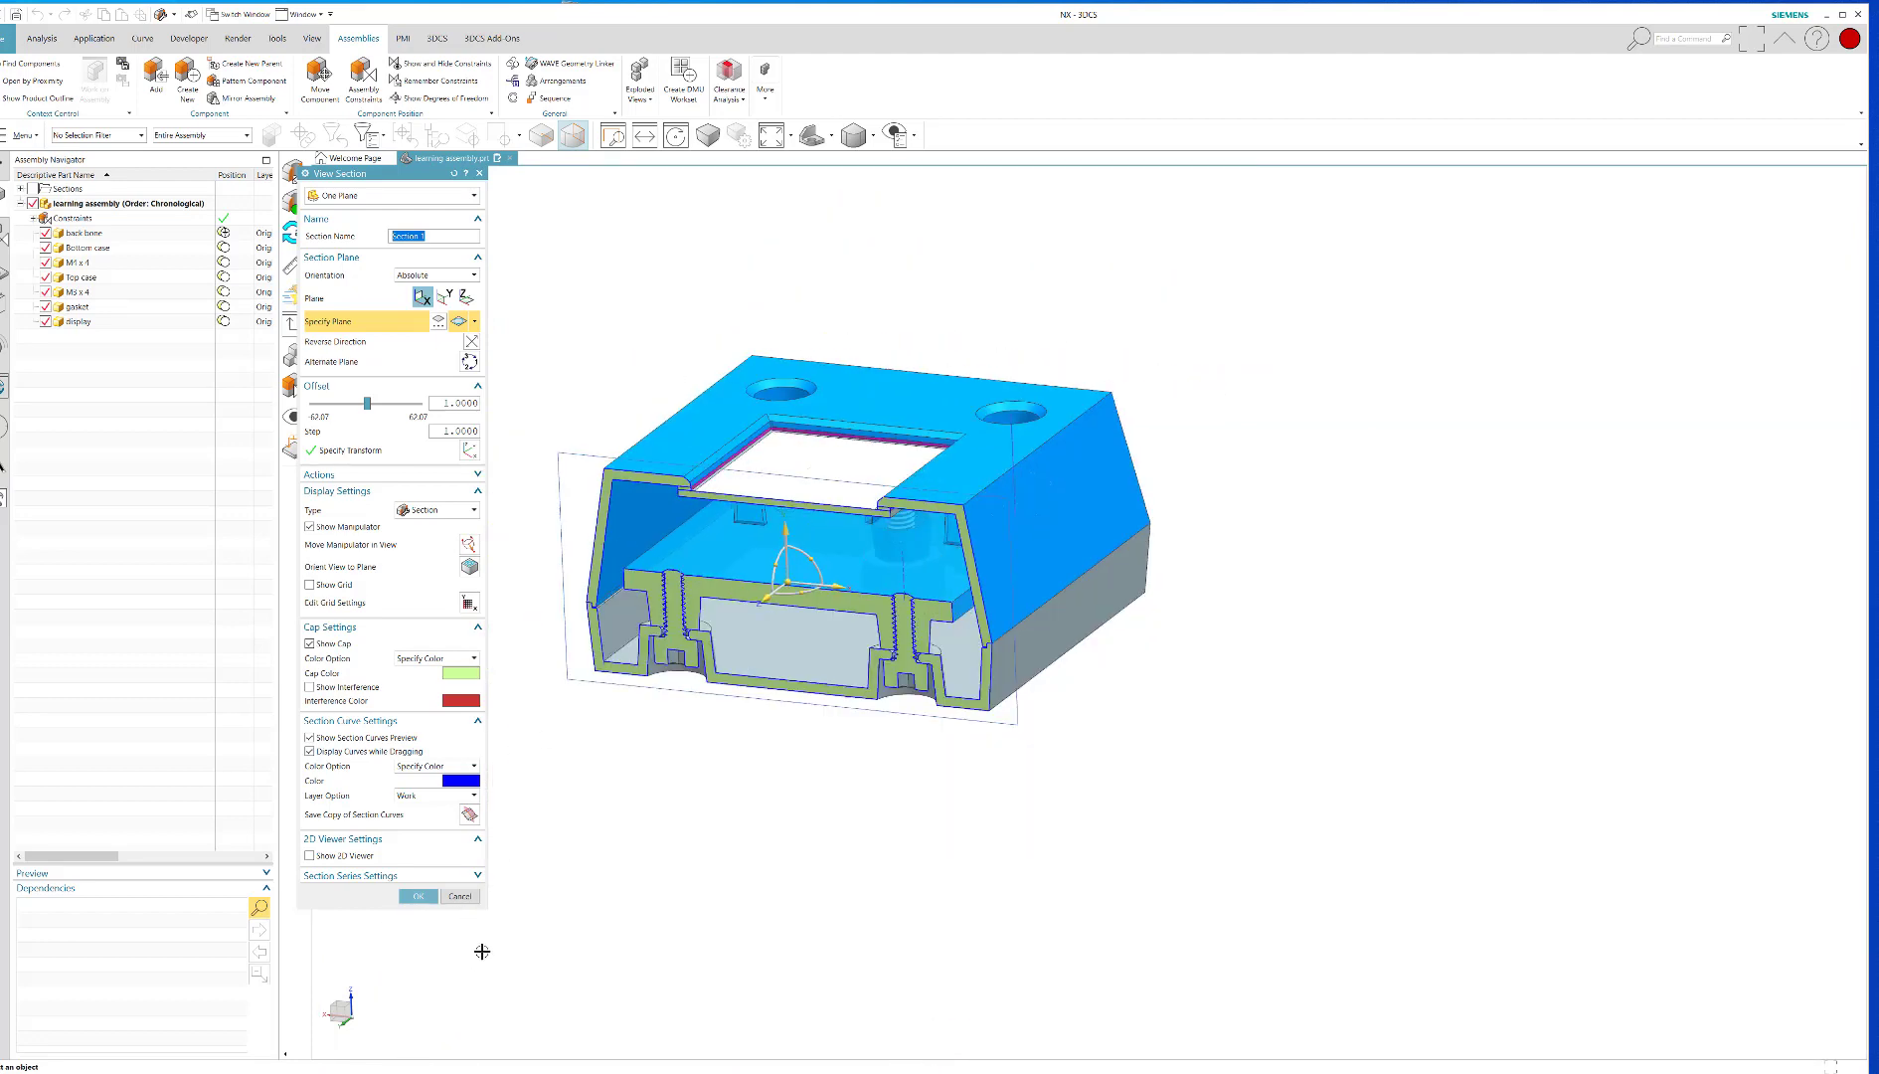
{"action": "left_click", "coordinate": [460, 894]}
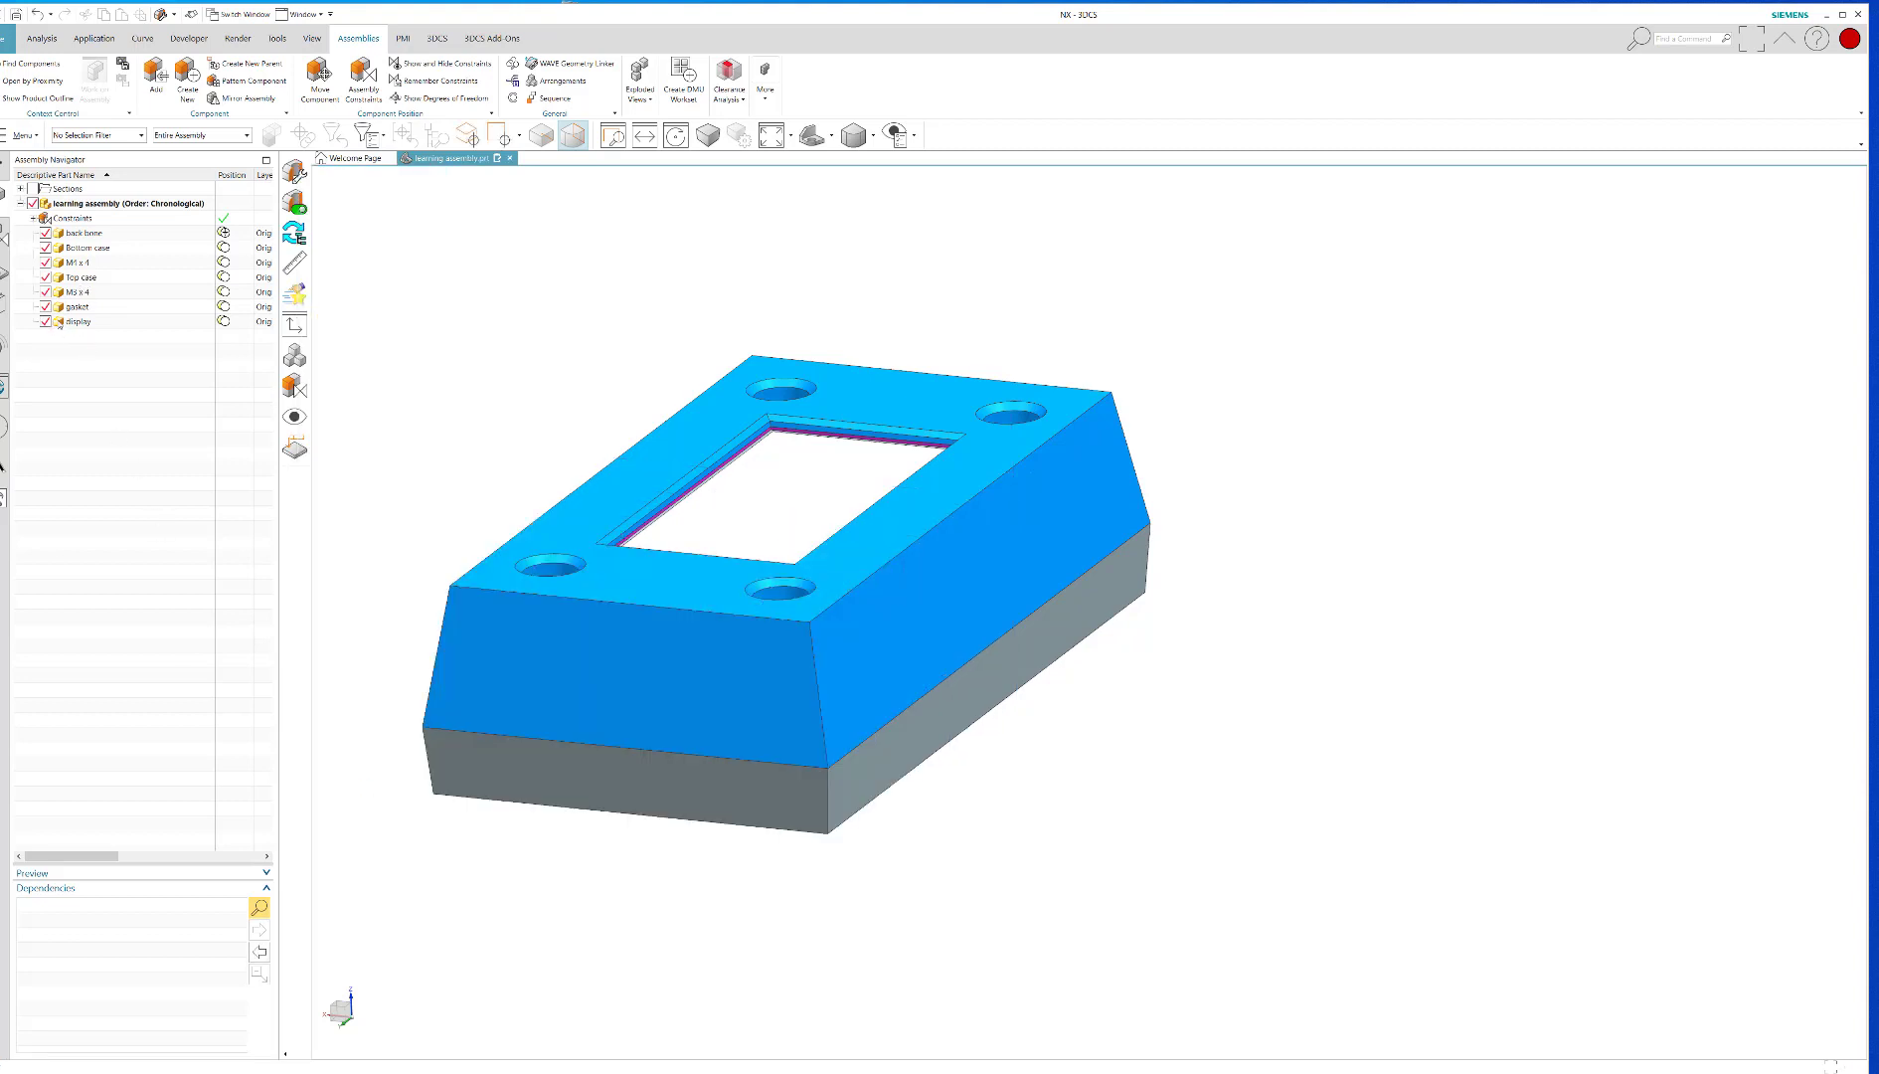
Toggle Assembly Navigator checkboxes, leaving only the back bone hidden
{"action": "left_click", "coordinate": [48, 307]}
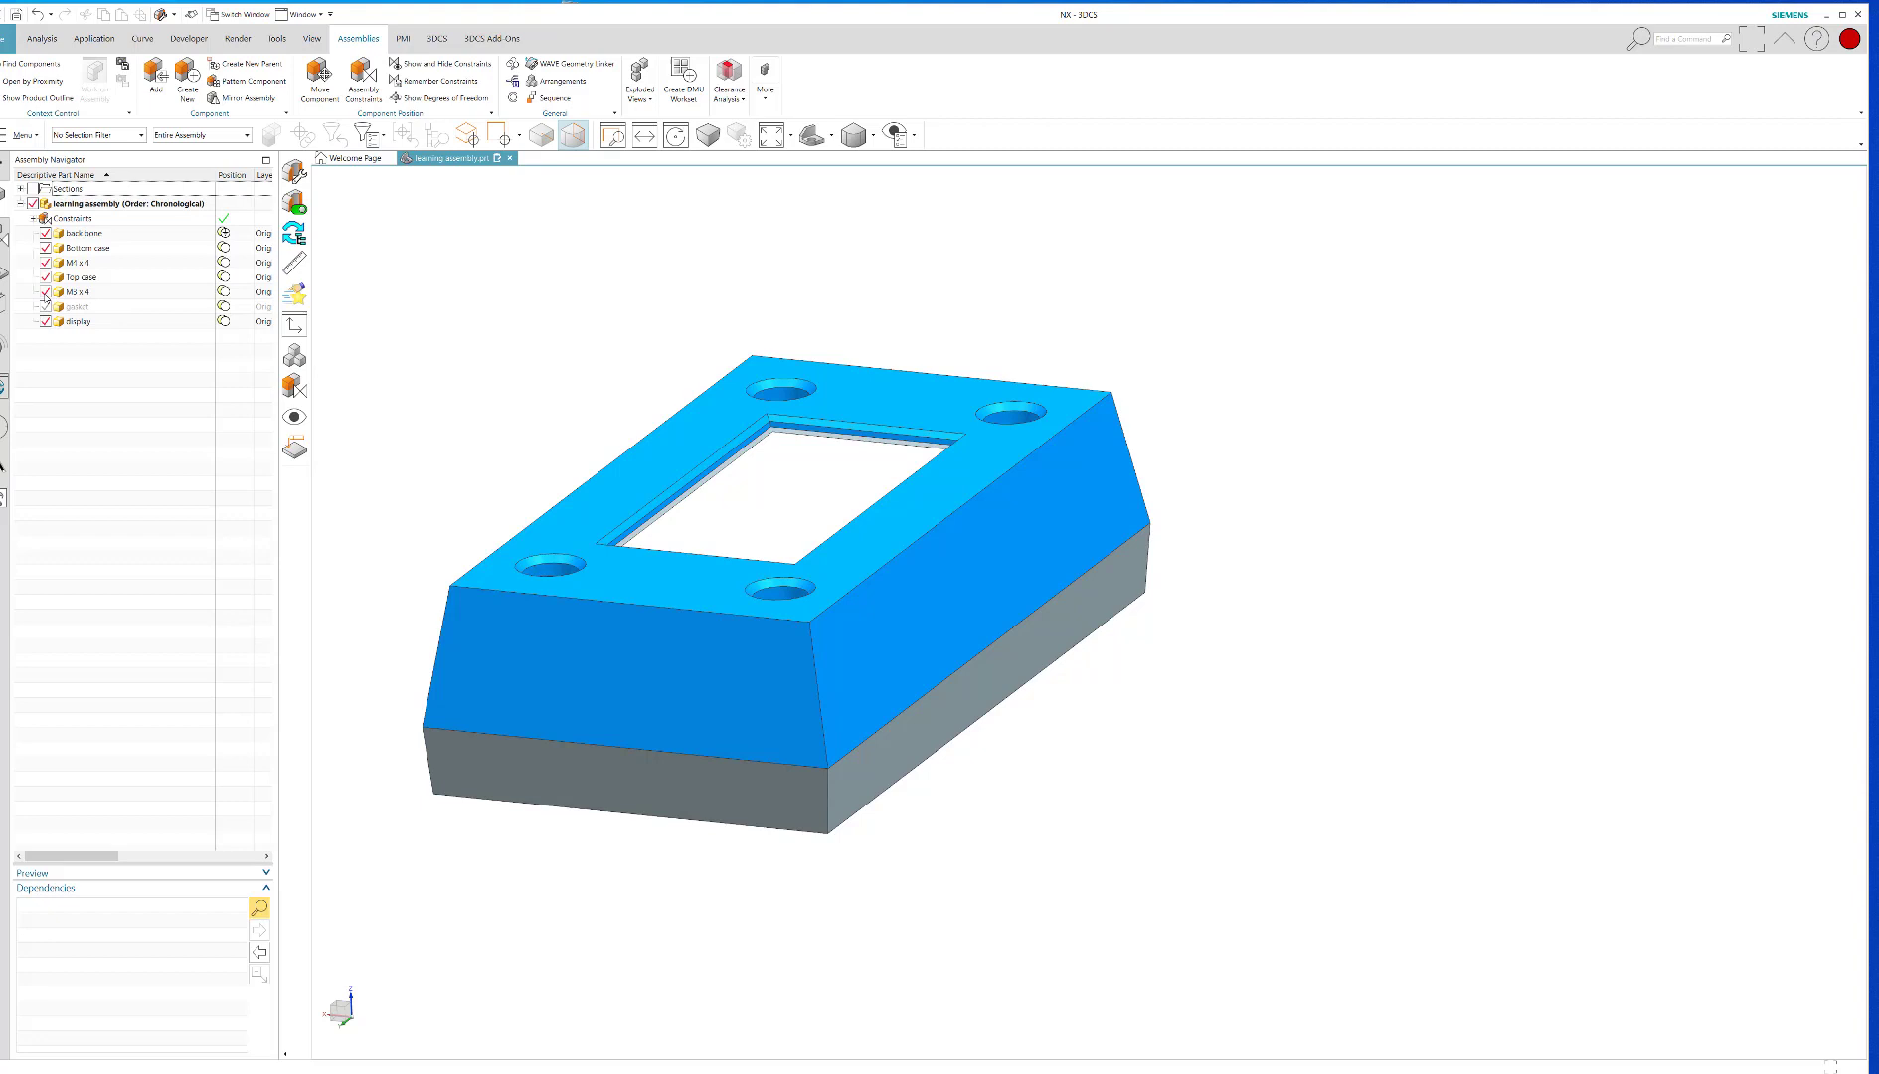
{"action": "left_click", "coordinate": [48, 276]}
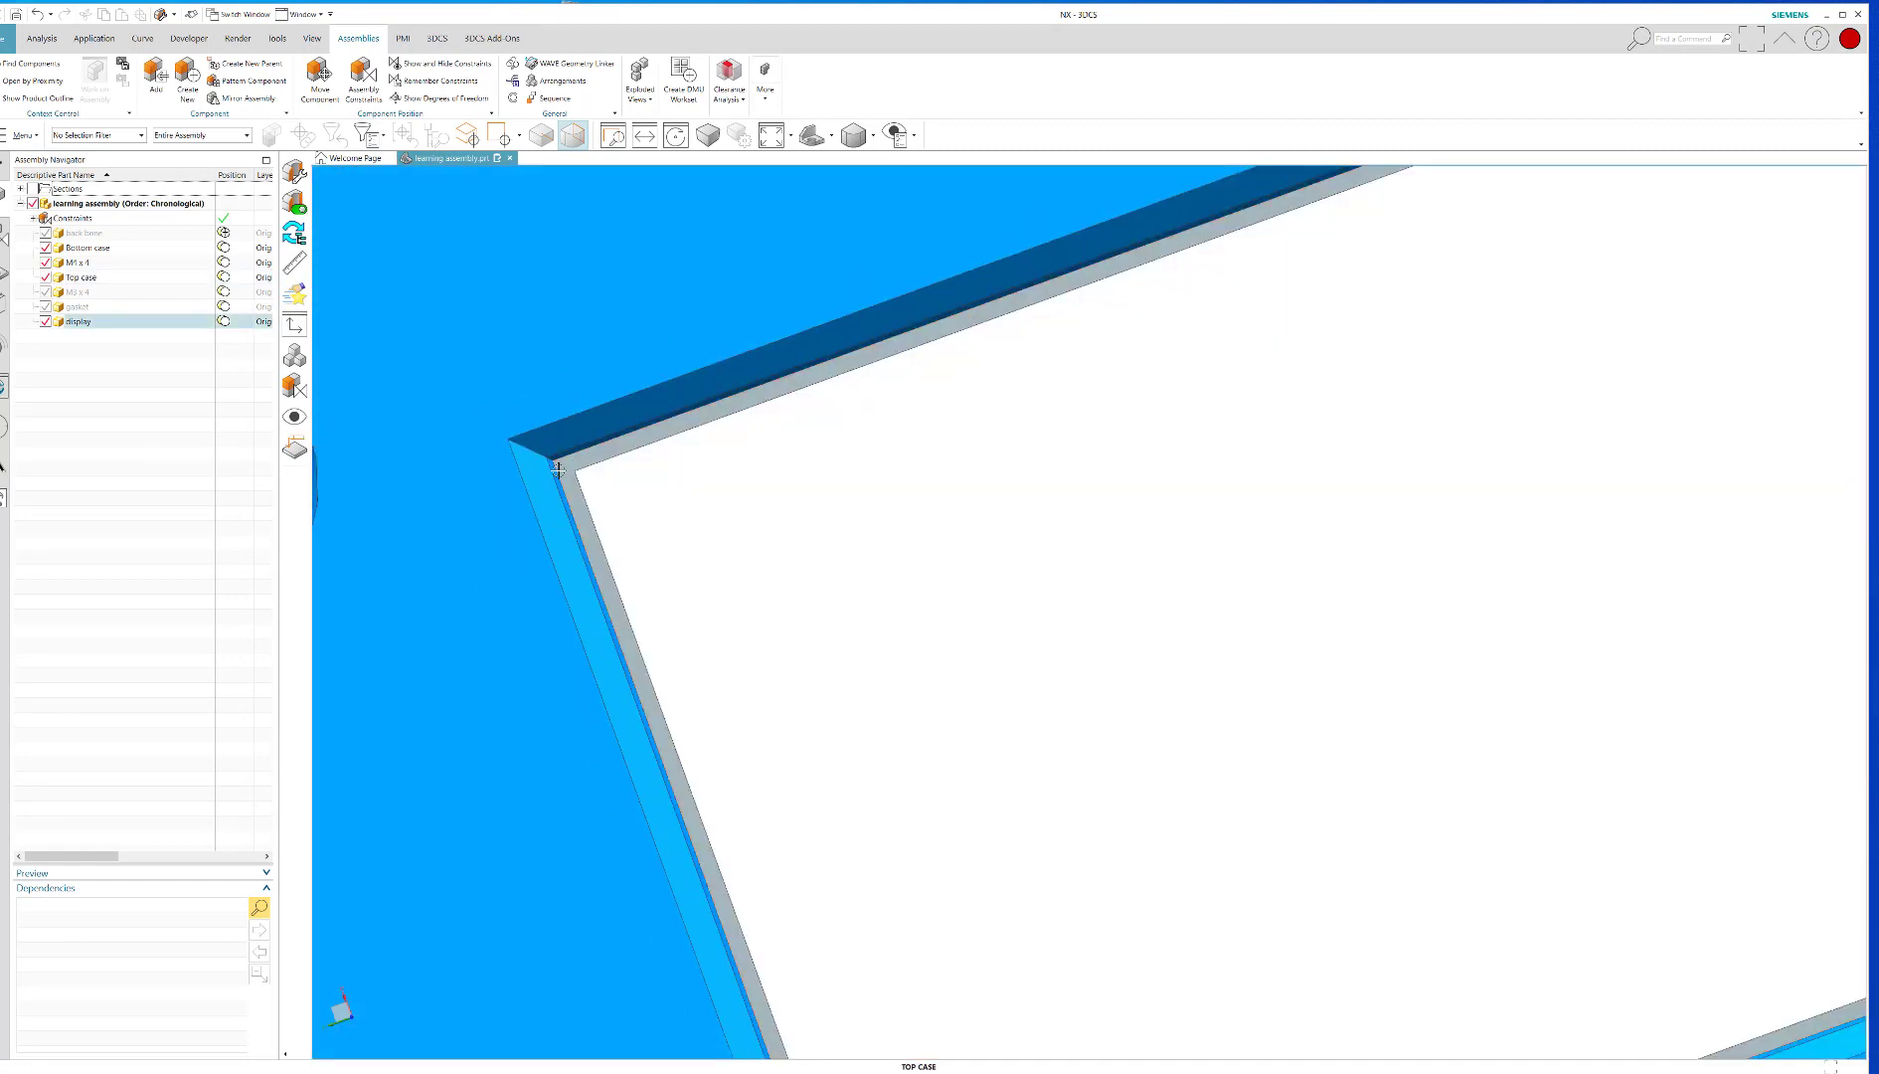
{"action": "left_click", "coordinate": [81, 276]}
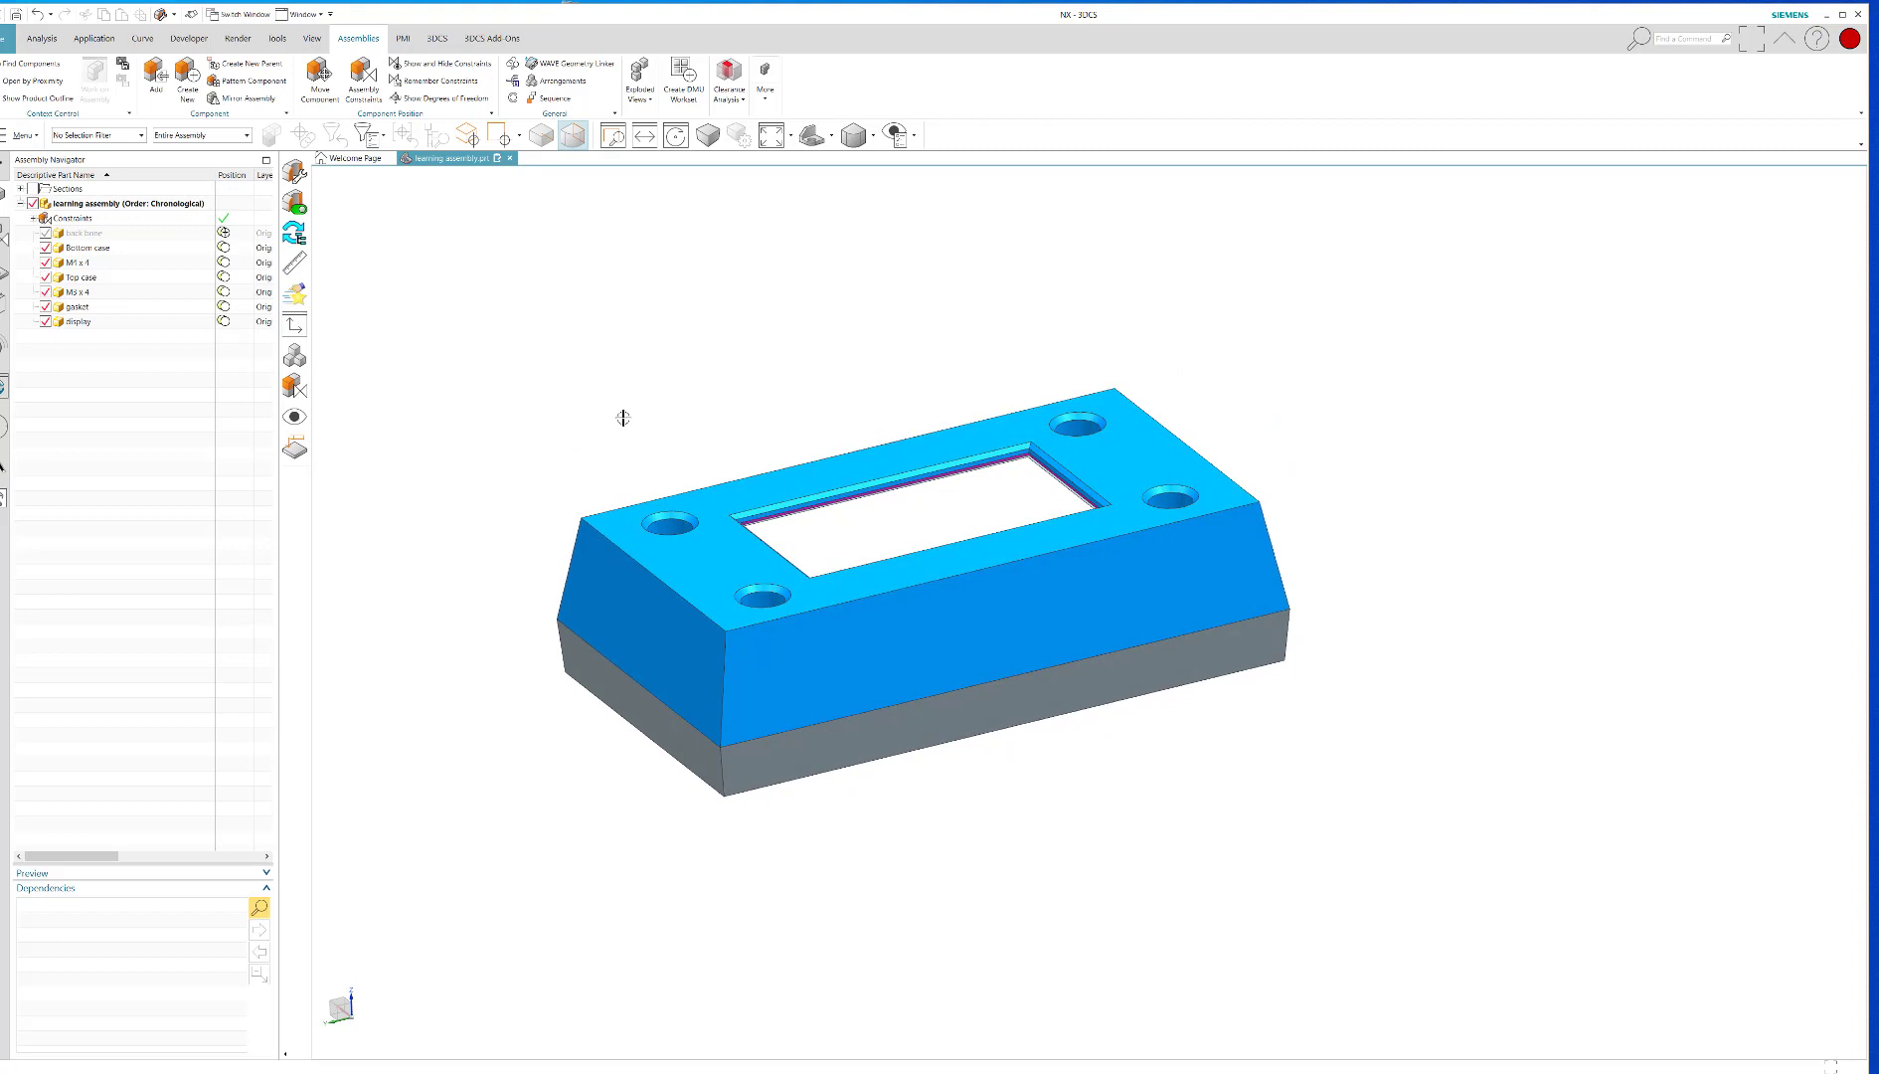
{"action": "mouse_move", "coordinate": [658, 396]}
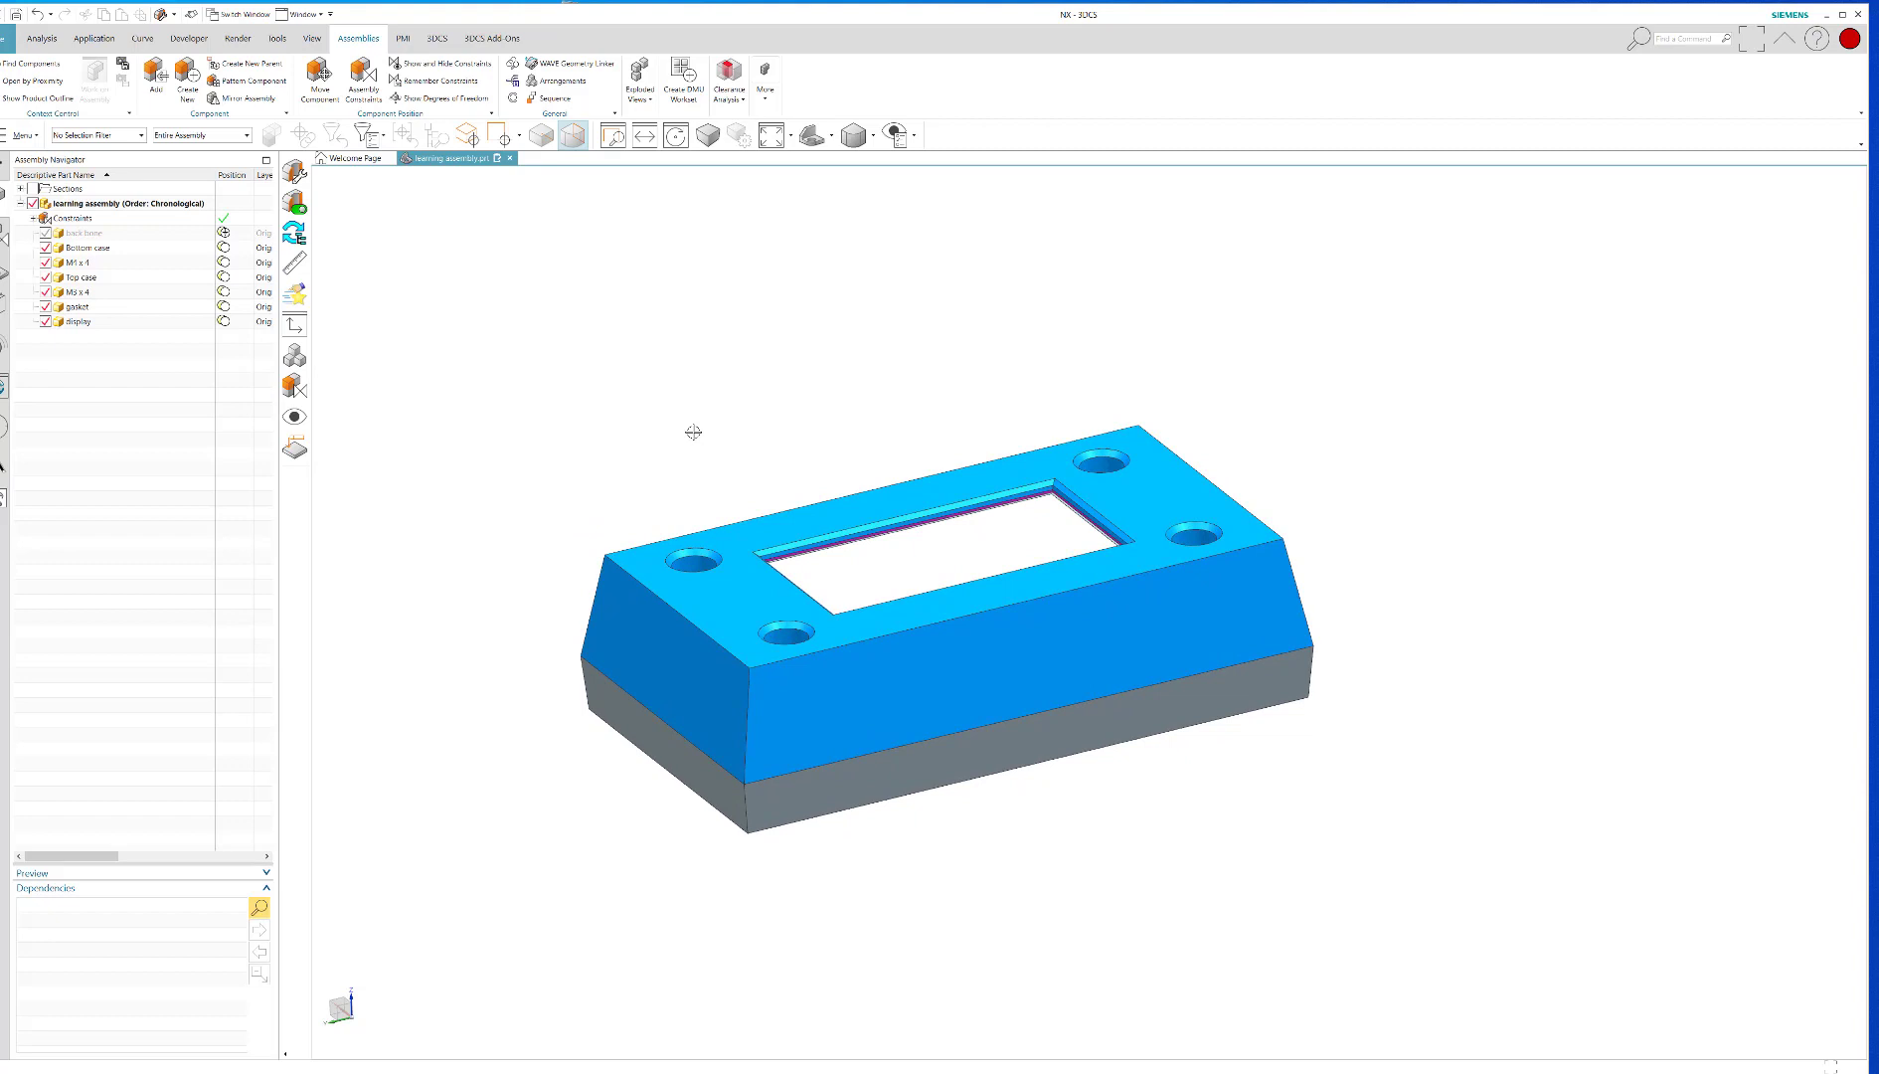
{"action": "mouse_move", "coordinate": [695, 429]}
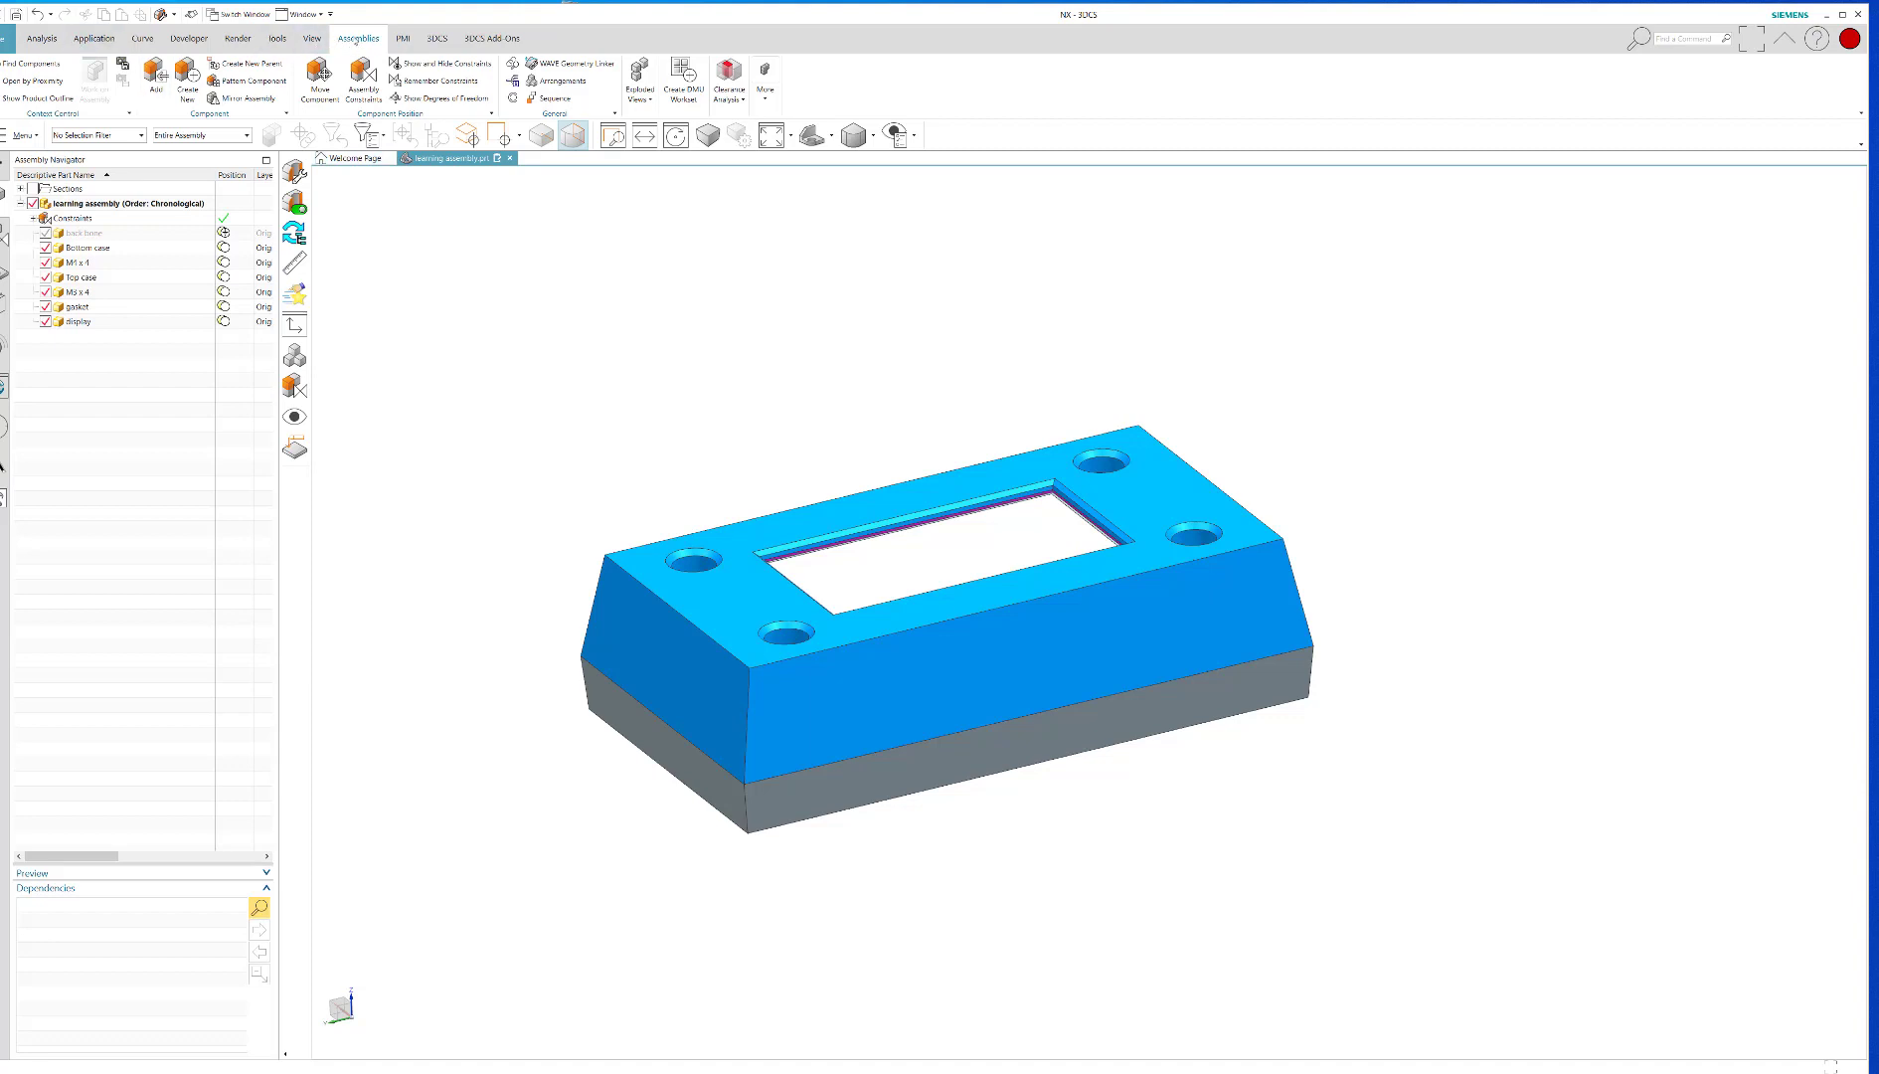
{"action": "mouse_move", "coordinate": [551, 80]}
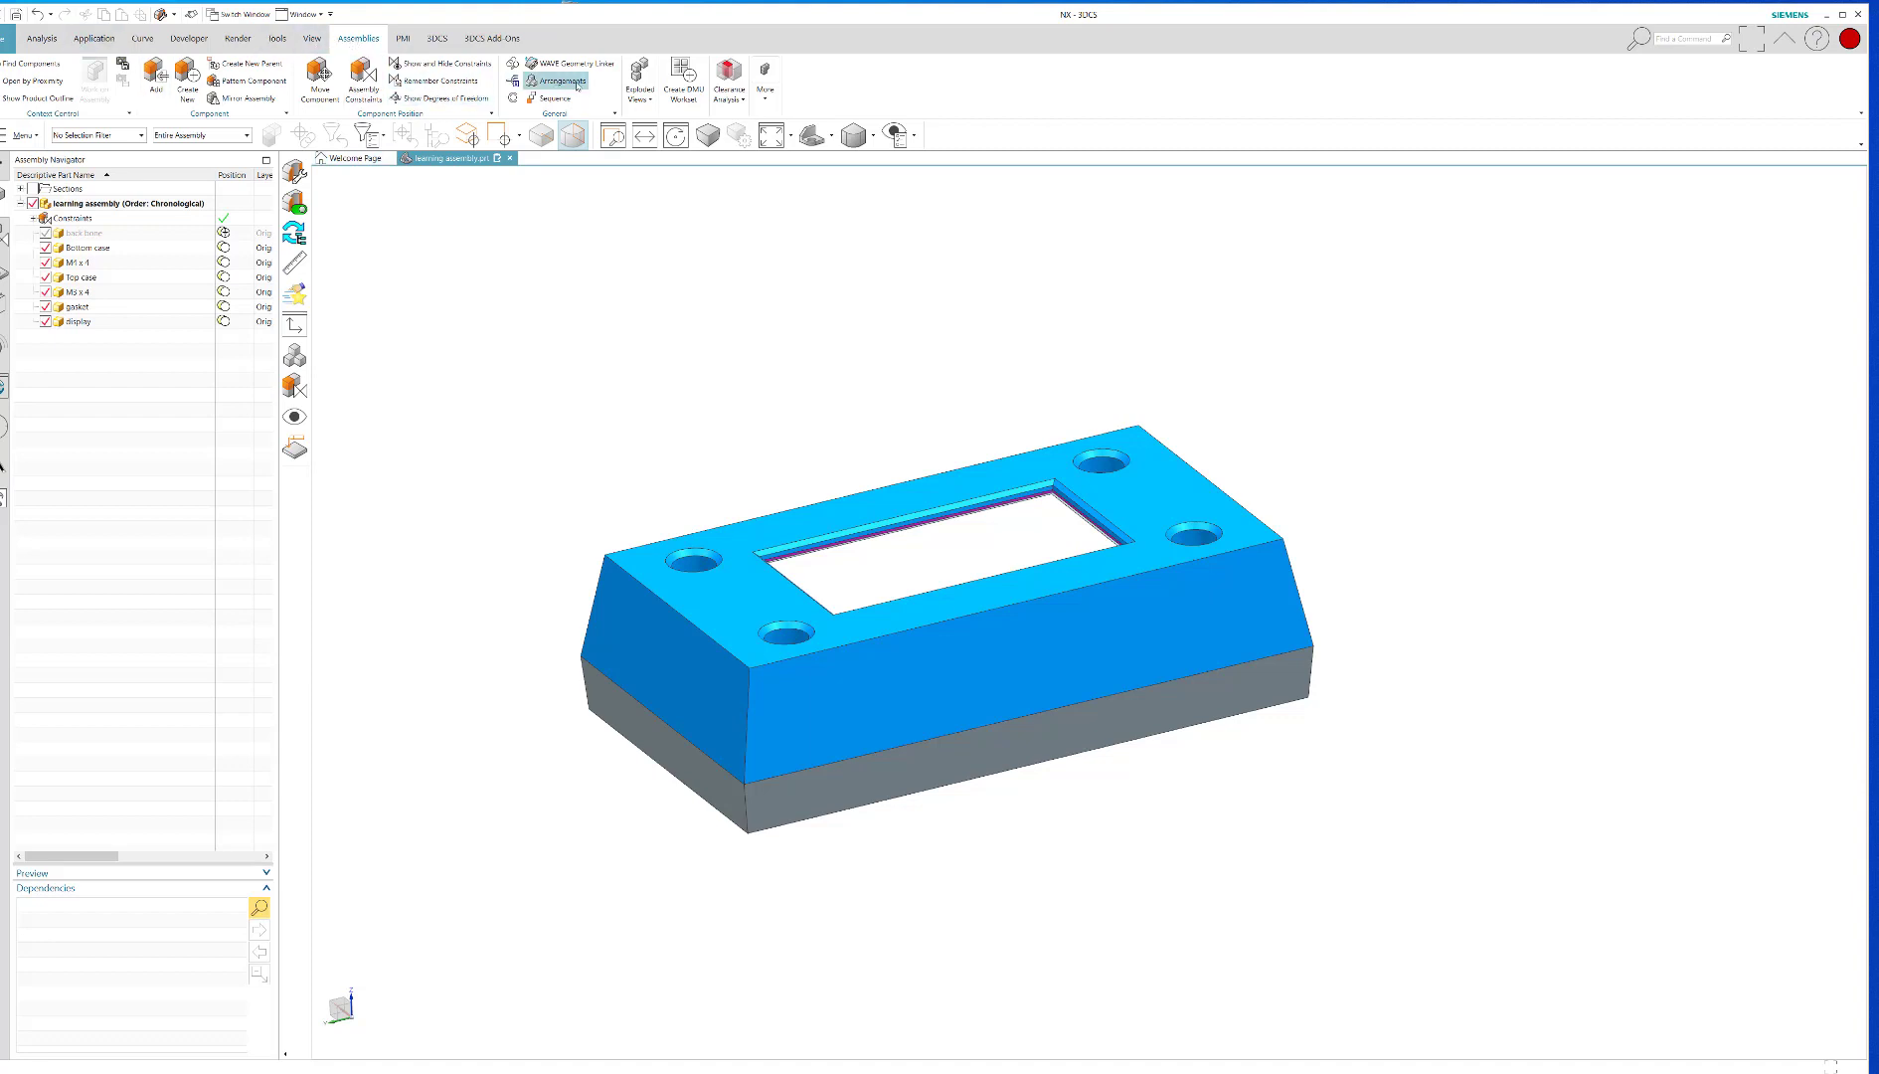
Add an arrangement named 'fully open', set it as used, and close Arrangements
{"action": "left_click", "coordinate": [554, 80]}
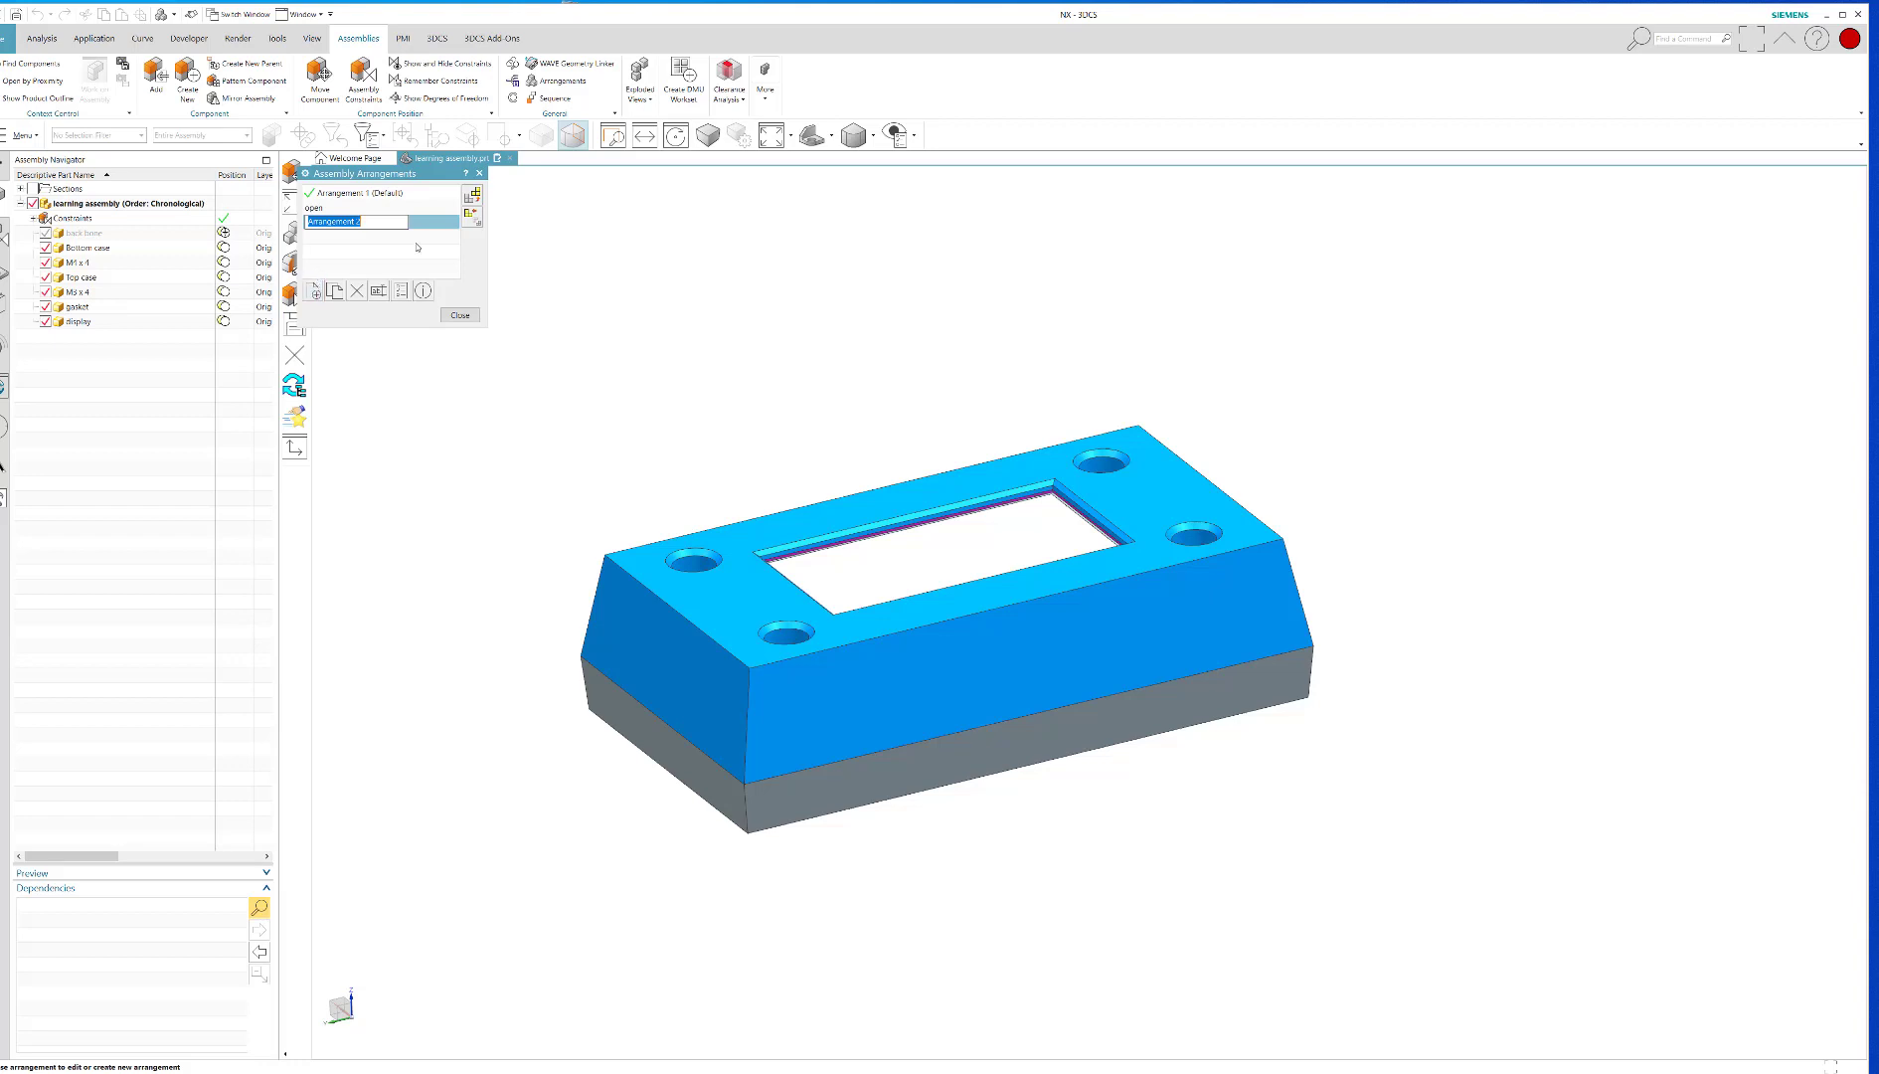
{"action": "type", "text": "1"}
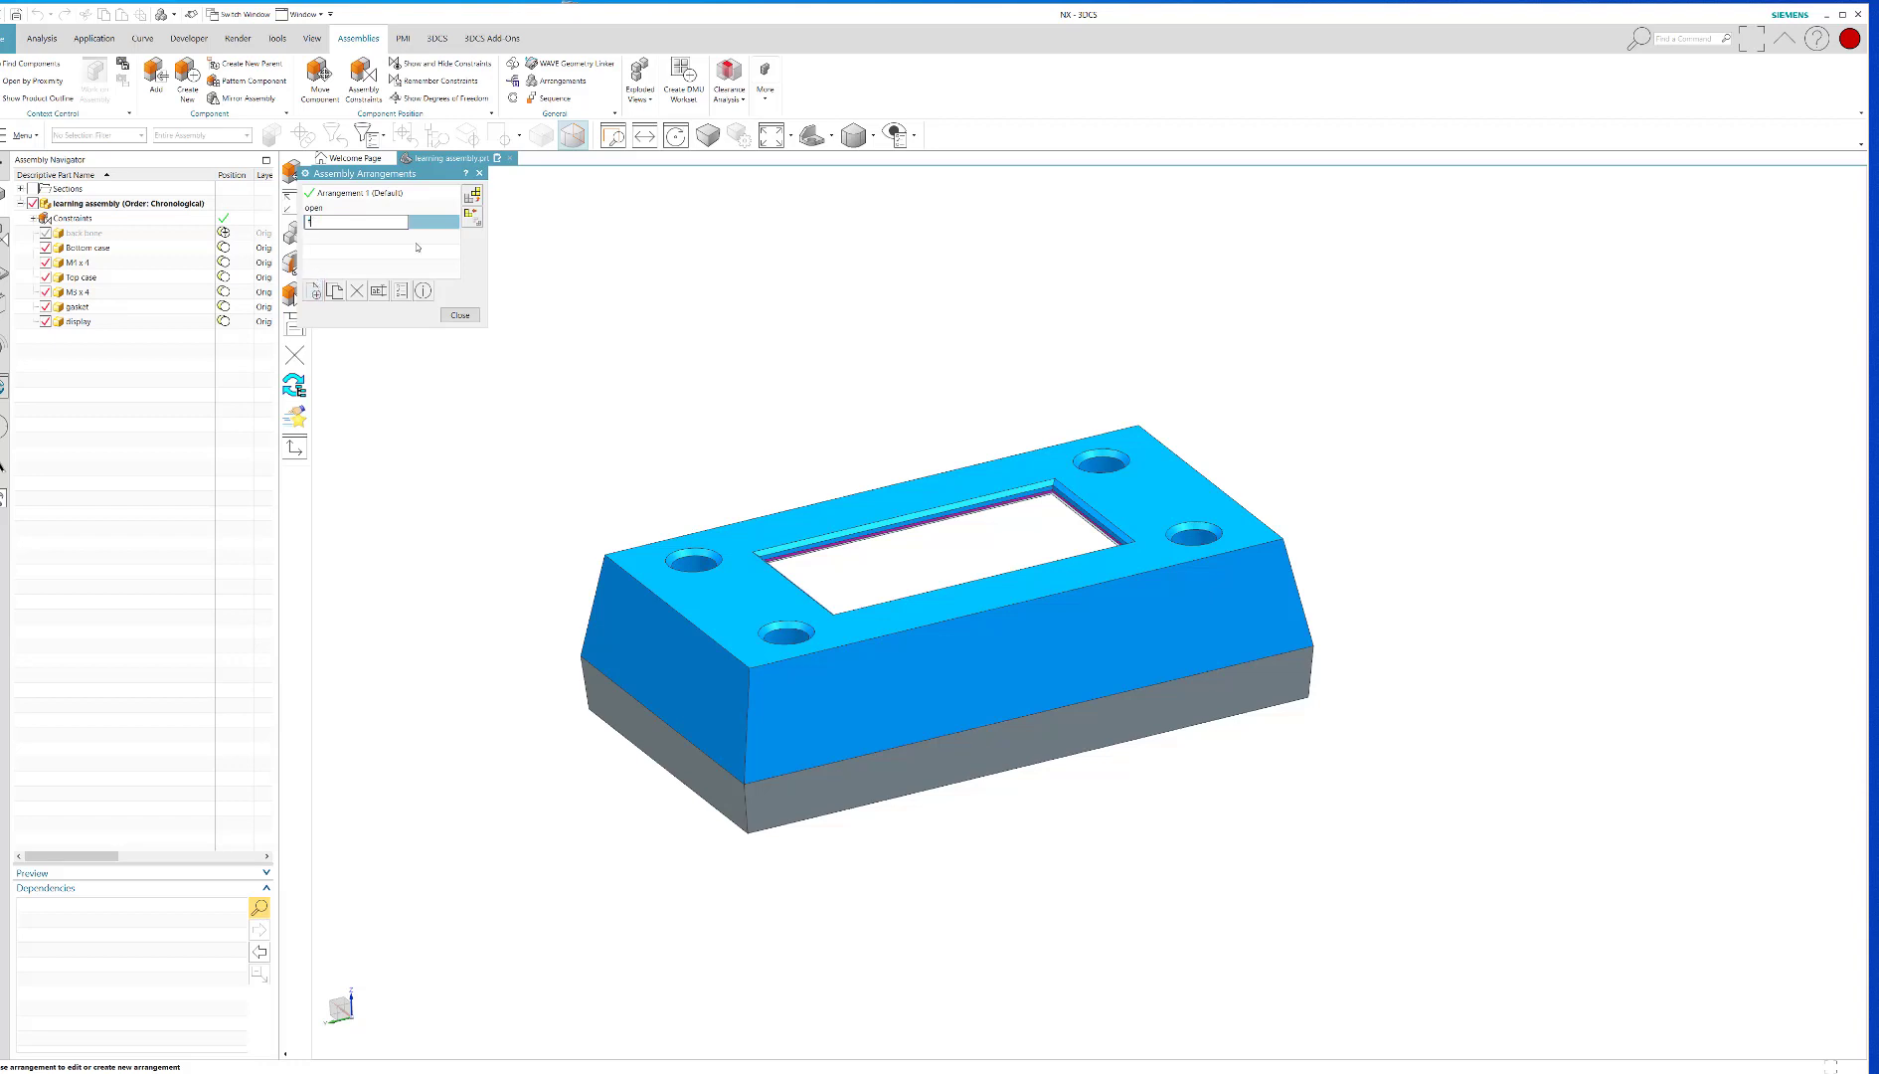
{"action": "type", "text": "fully open"}
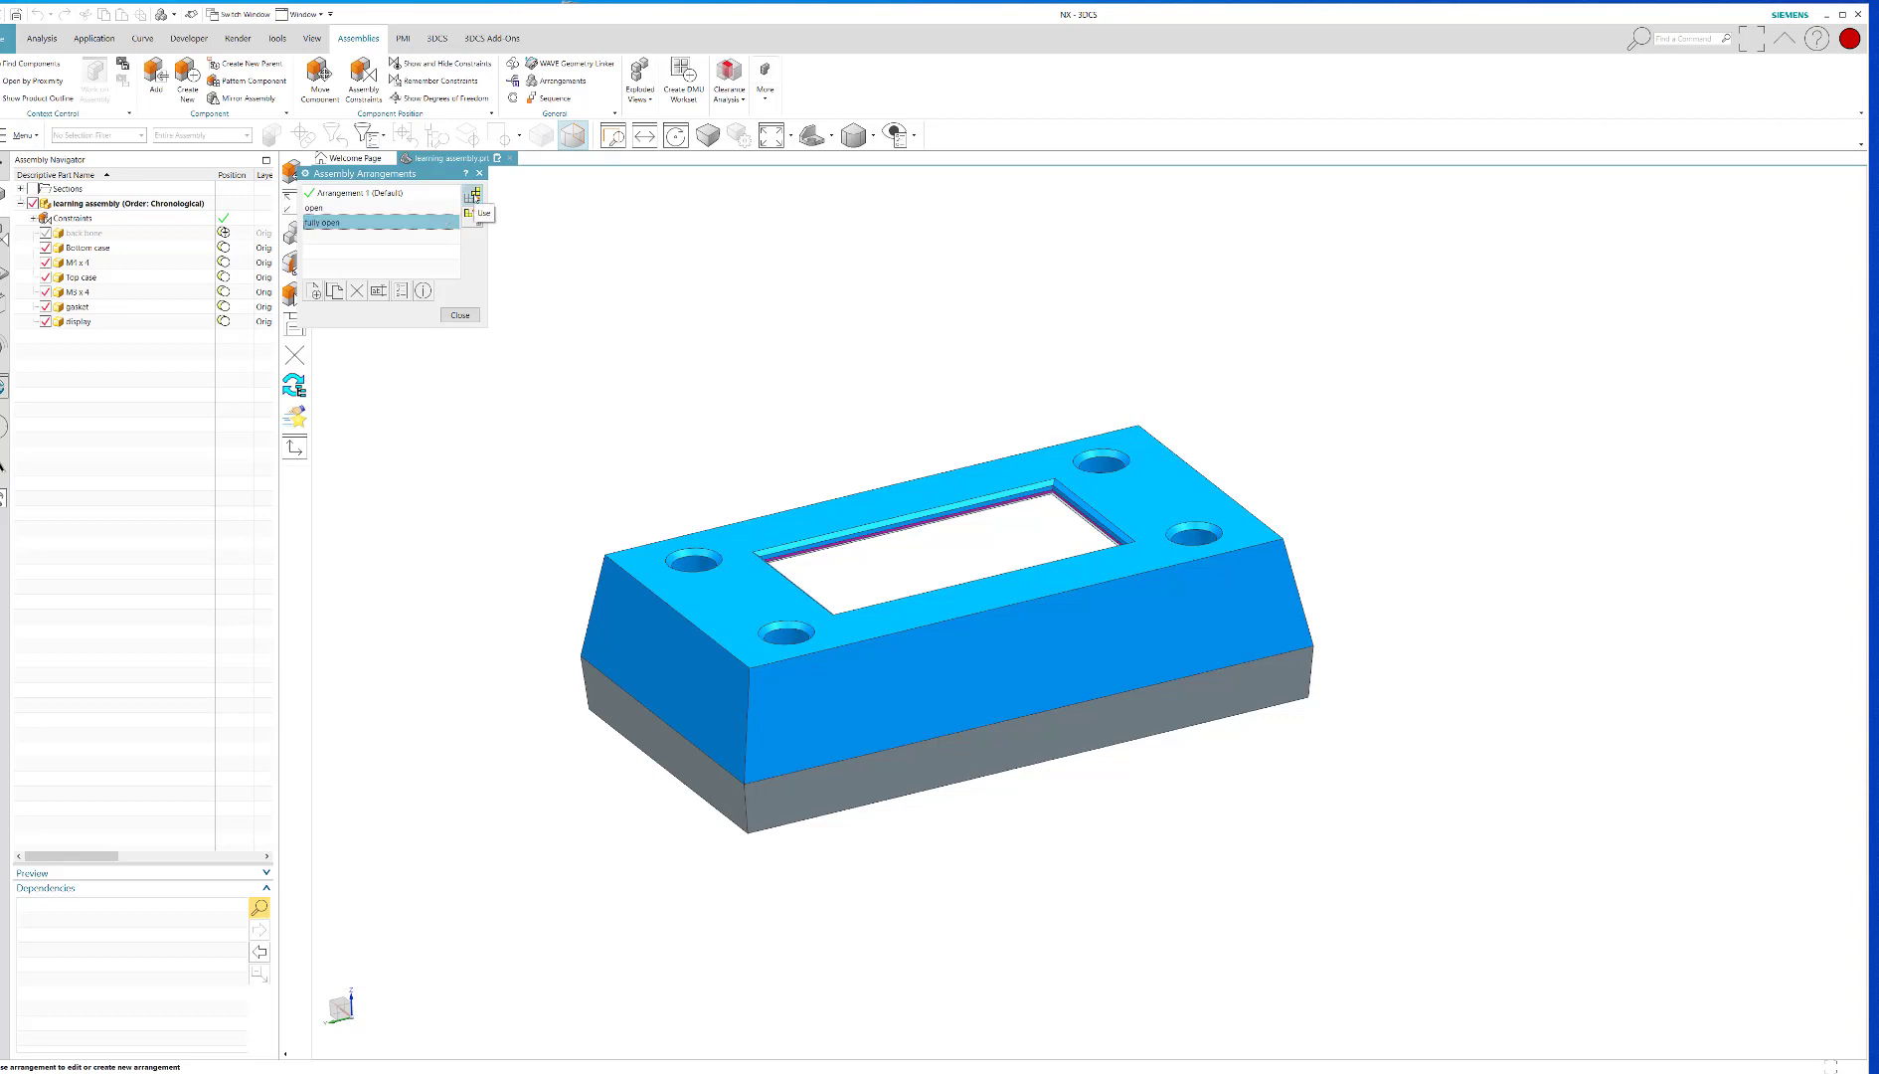
{"action": "left_click", "coordinate": [336, 223]}
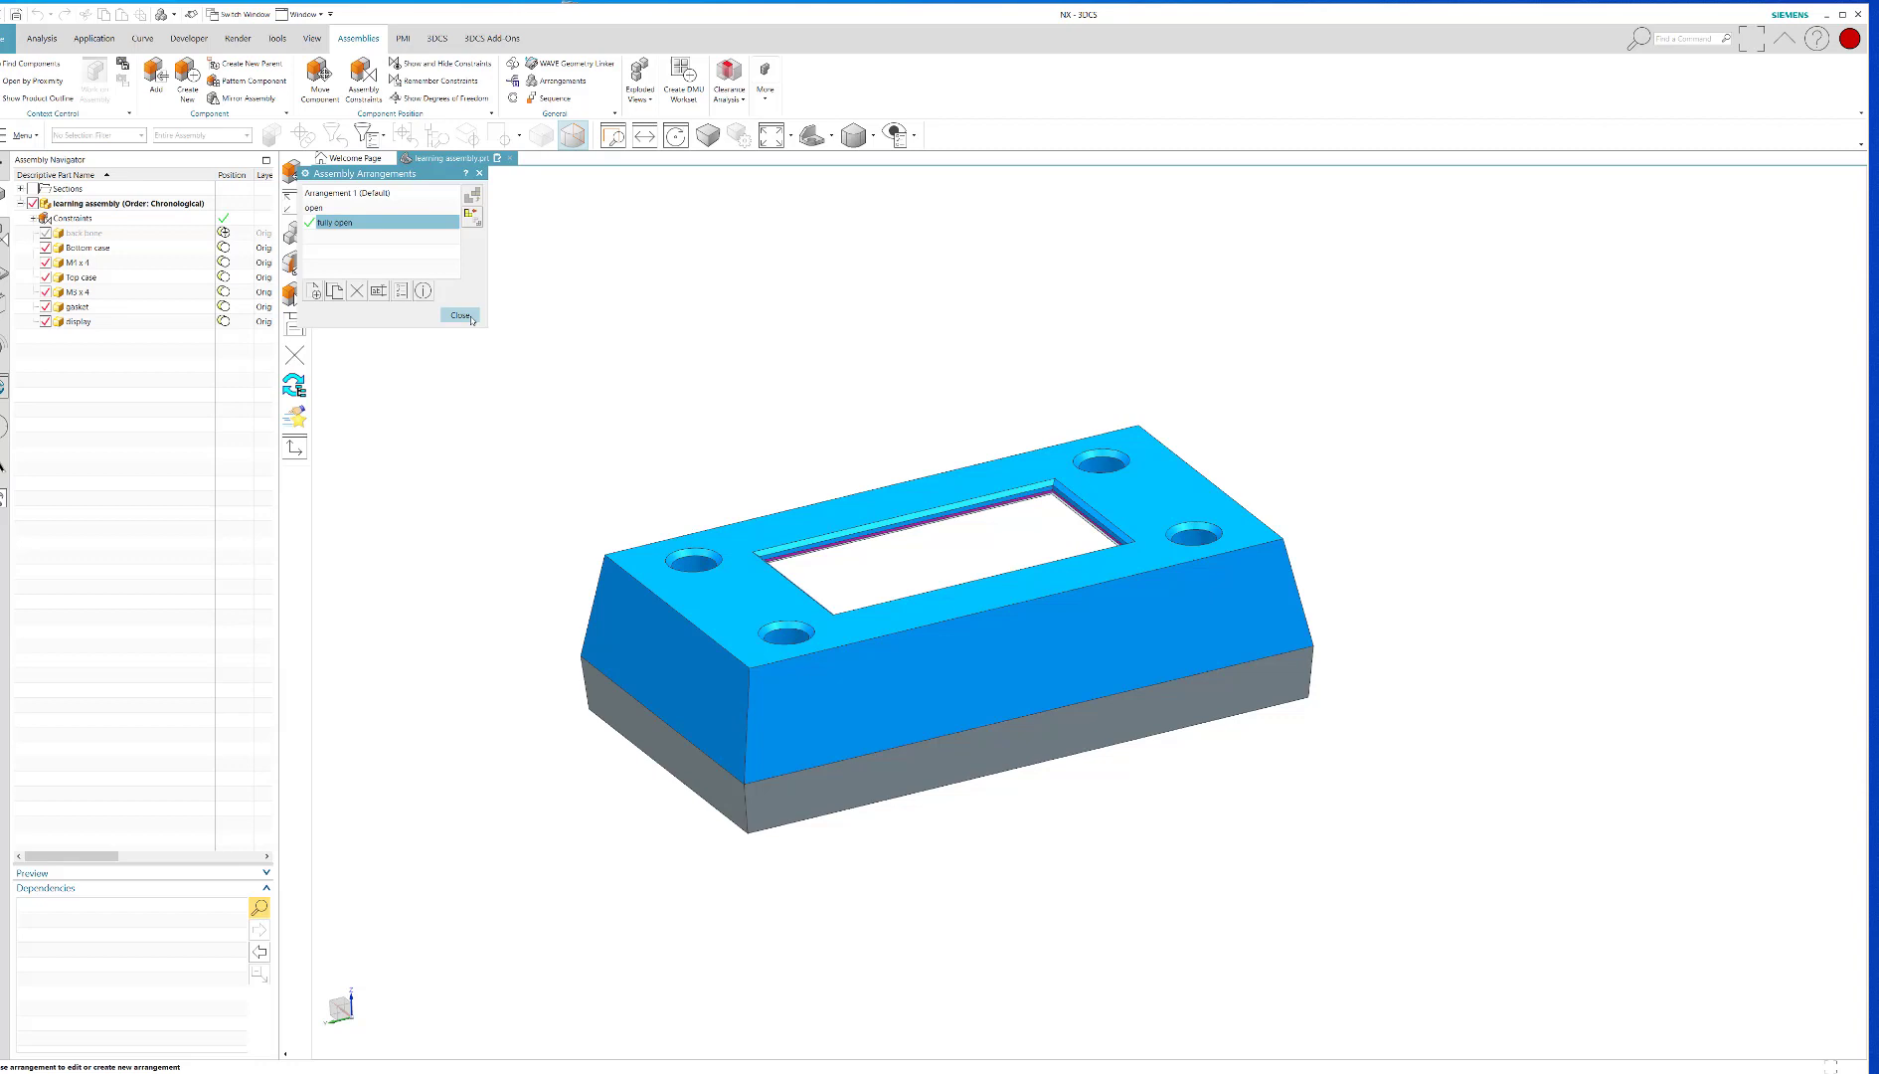
{"action": "left_click", "coordinate": [461, 315]}
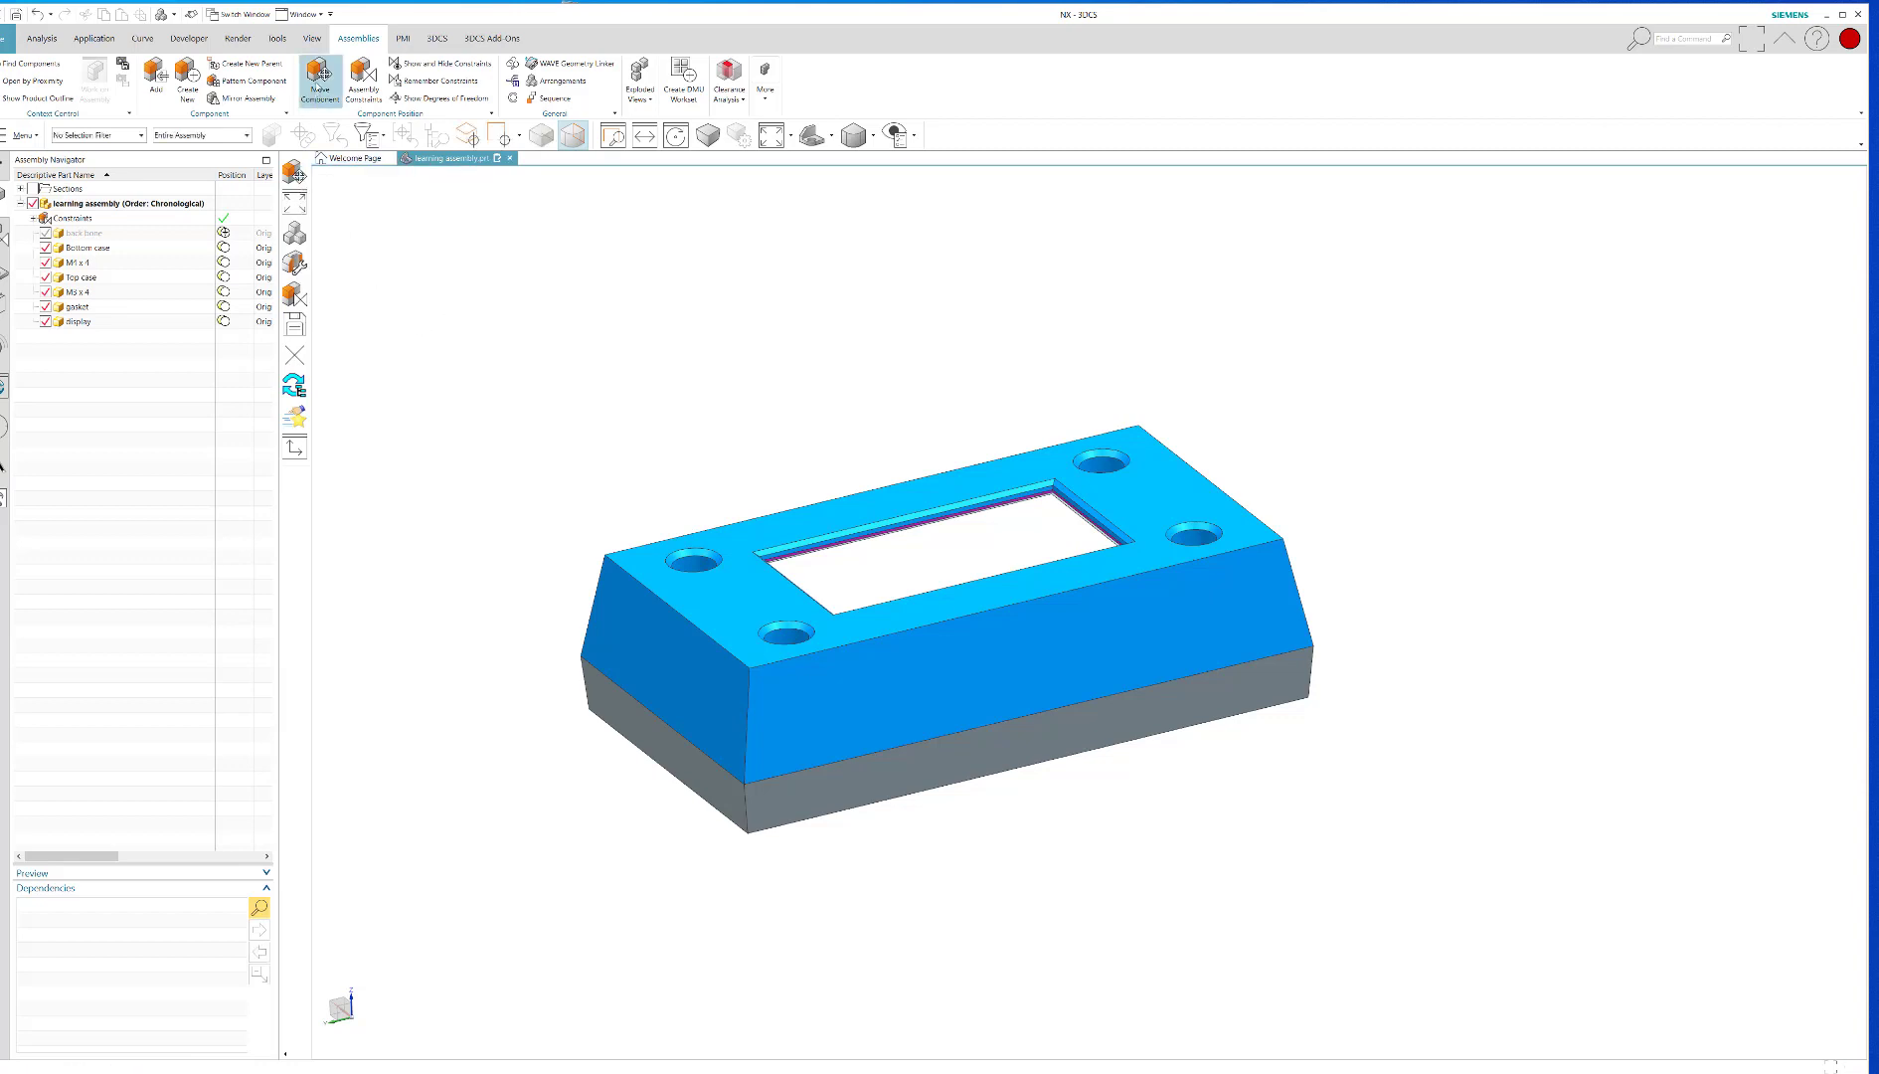
{"action": "mouse_move", "coordinate": [360, 84]}
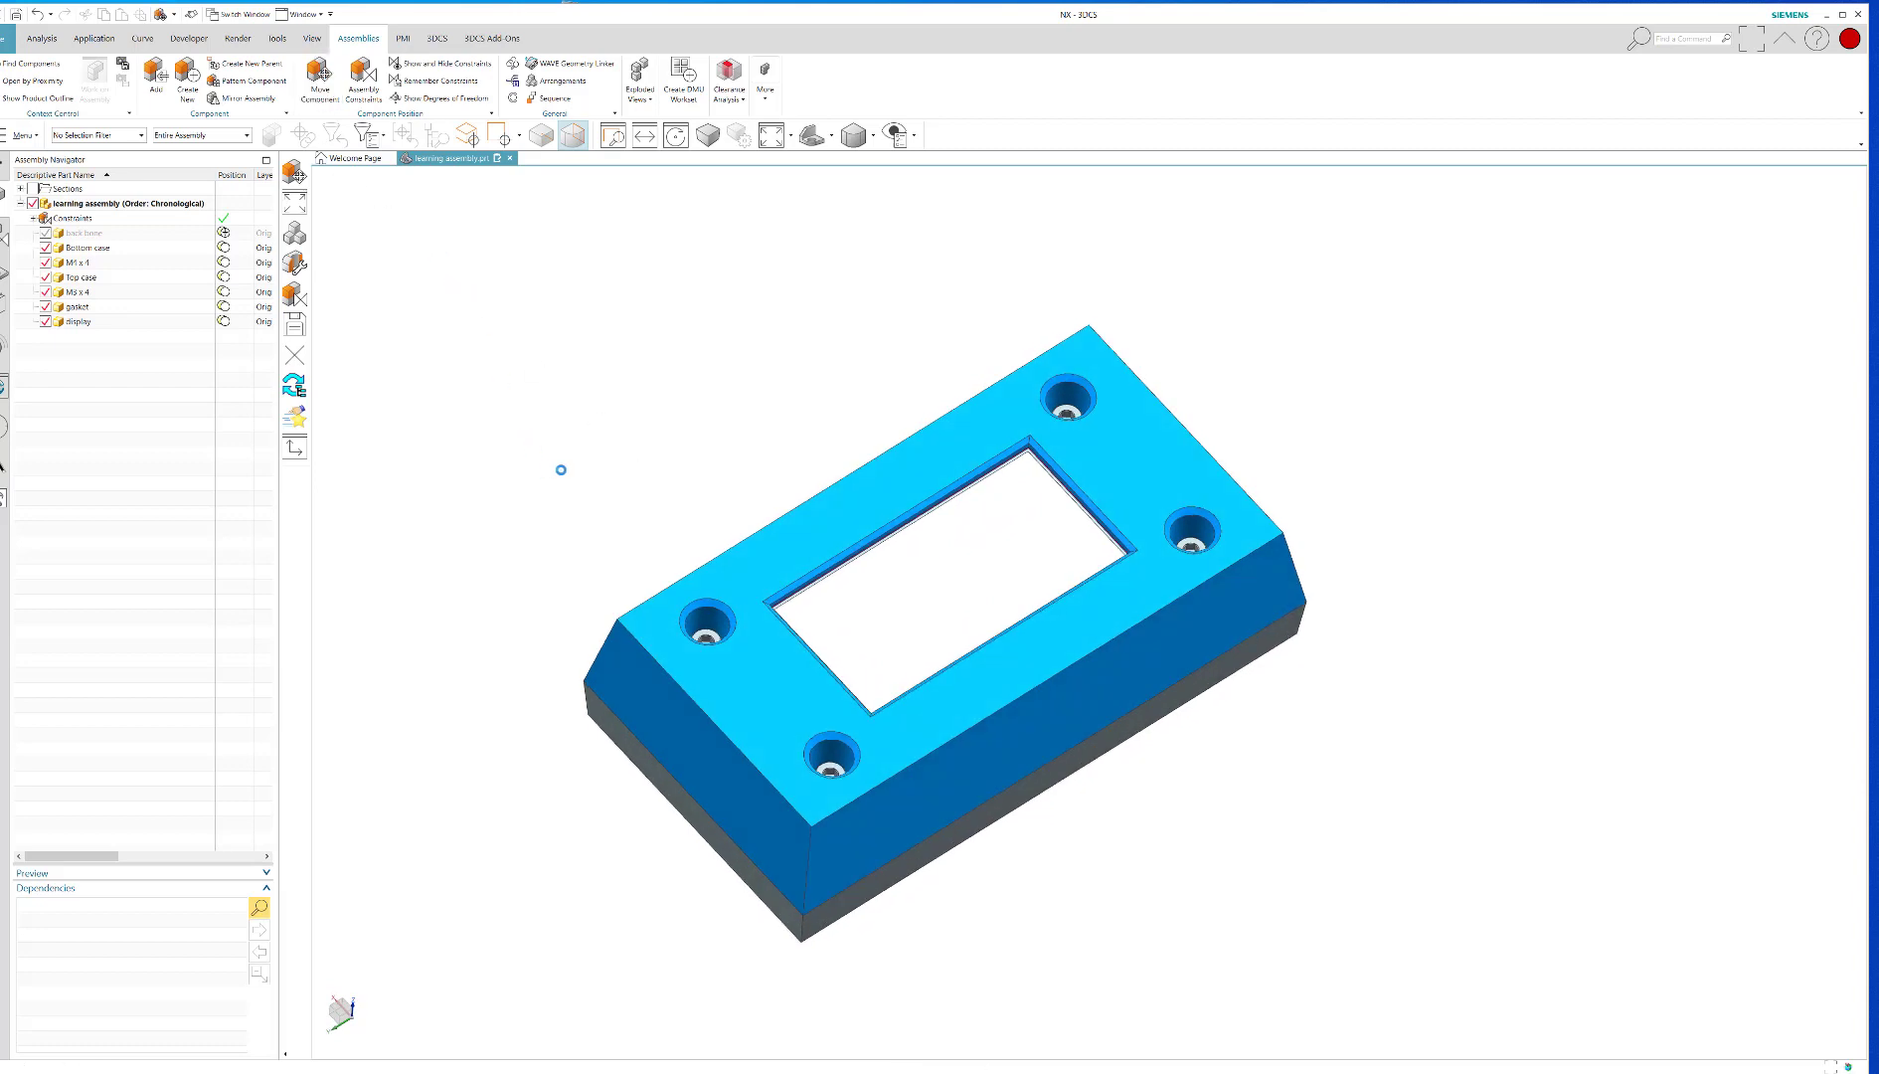
Start Move Component with the Arrangements setting at Apply to Used
{"action": "left_click", "coordinate": [319, 80]}
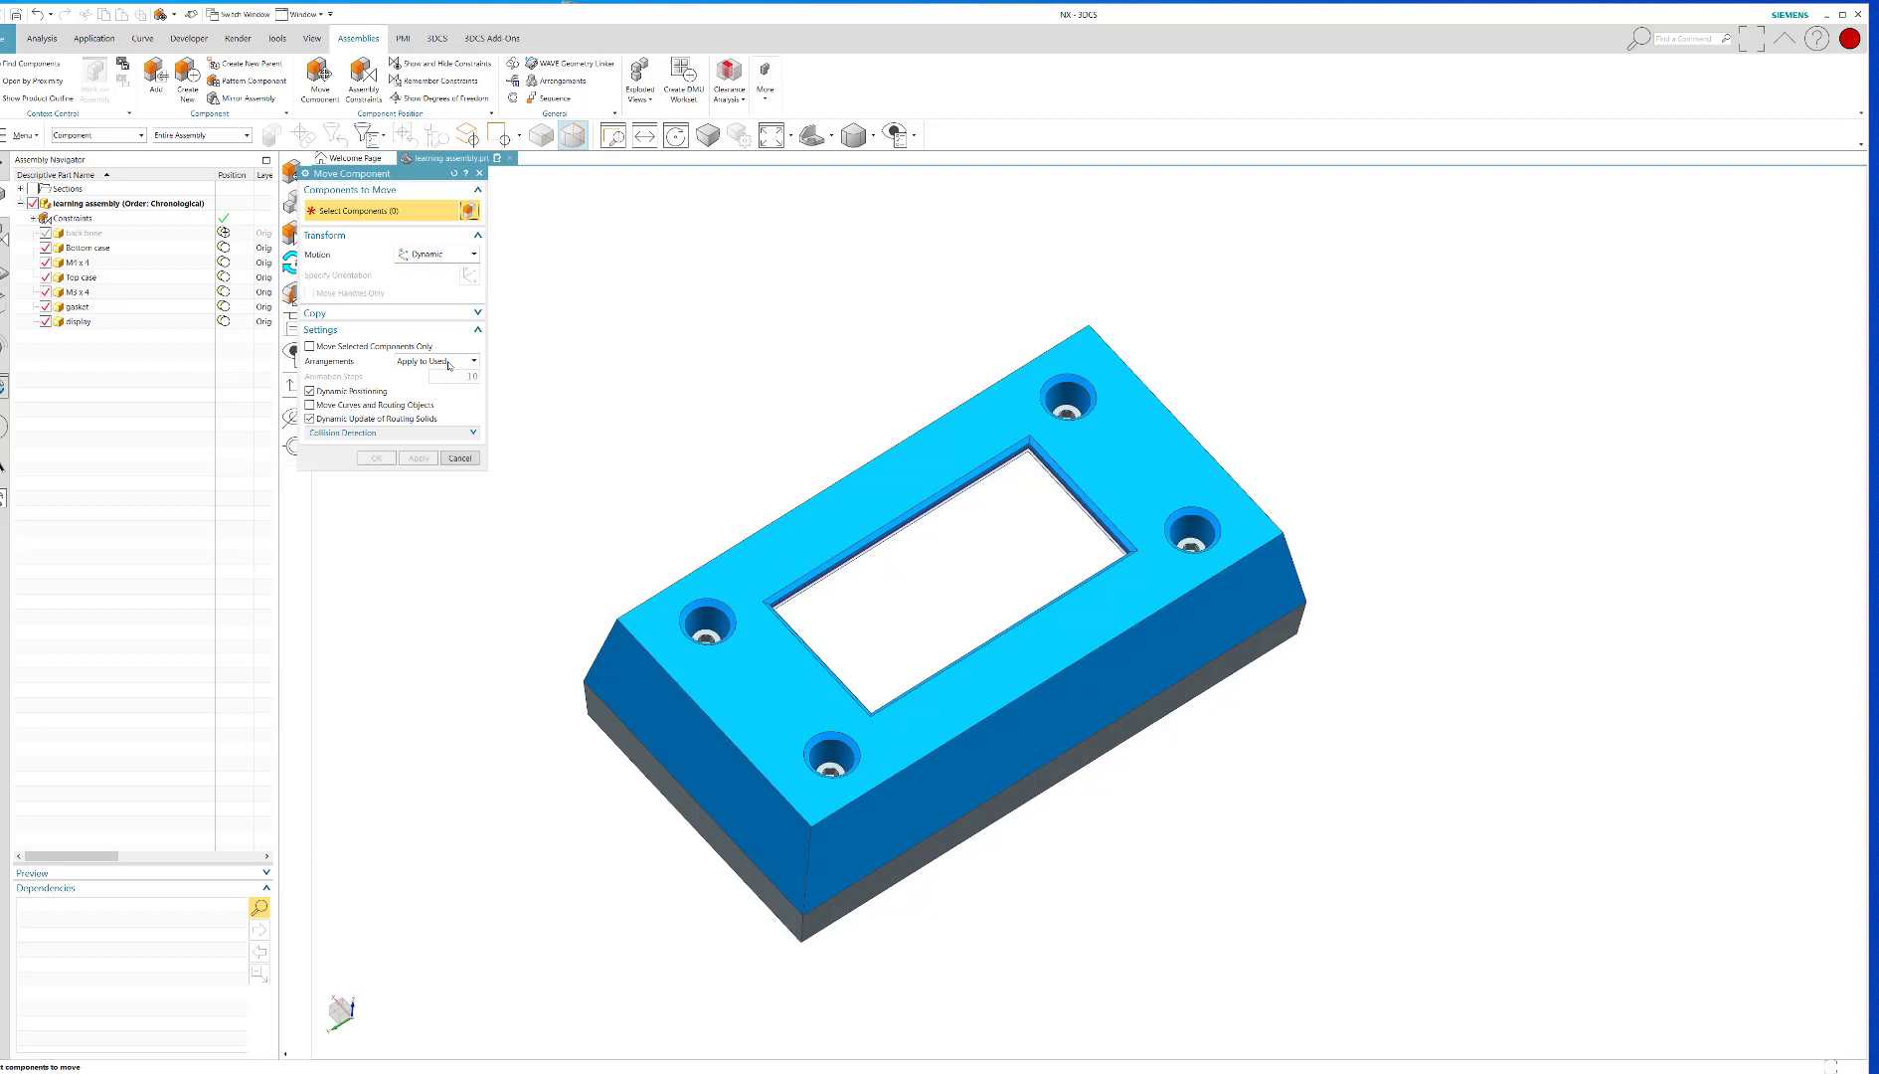
{"action": "left_click", "coordinate": [474, 361]}
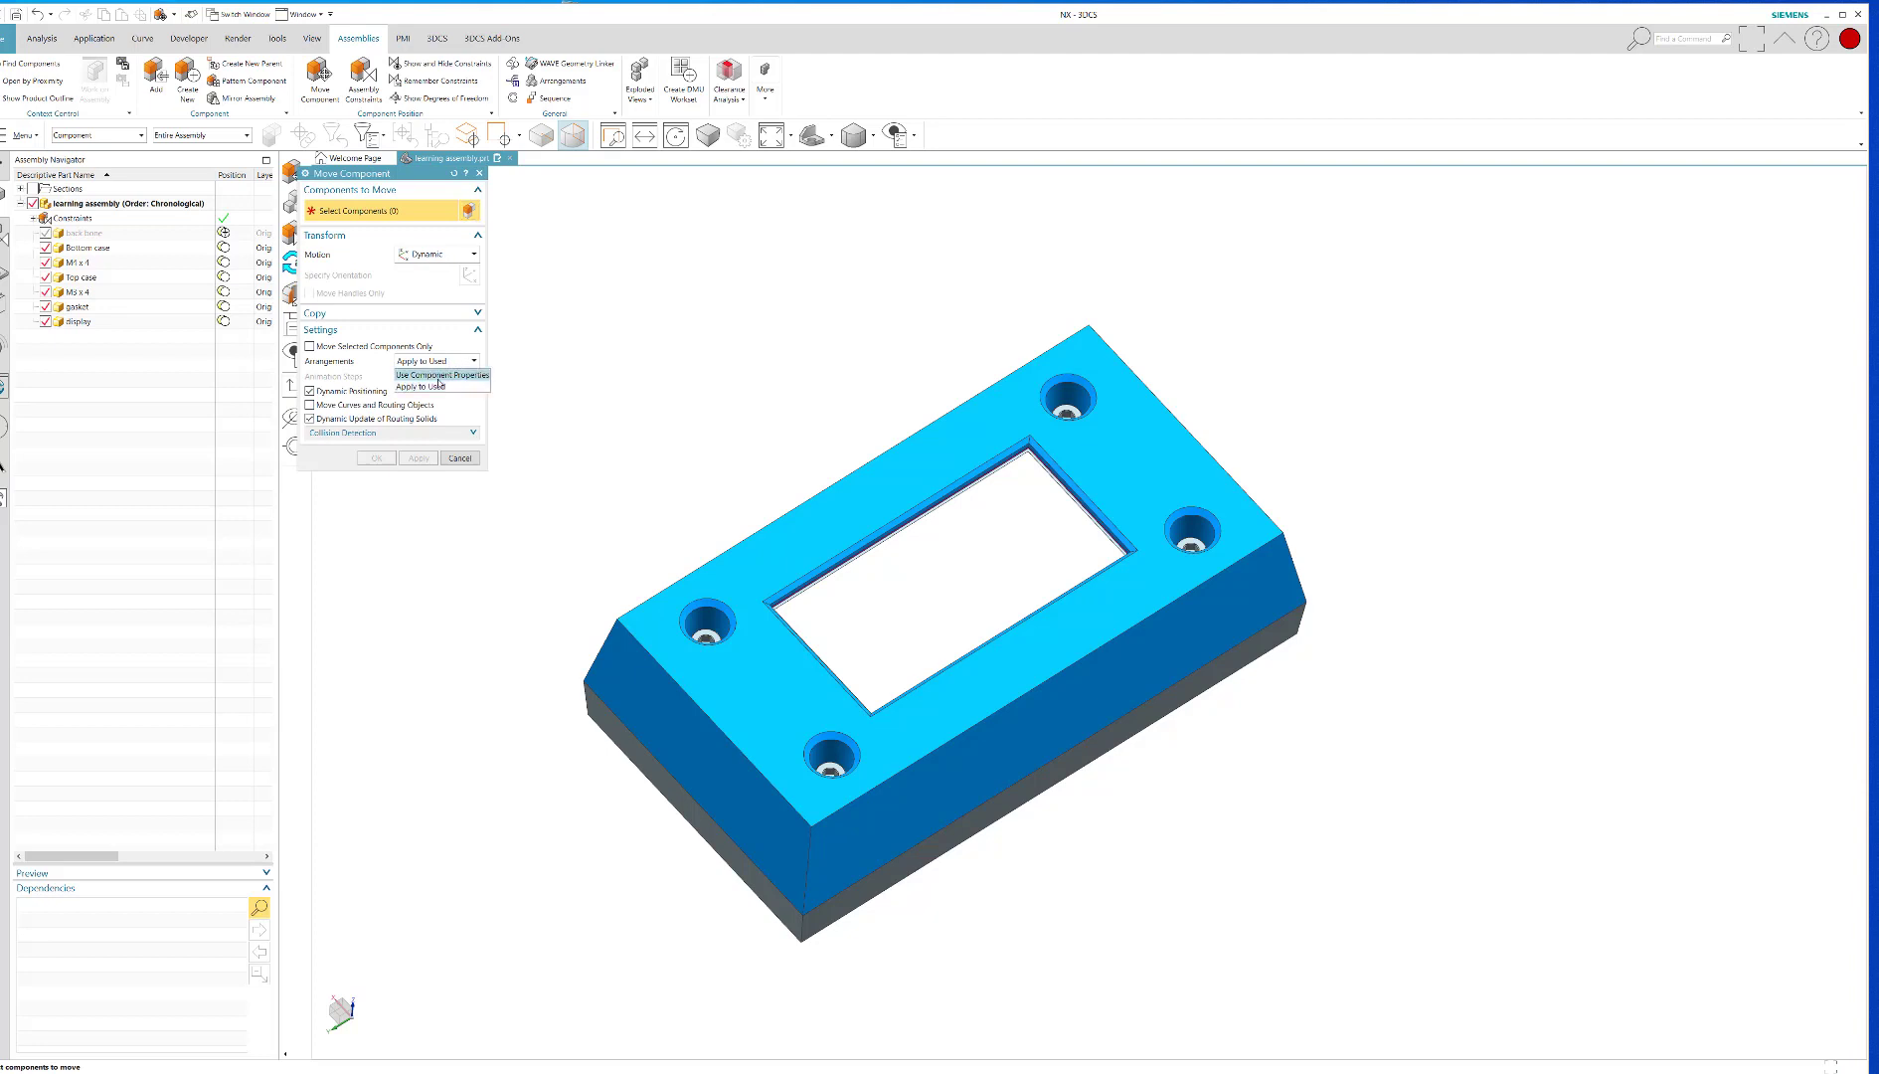
{"action": "left_click", "coordinate": [419, 361]}
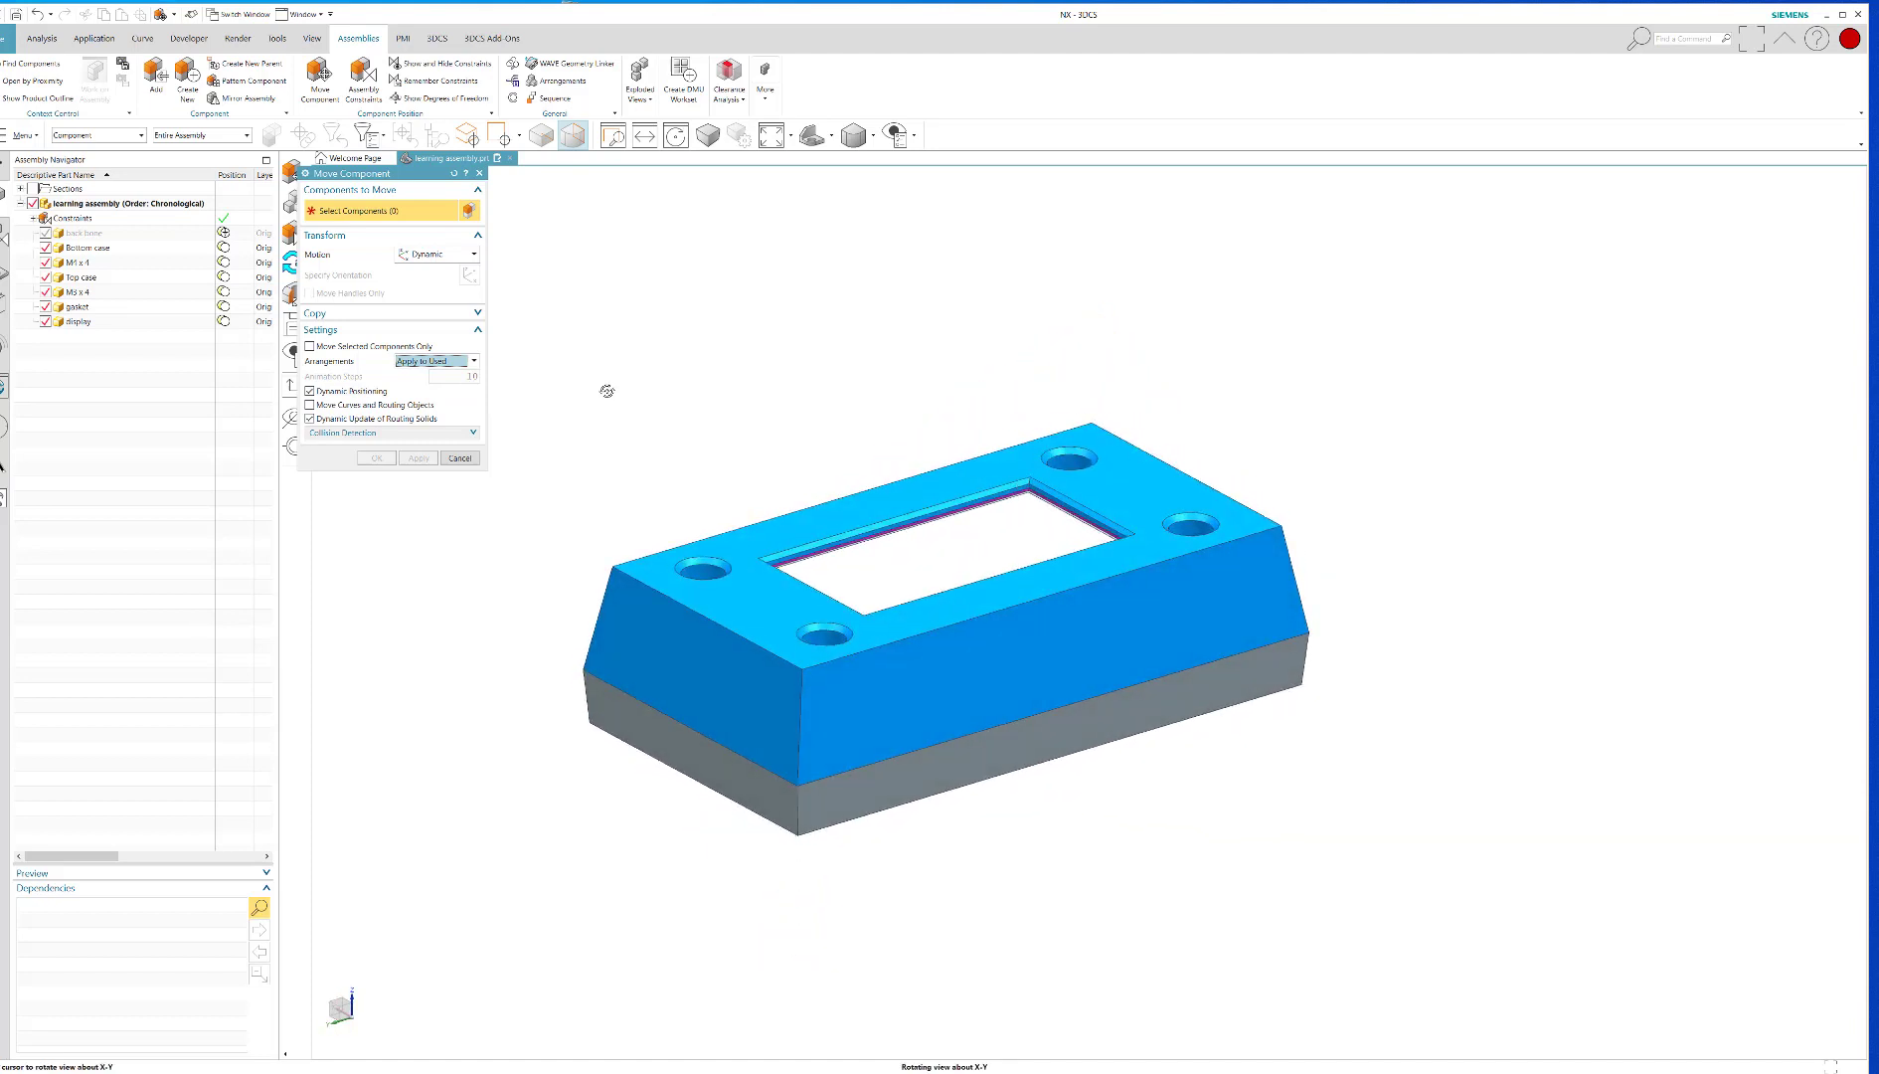
{"action": "left_click_drag", "start_coordinate": [605, 392], "coordinate": [607, 404]}
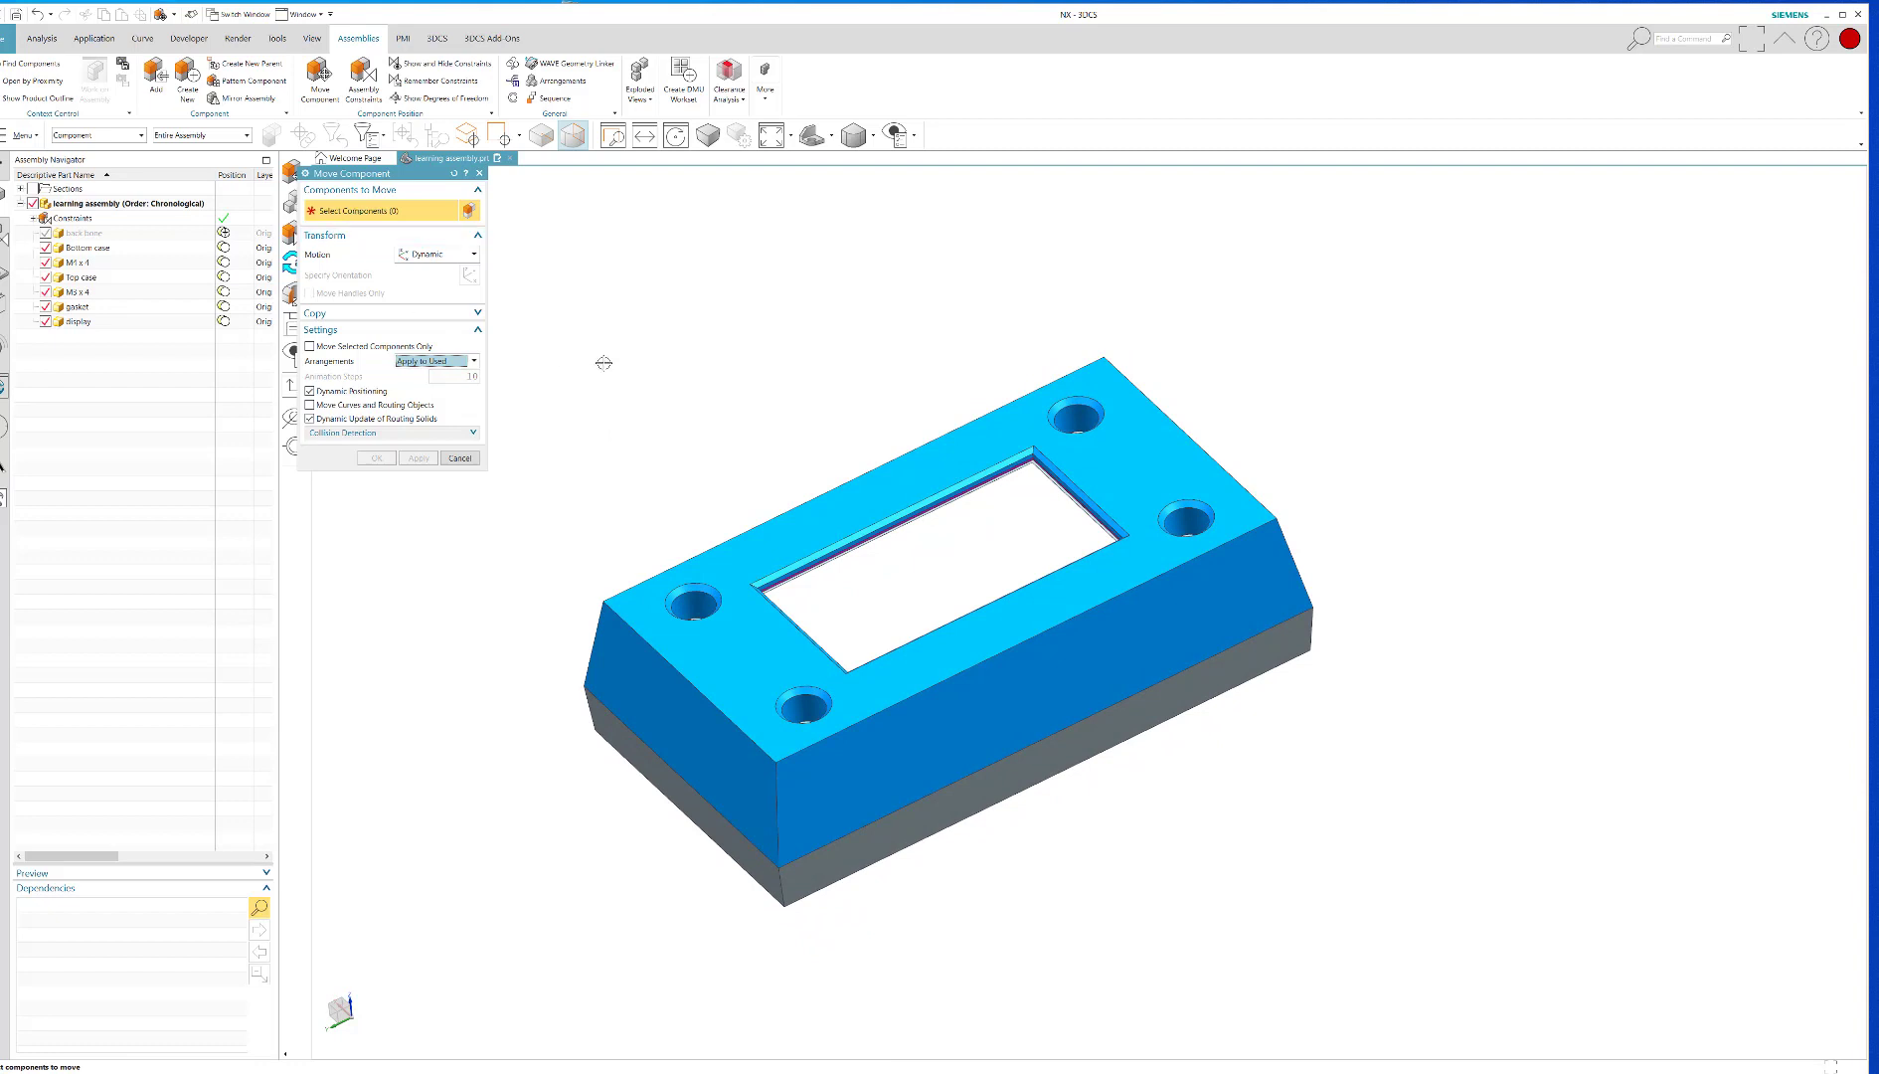
Raise the four M3 x 4 top screws 30 mm and lower the bottom screws
{"action": "left_click", "coordinate": [698, 647]}
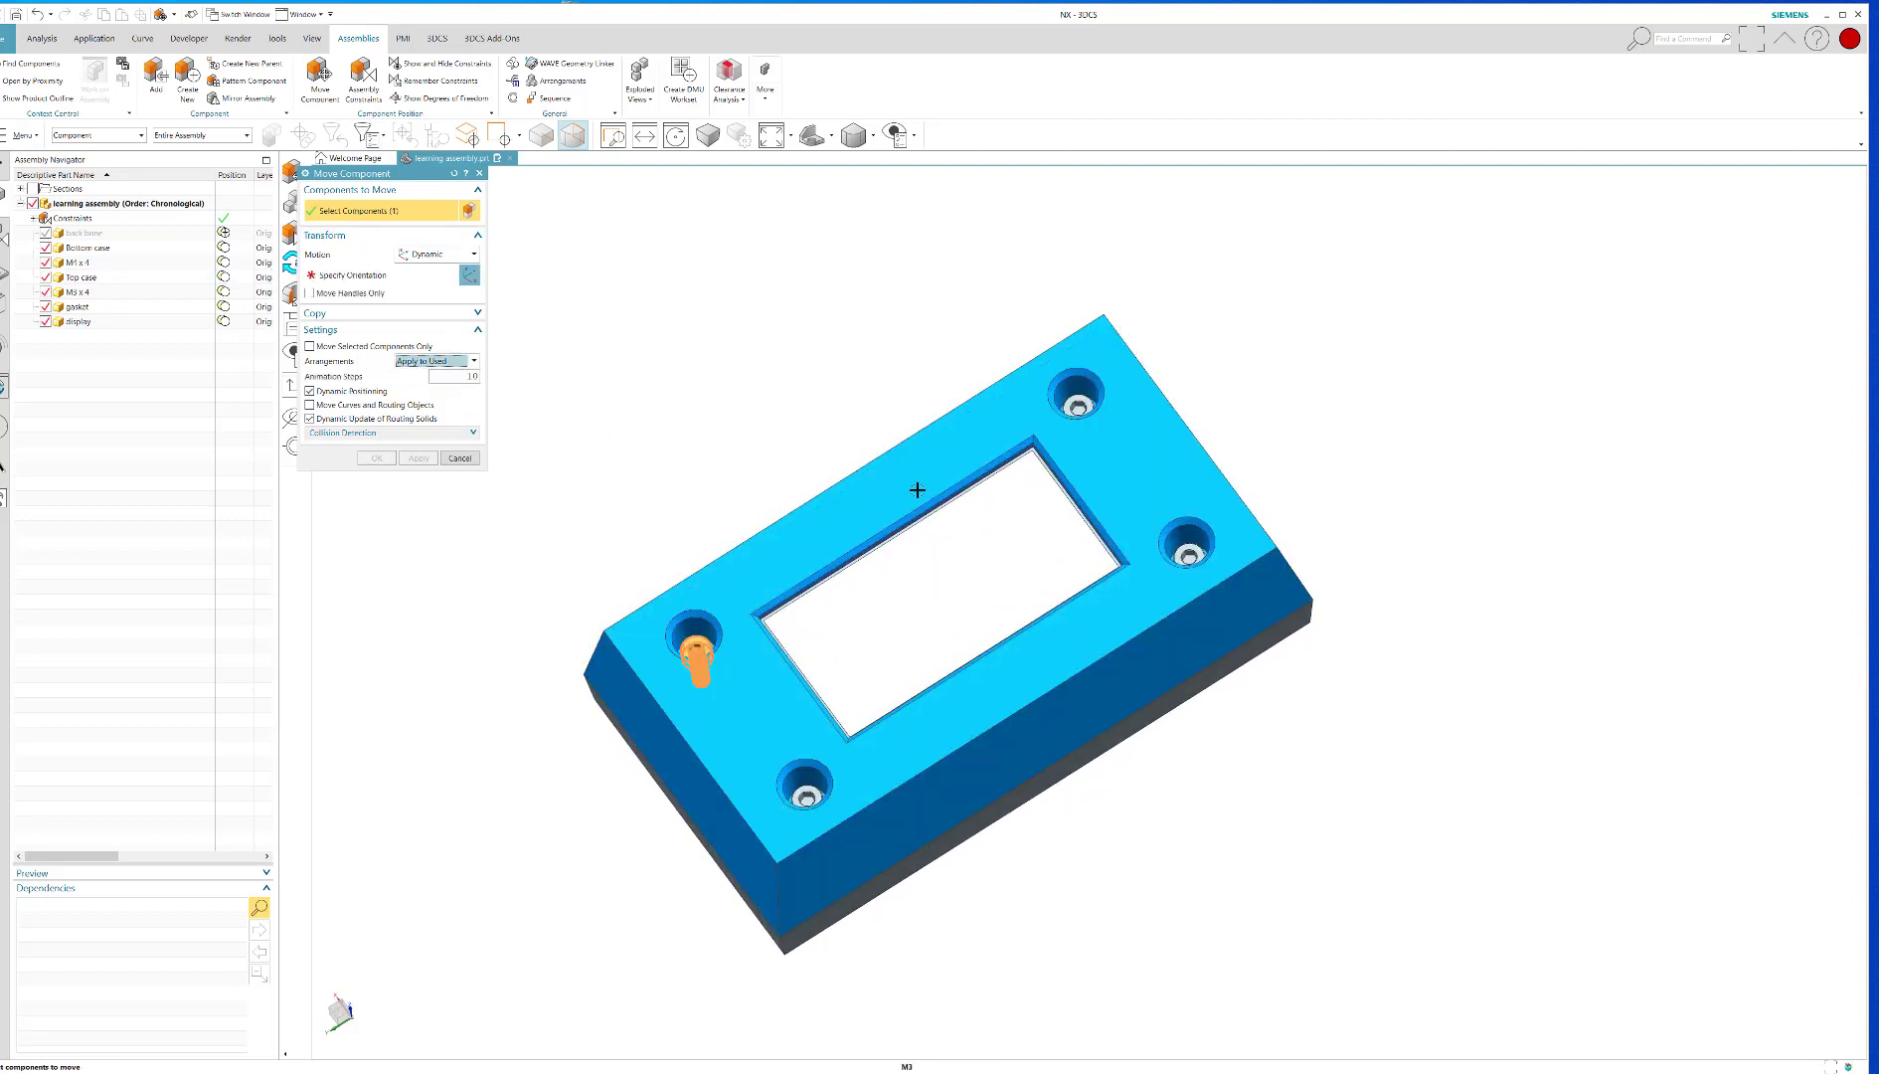
{"action": "left_click", "coordinate": [1187, 549]}
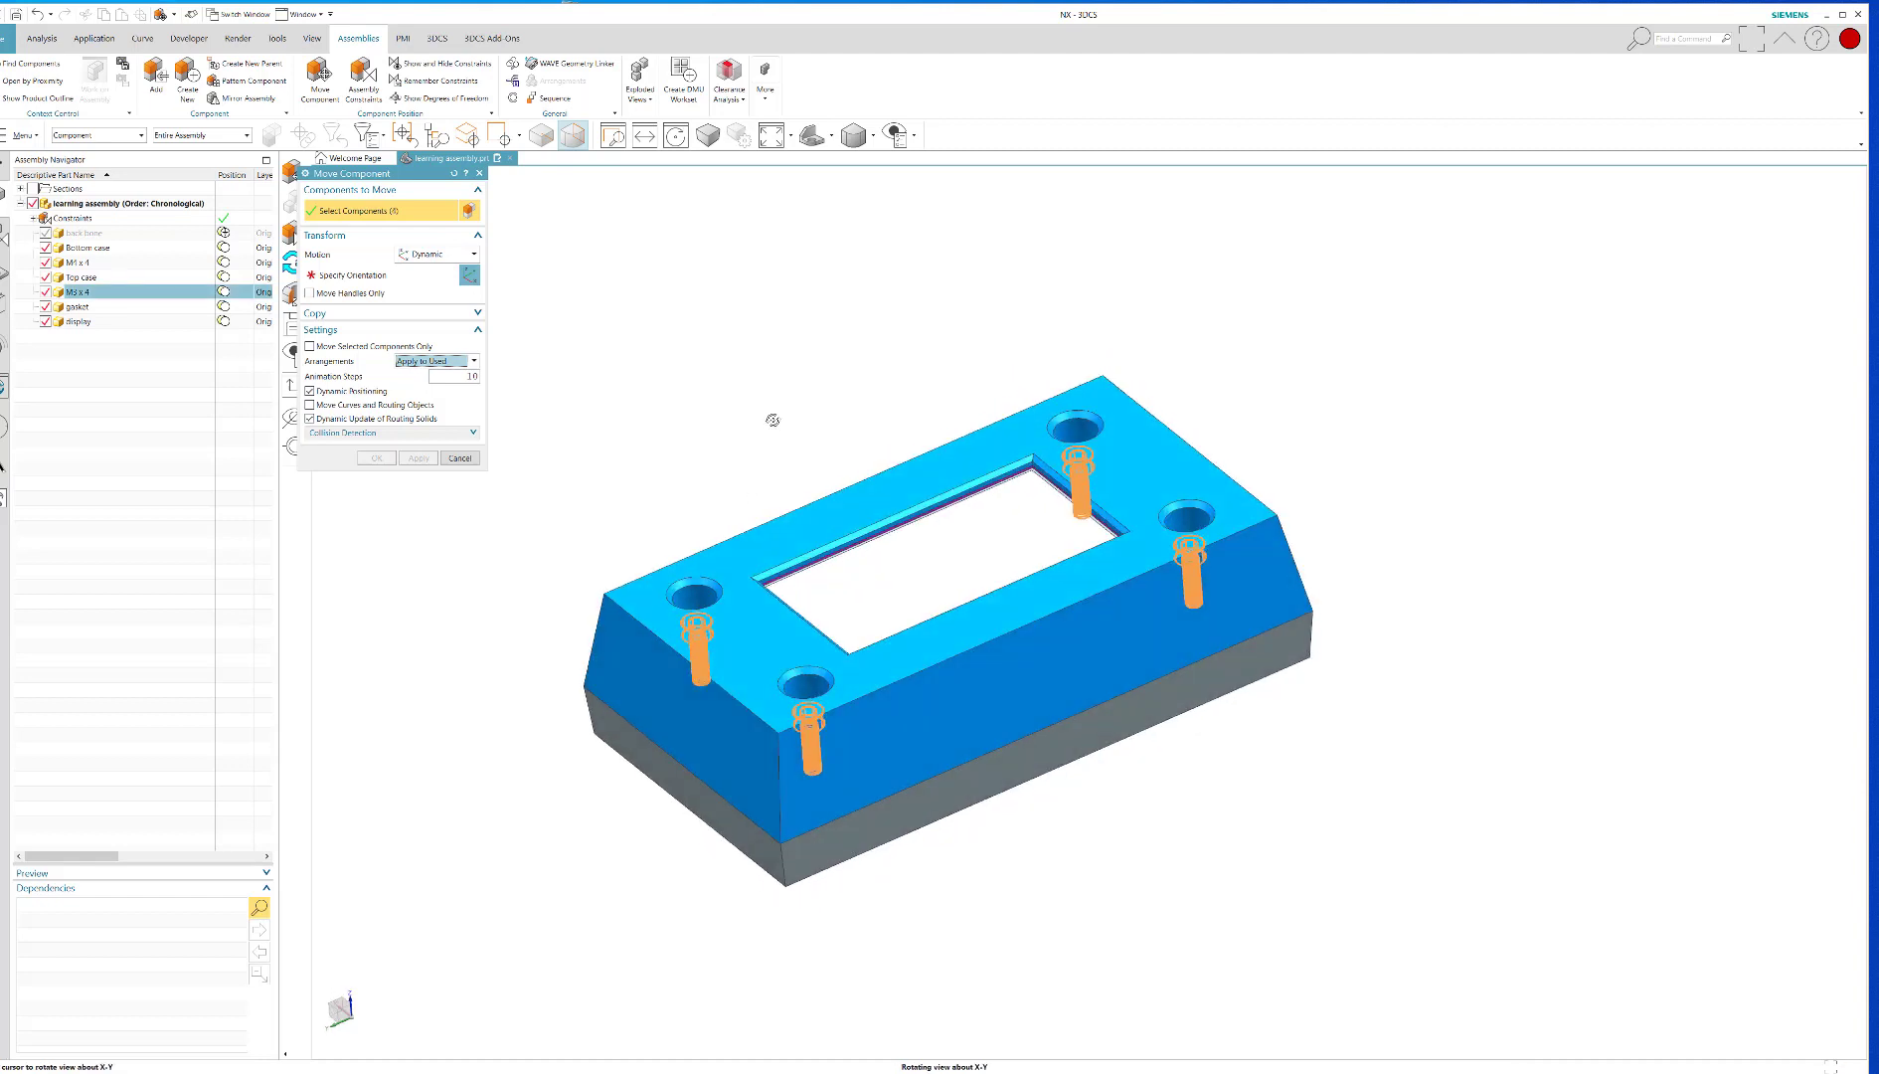
{"action": "left_click", "coordinate": [360, 275]}
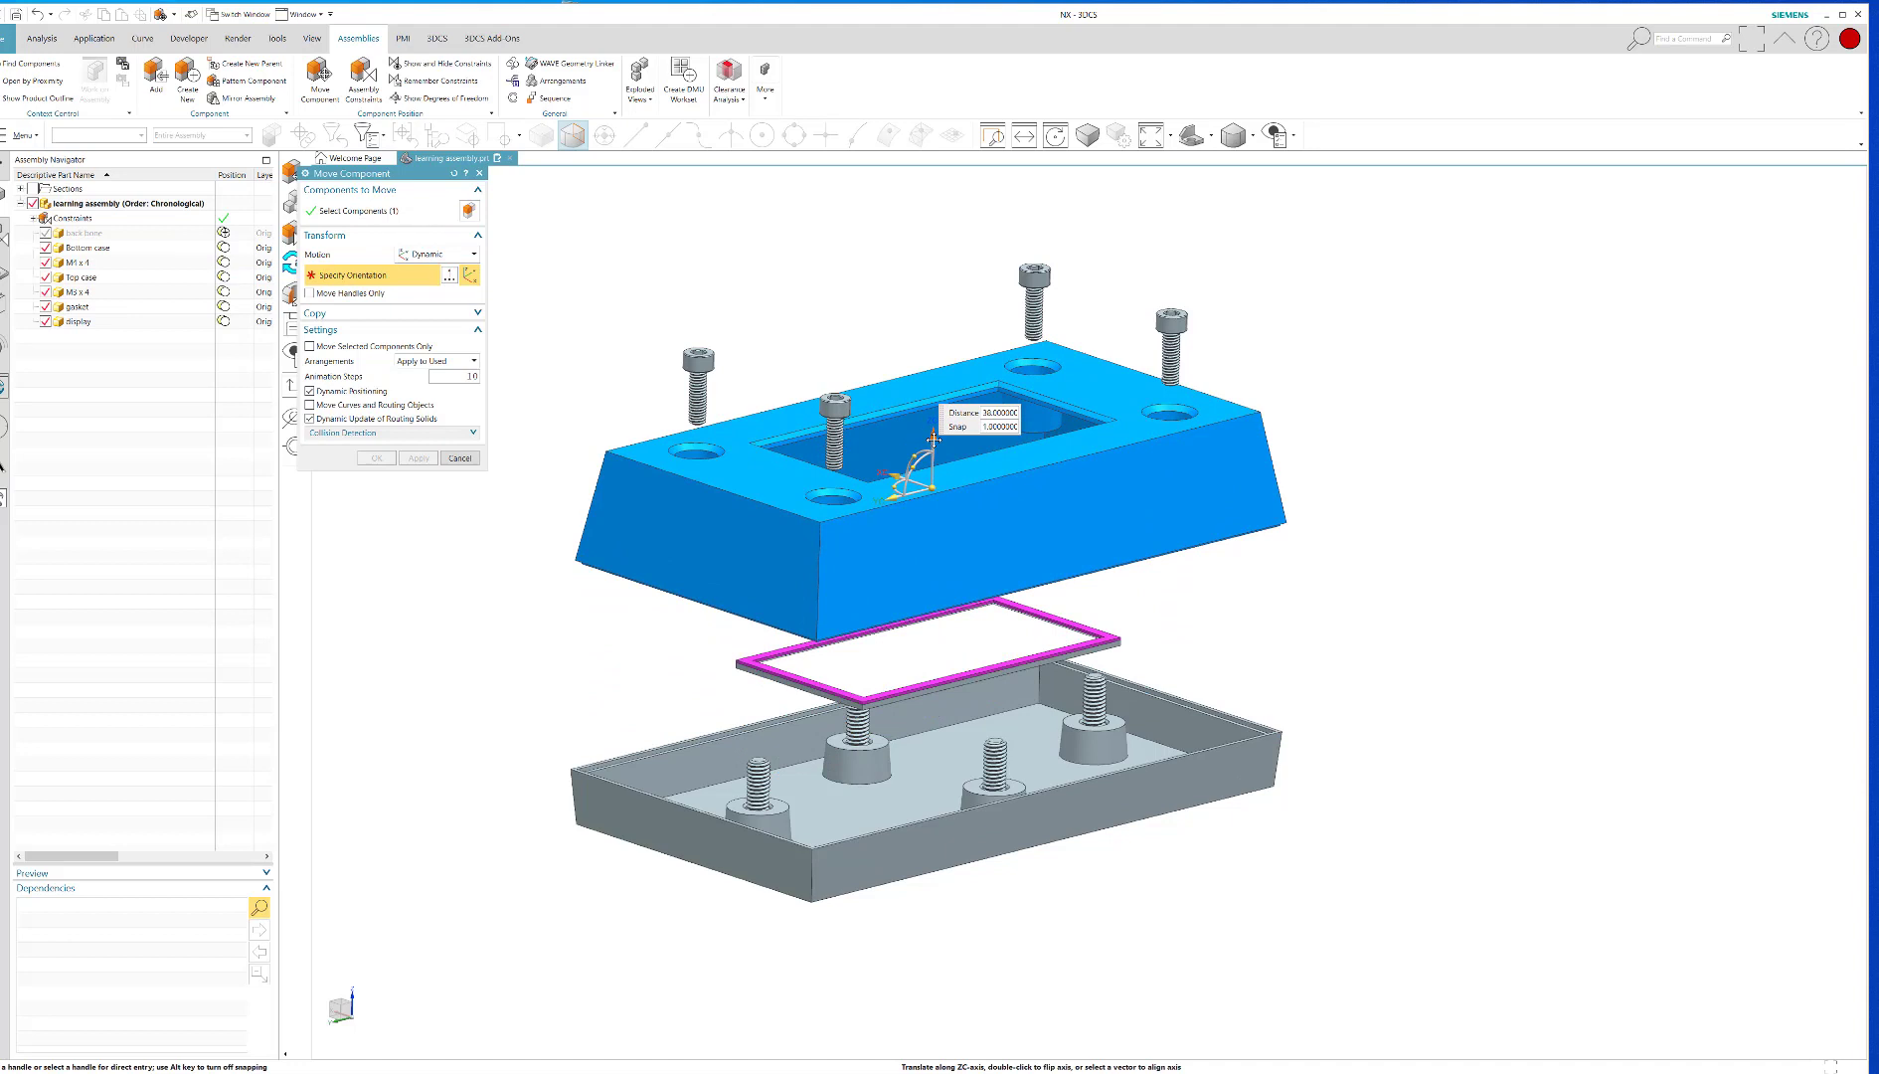
{"action": "left_click", "coordinate": [417, 457]}
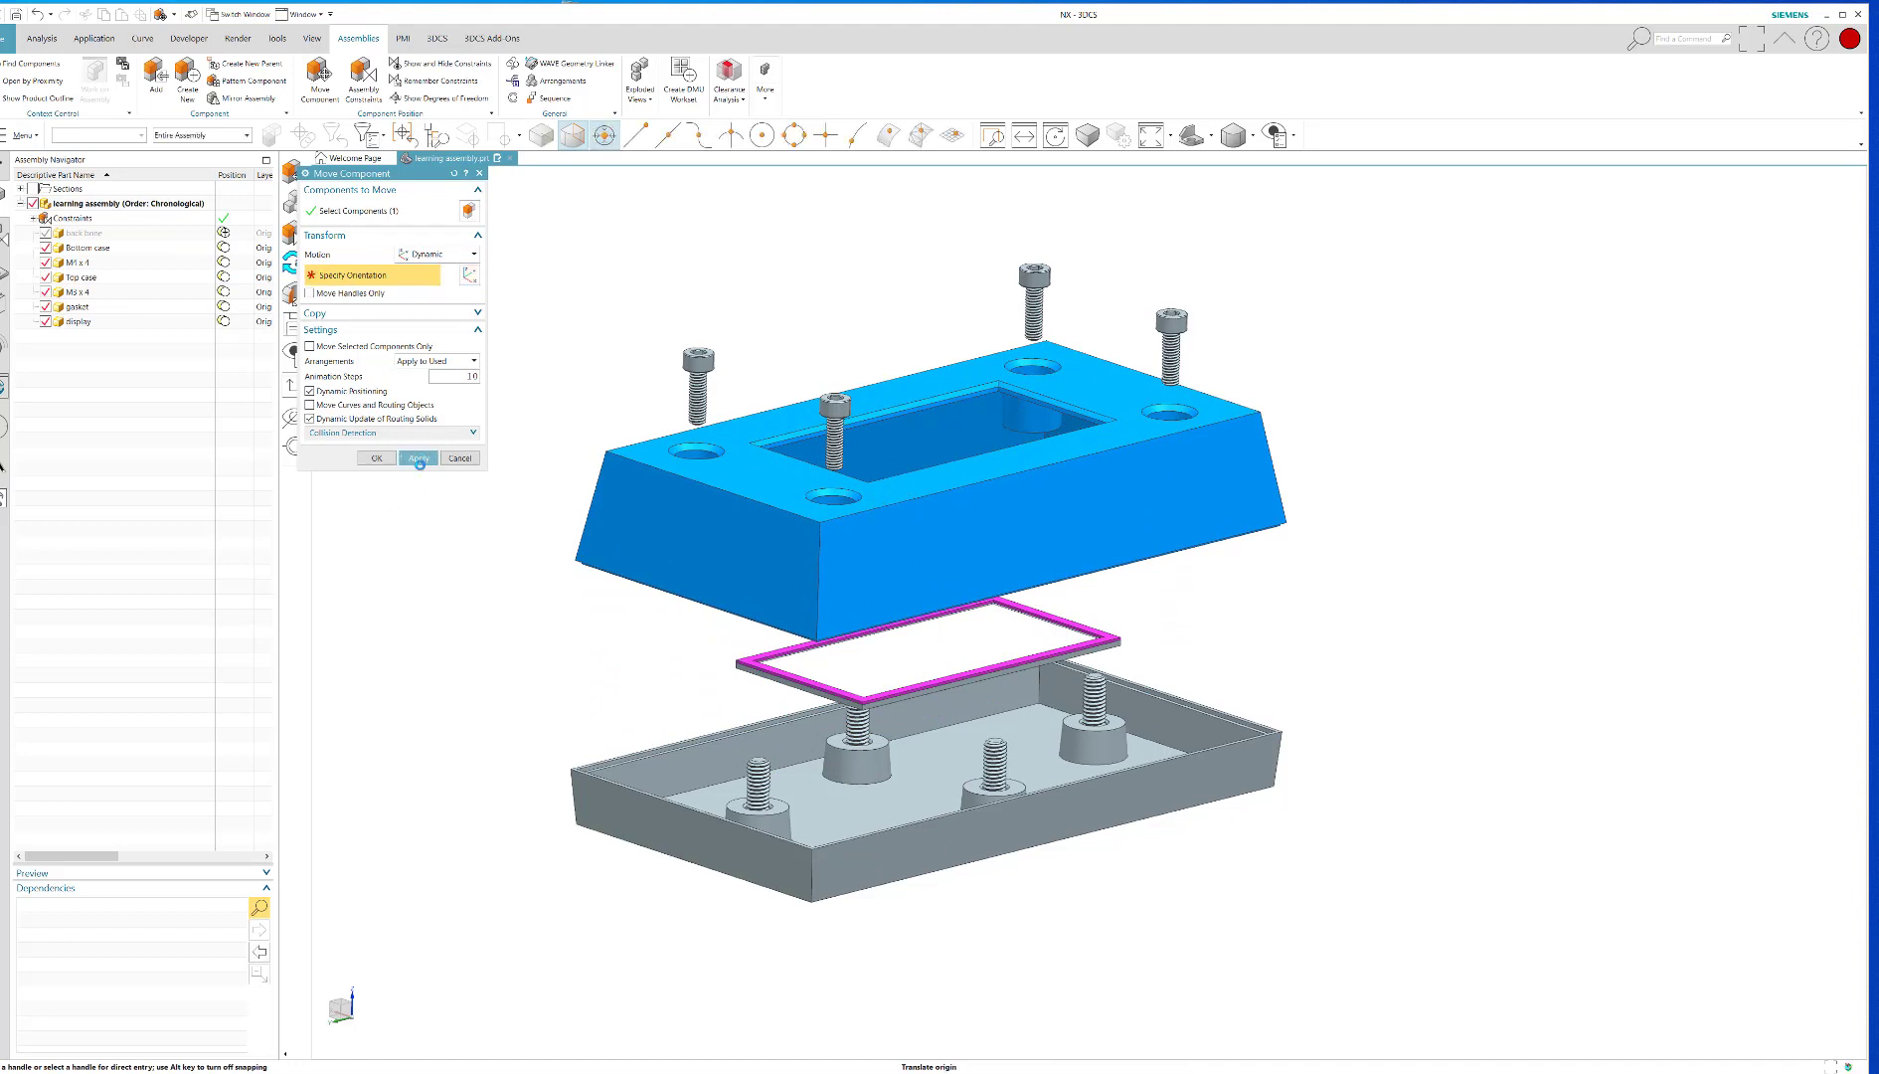
{"action": "left_click", "coordinate": [419, 457]}
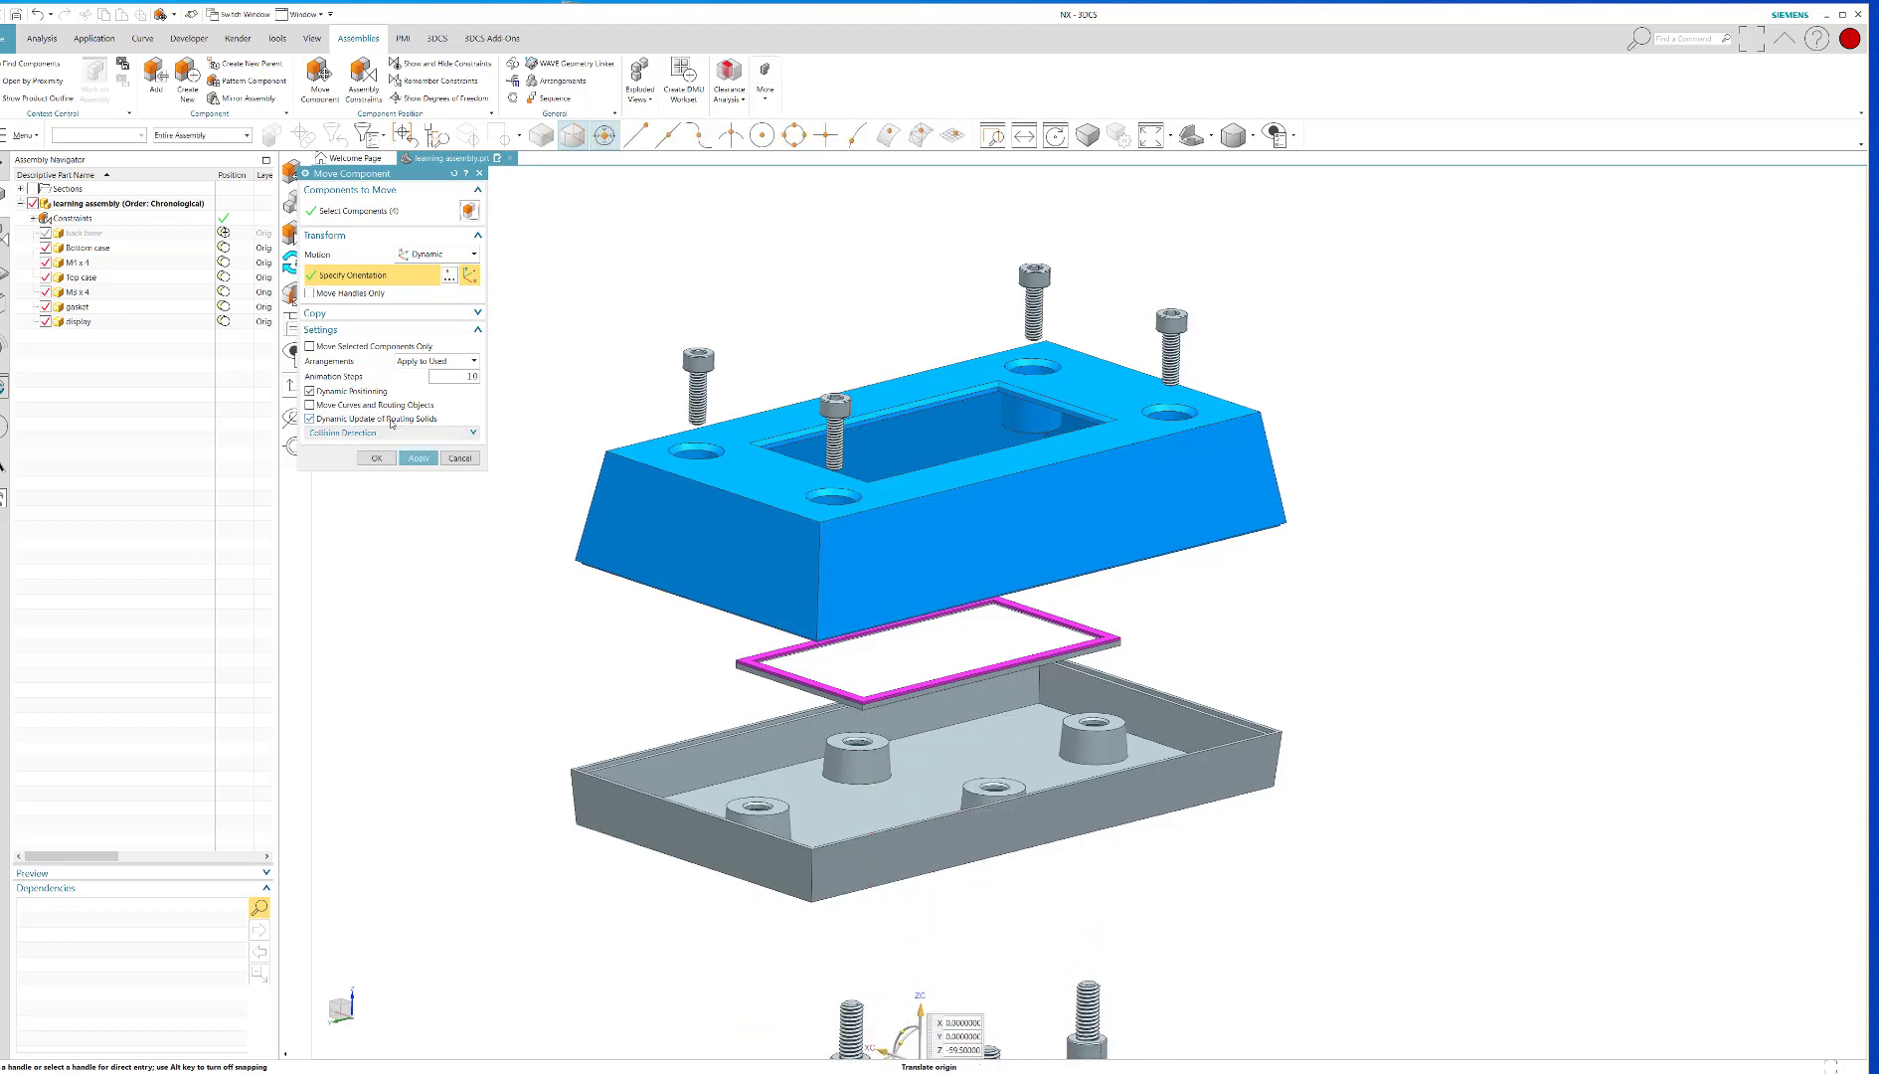
{"action": "left_click", "coordinate": [472, 274]}
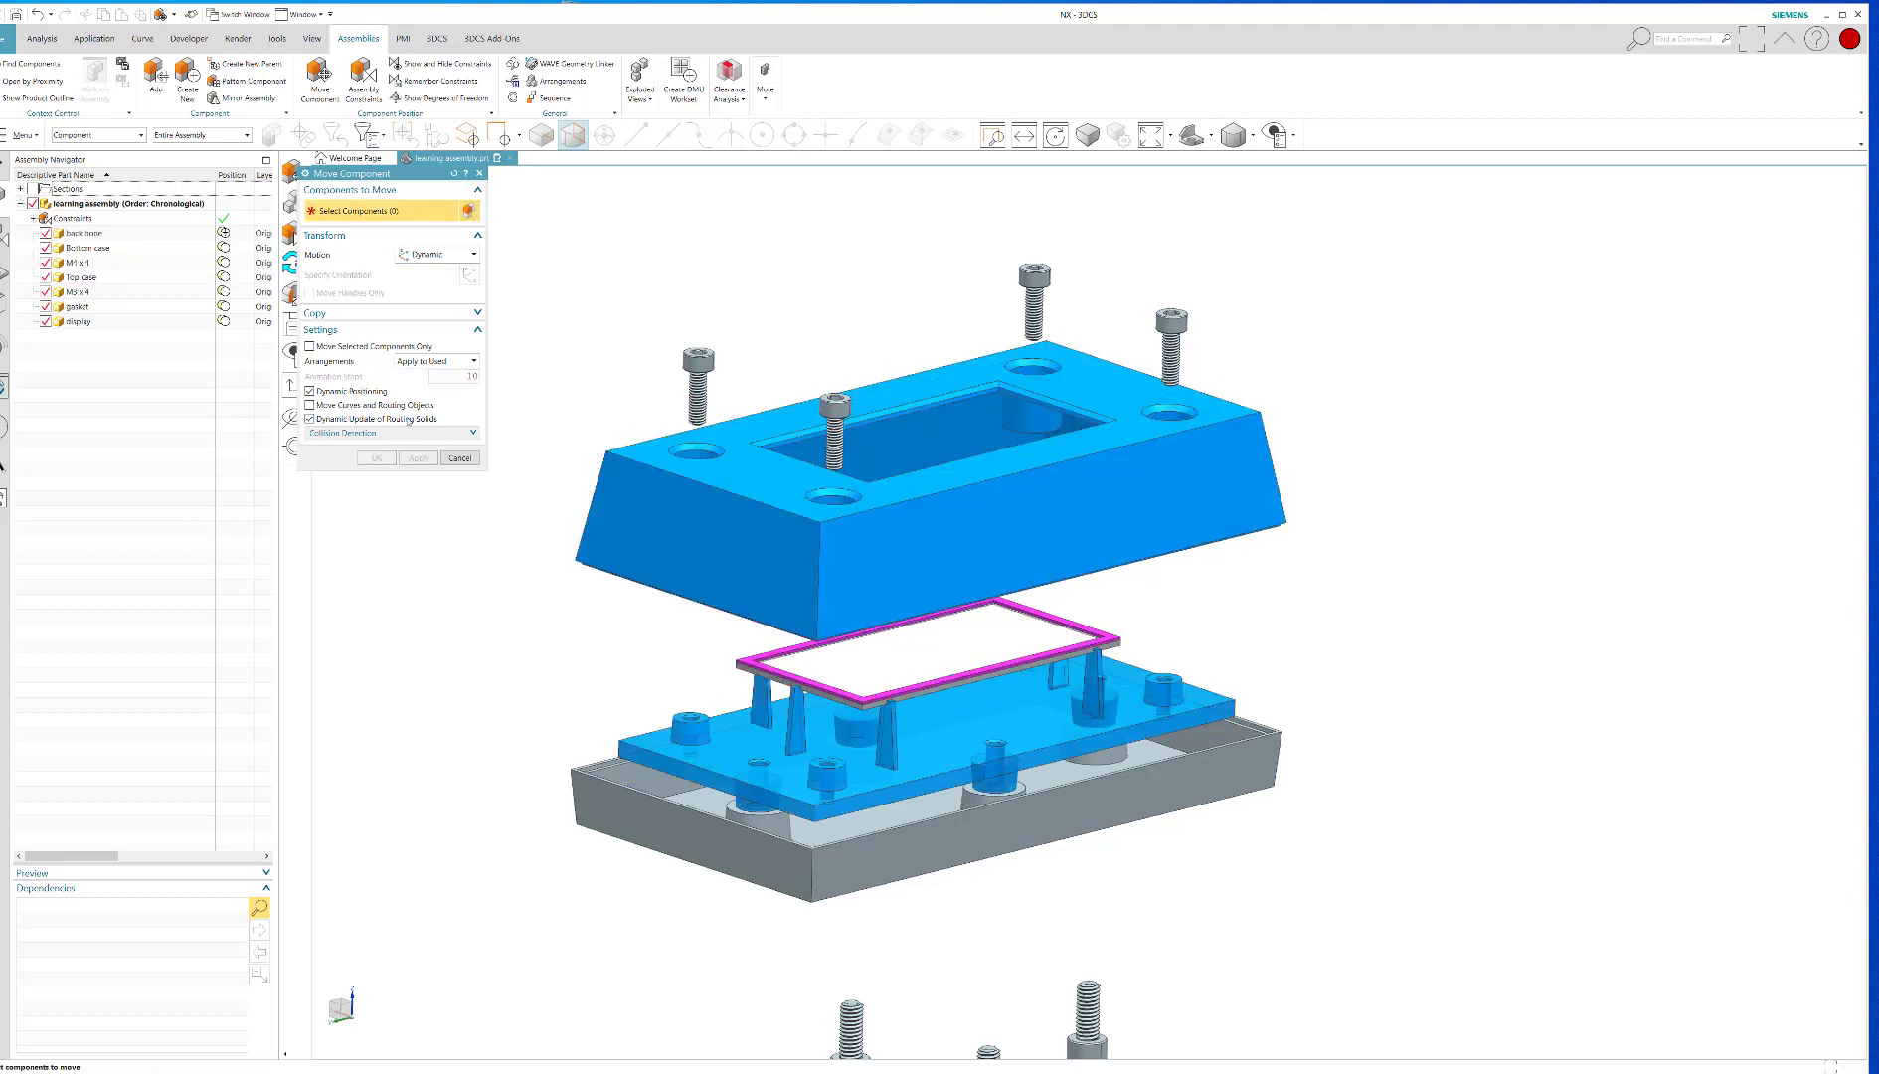
Select the Bottom case and drag it down below the backbone
{"action": "left_click", "coordinate": [86, 247]}
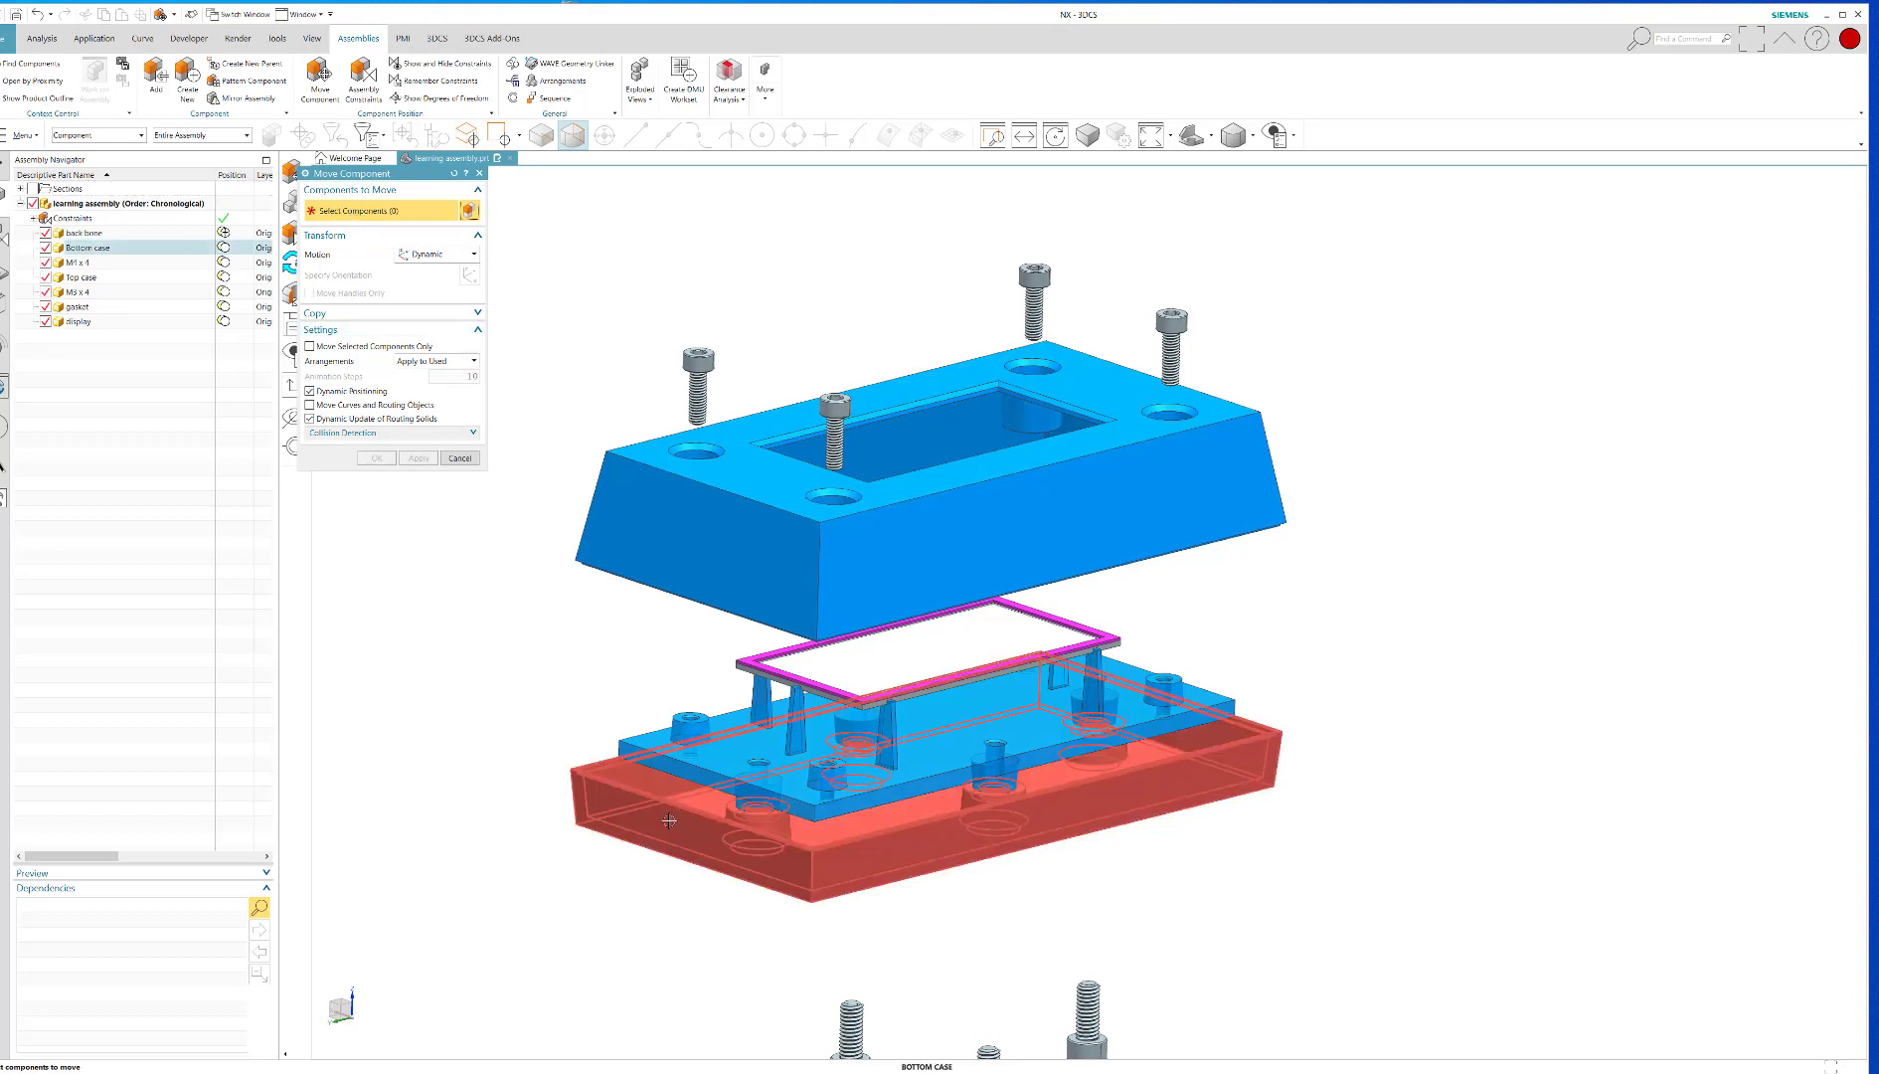
{"action": "left_click", "coordinate": [671, 822]}
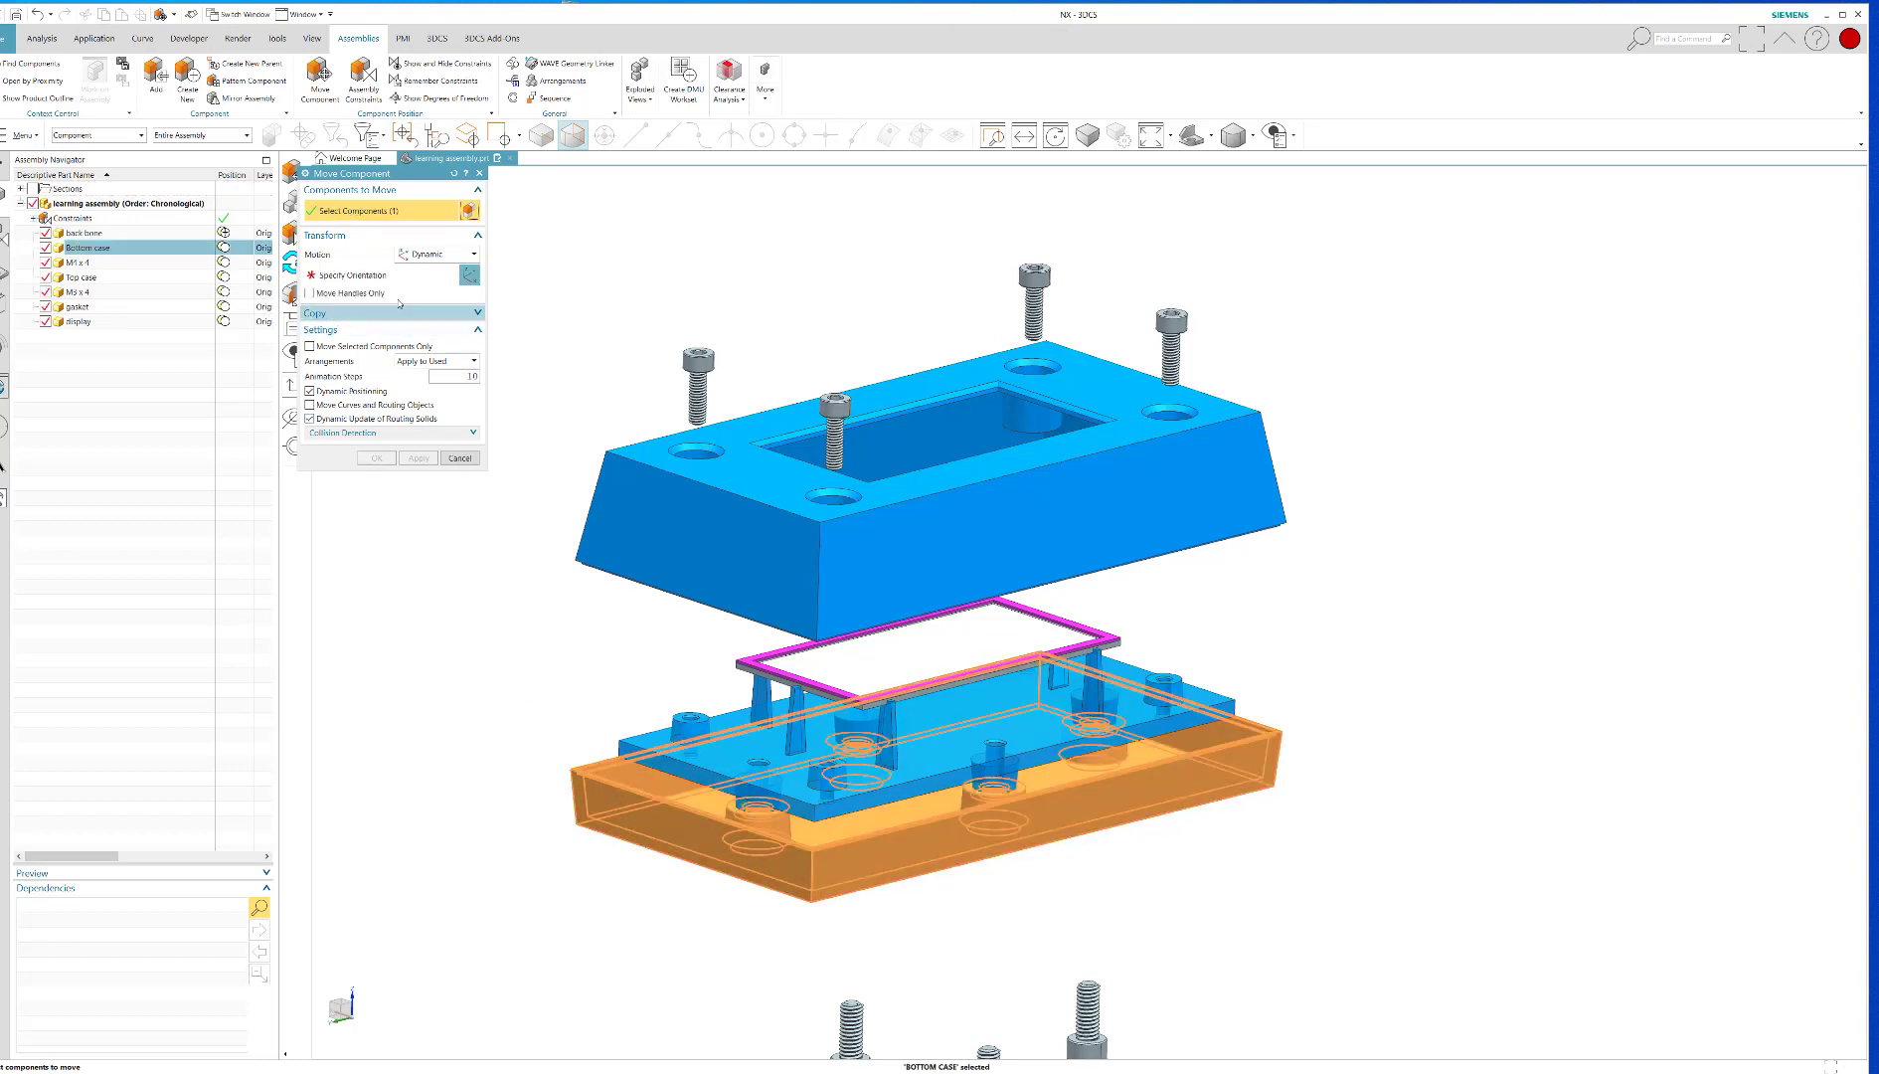
{"action": "left_click", "coordinate": [360, 275]}
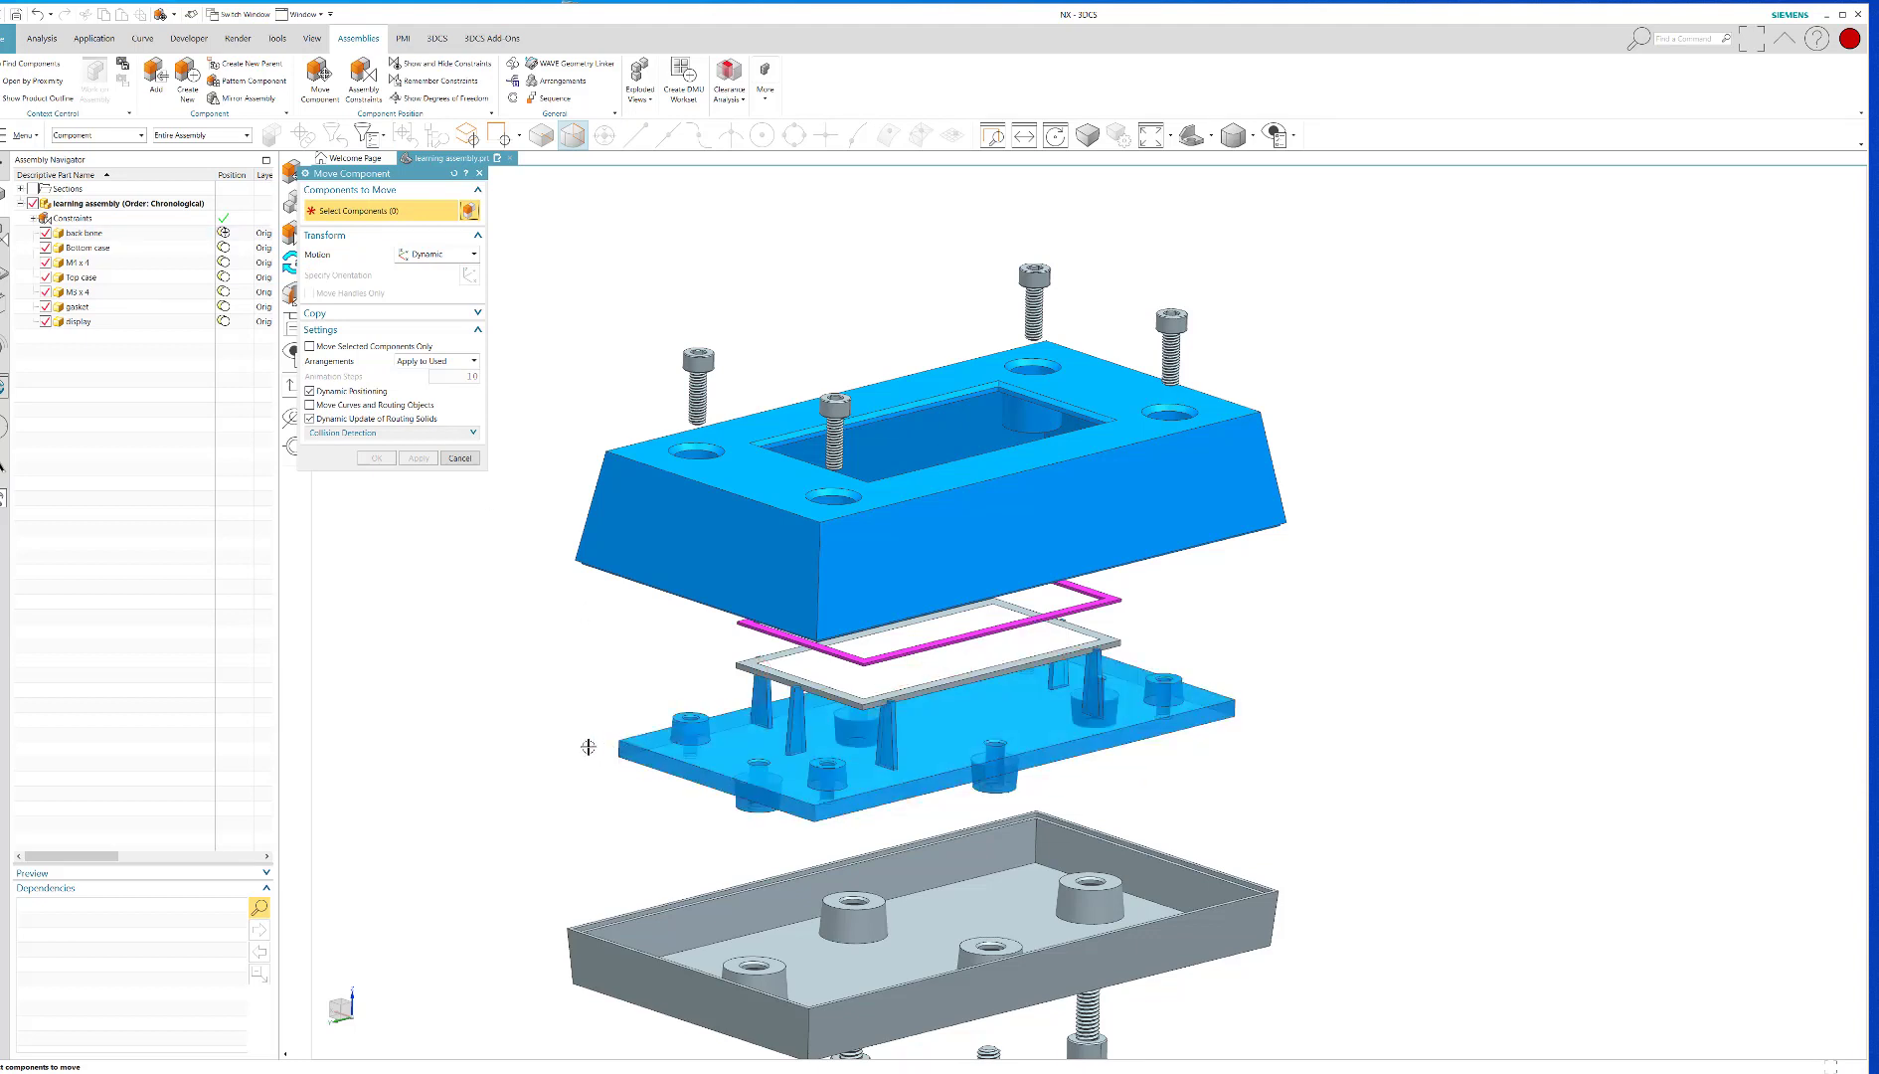
{"action": "mouse_move", "coordinate": [614, 704]}
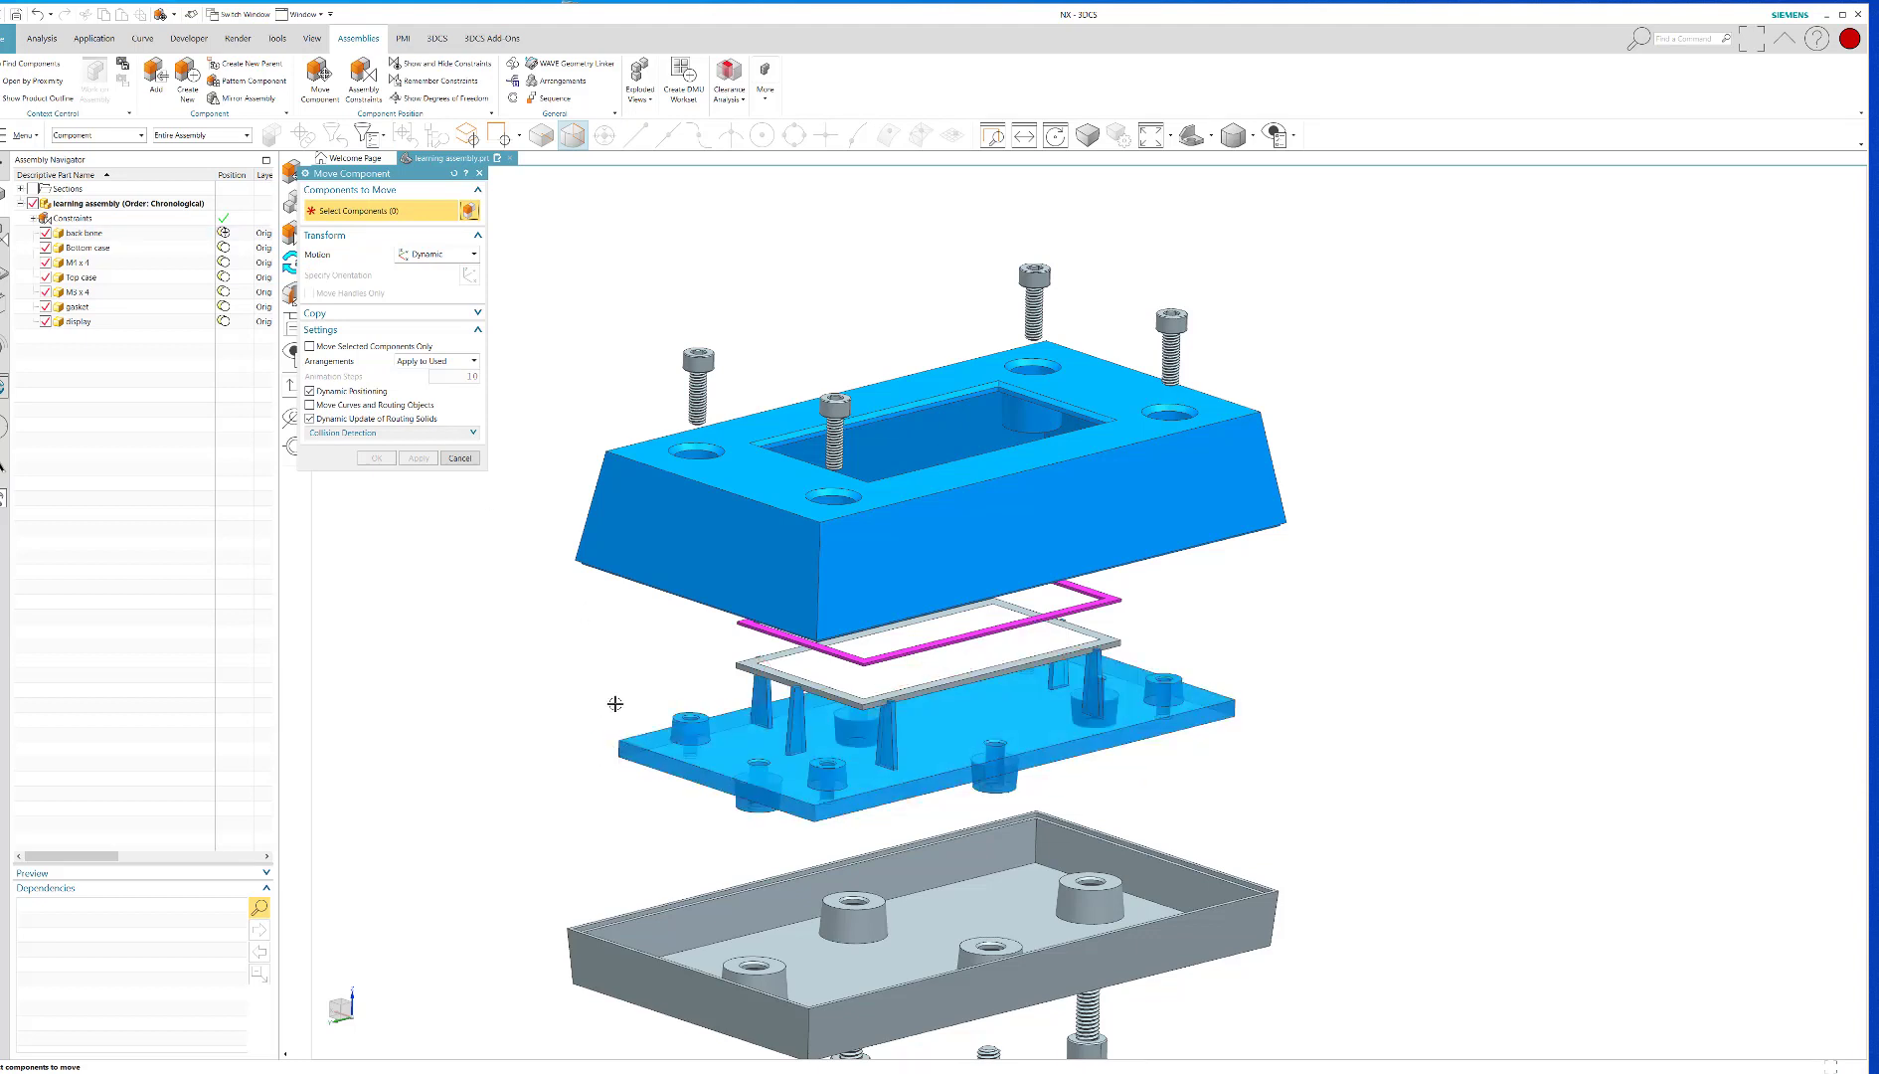
{"action": "mouse_move", "coordinate": [638, 693]}
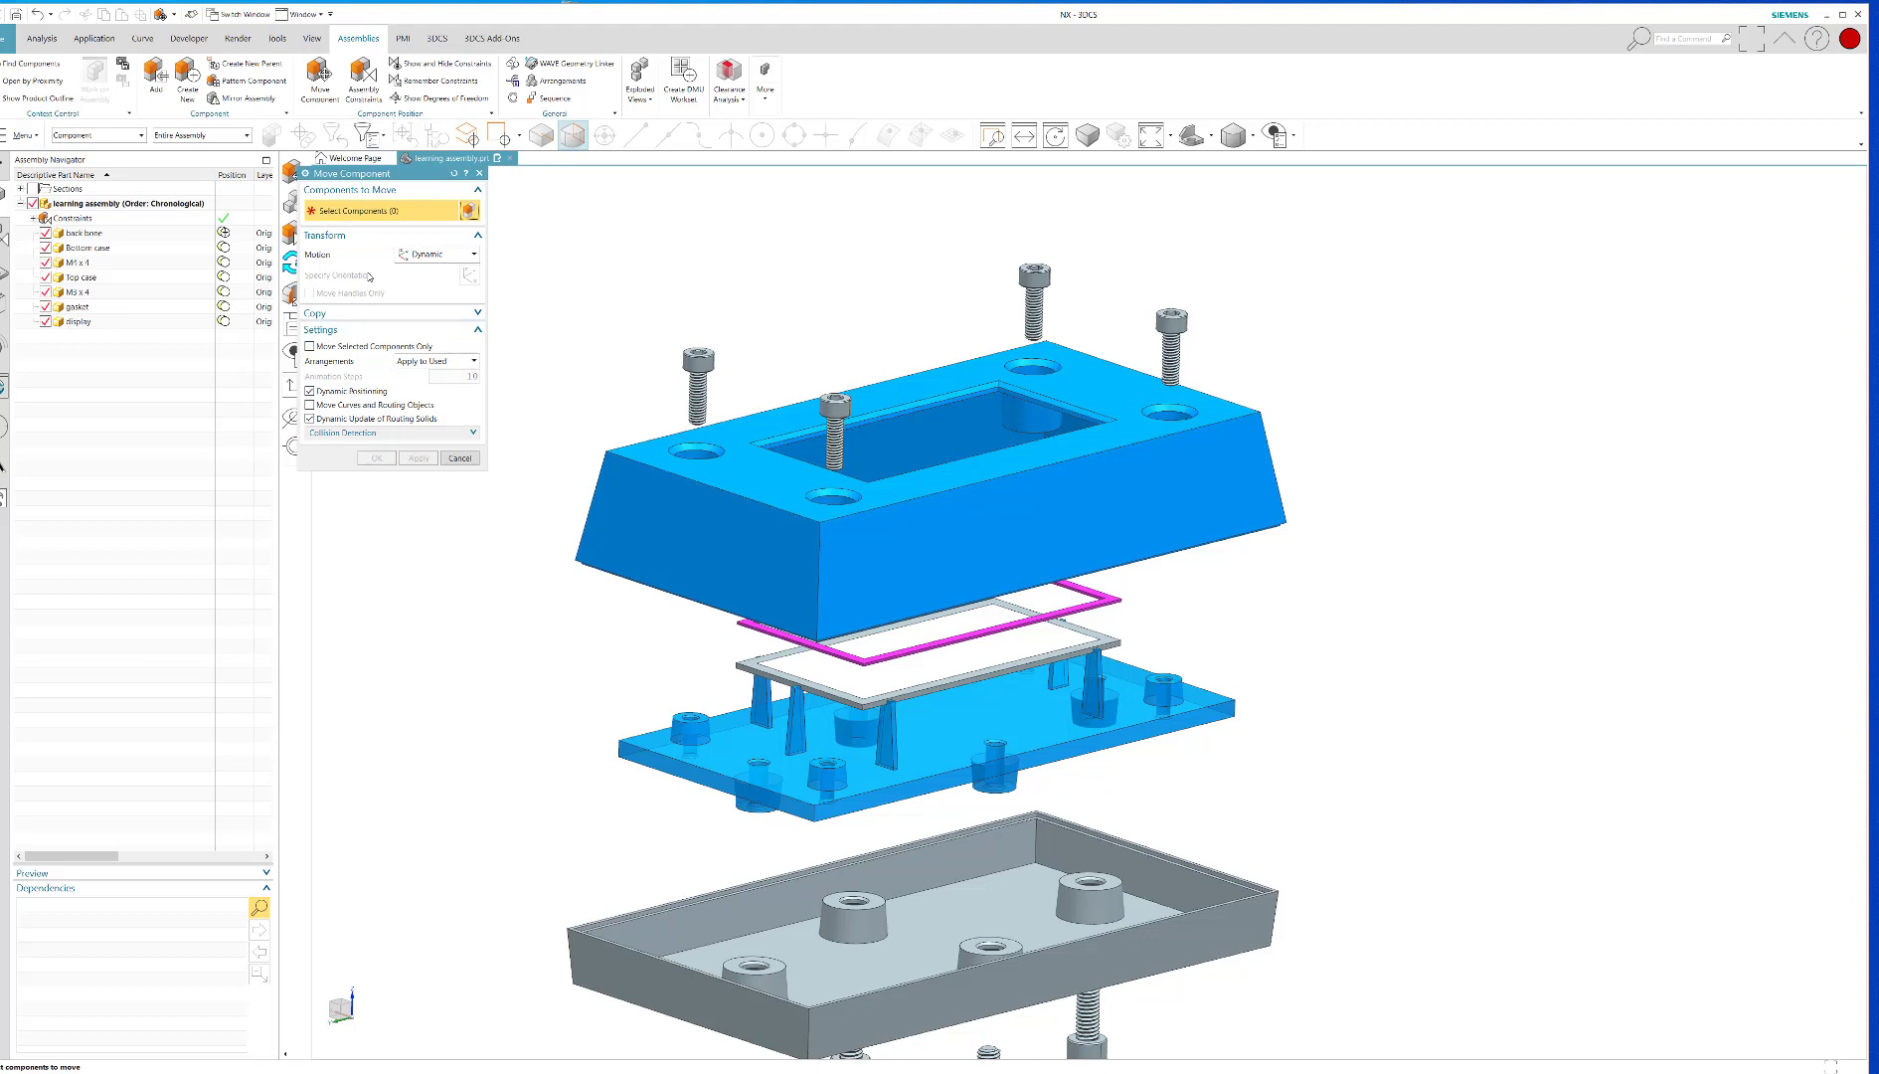
Lift top case, screws, gasket and display, then raise the gasket 4 mm
{"action": "left_click", "coordinate": [923, 641]}
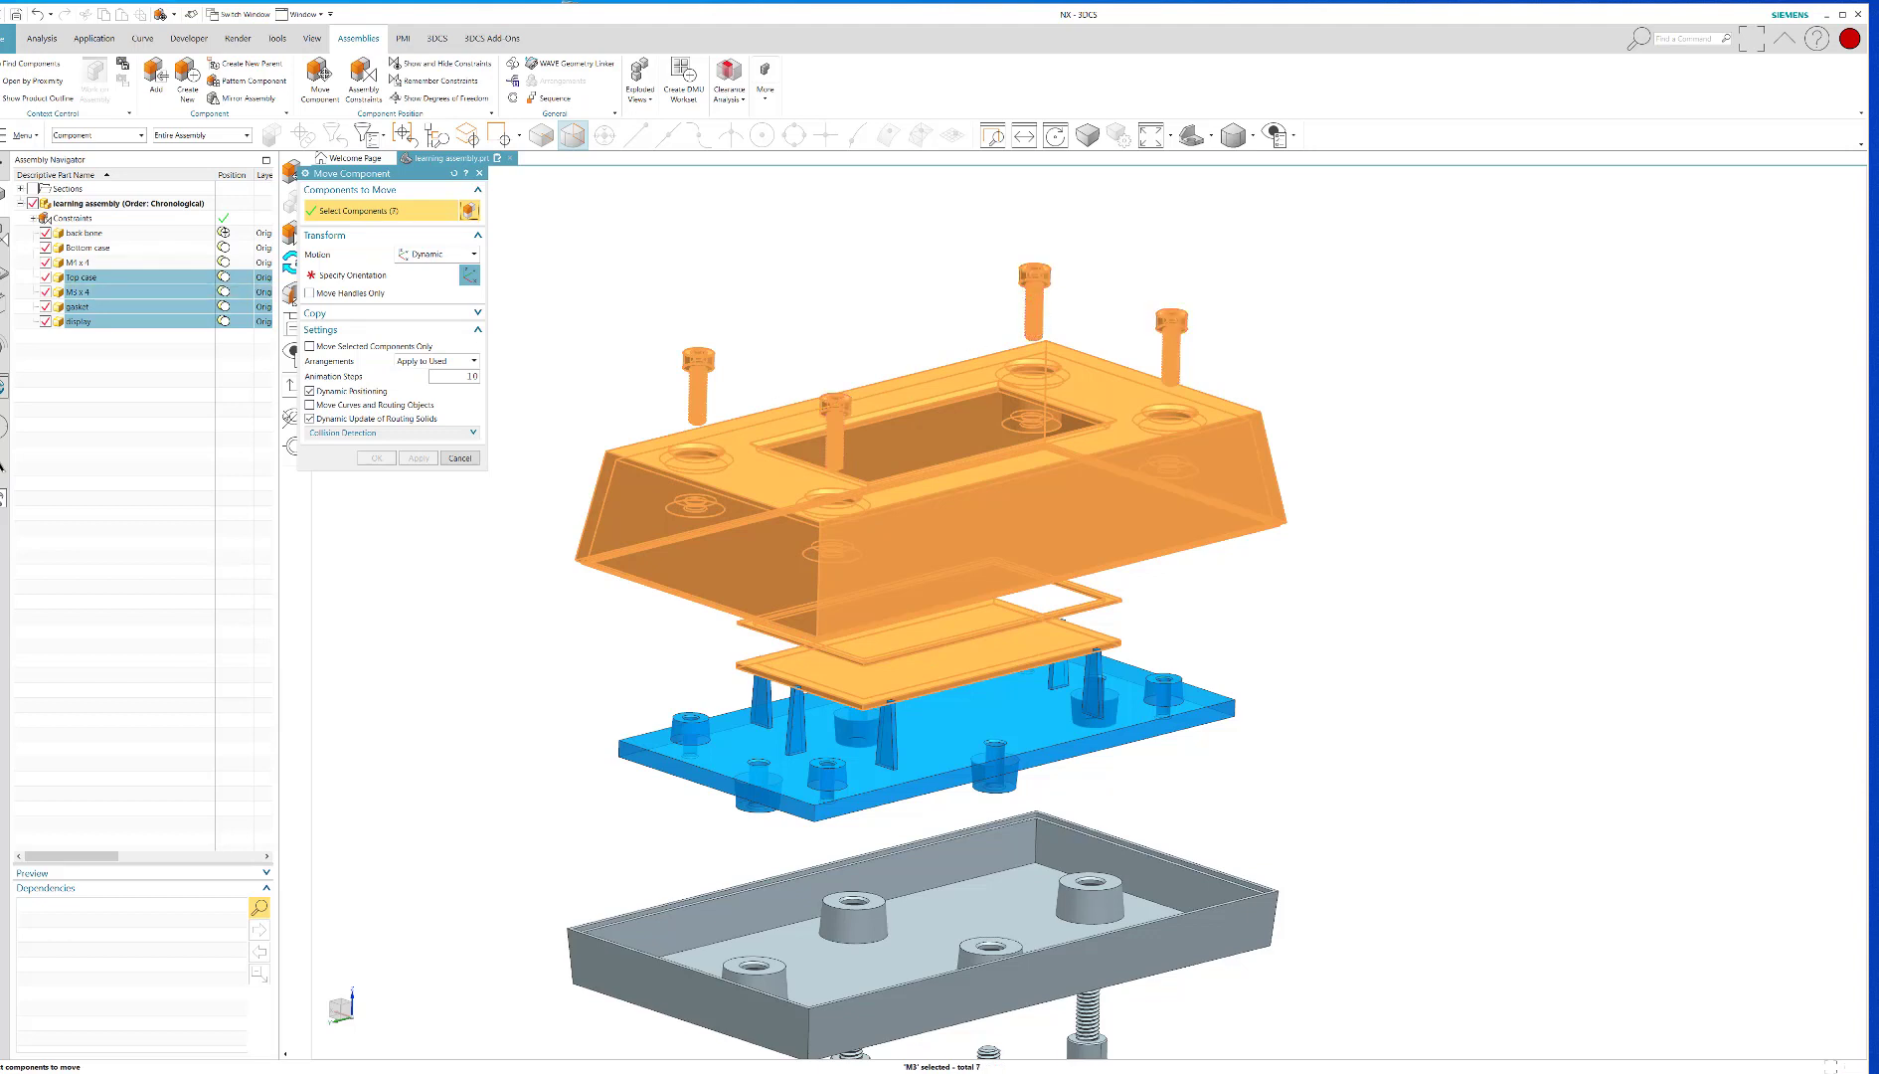
{"action": "left_click", "coordinate": [354, 274]}
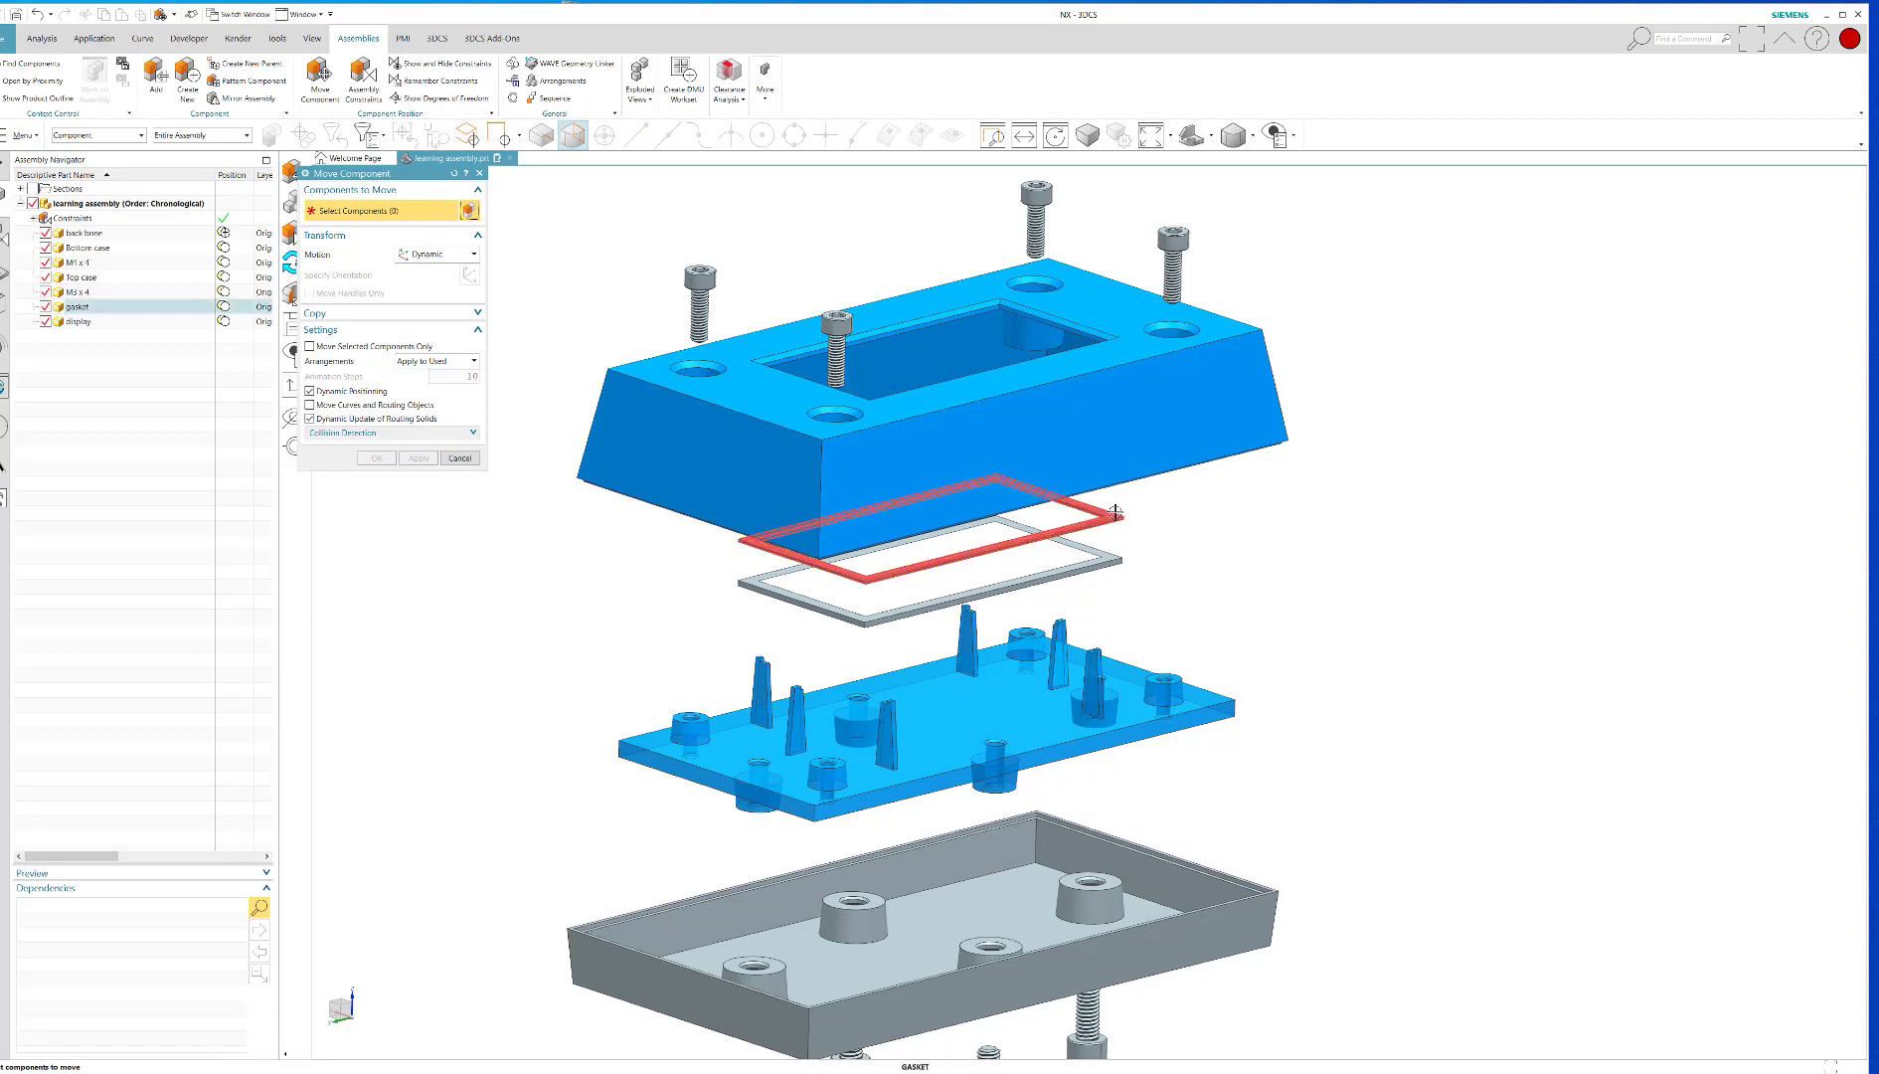
{"action": "left_click", "coordinate": [863, 539]}
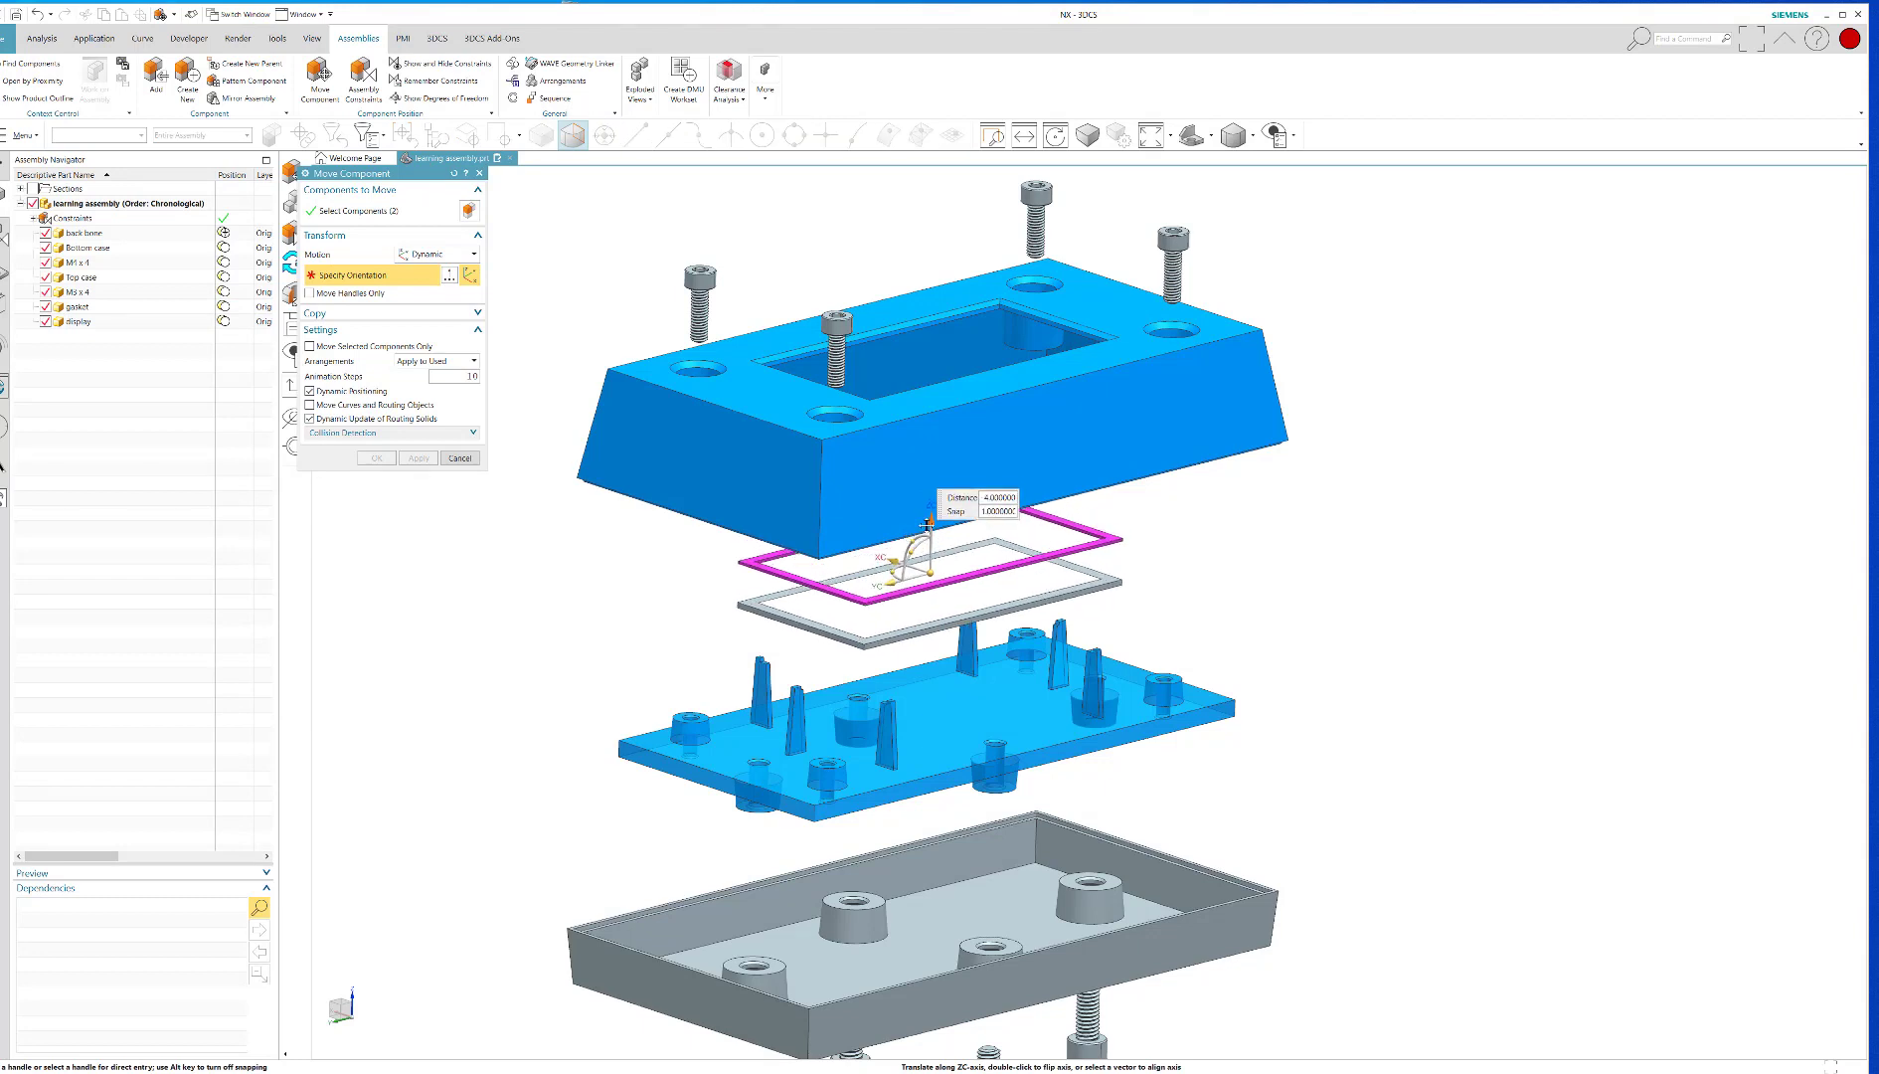
{"action": "left_click", "coordinate": [460, 457]}
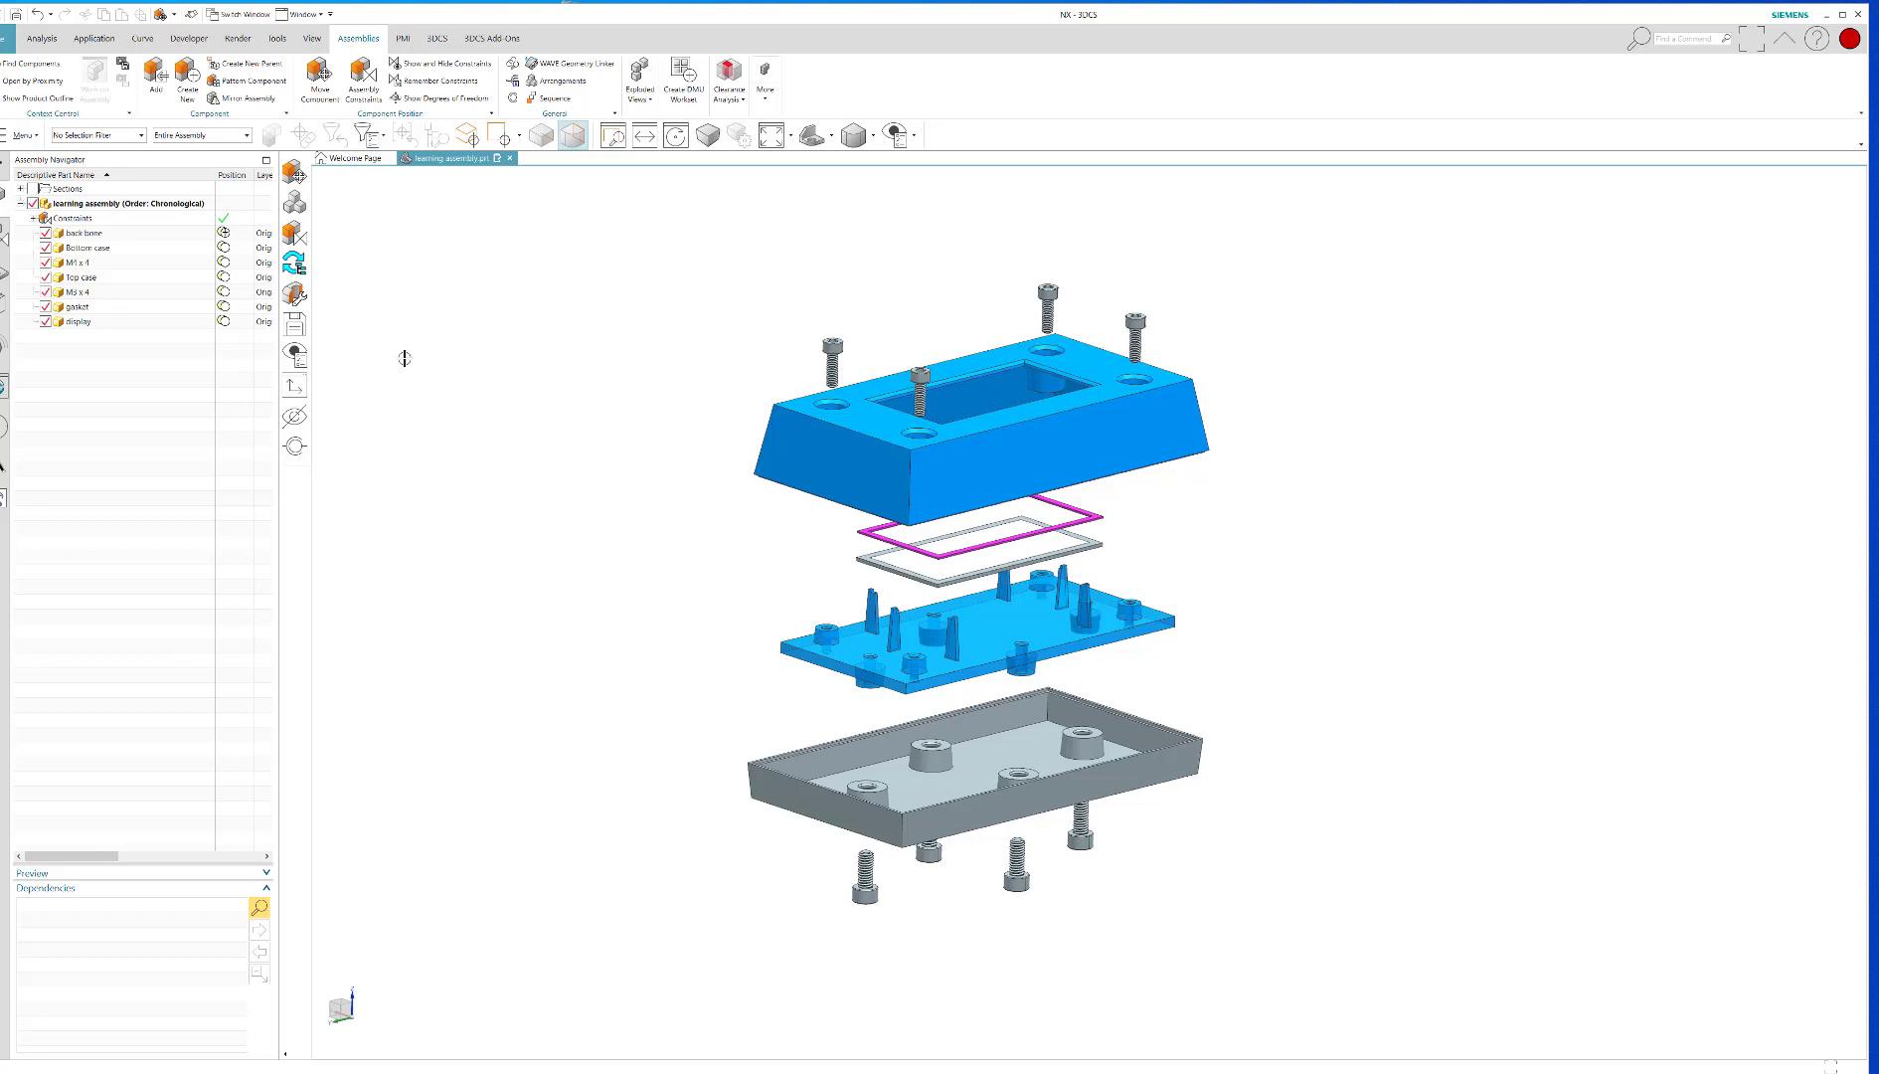
{"action": "mouse_move", "coordinate": [482, 268]}
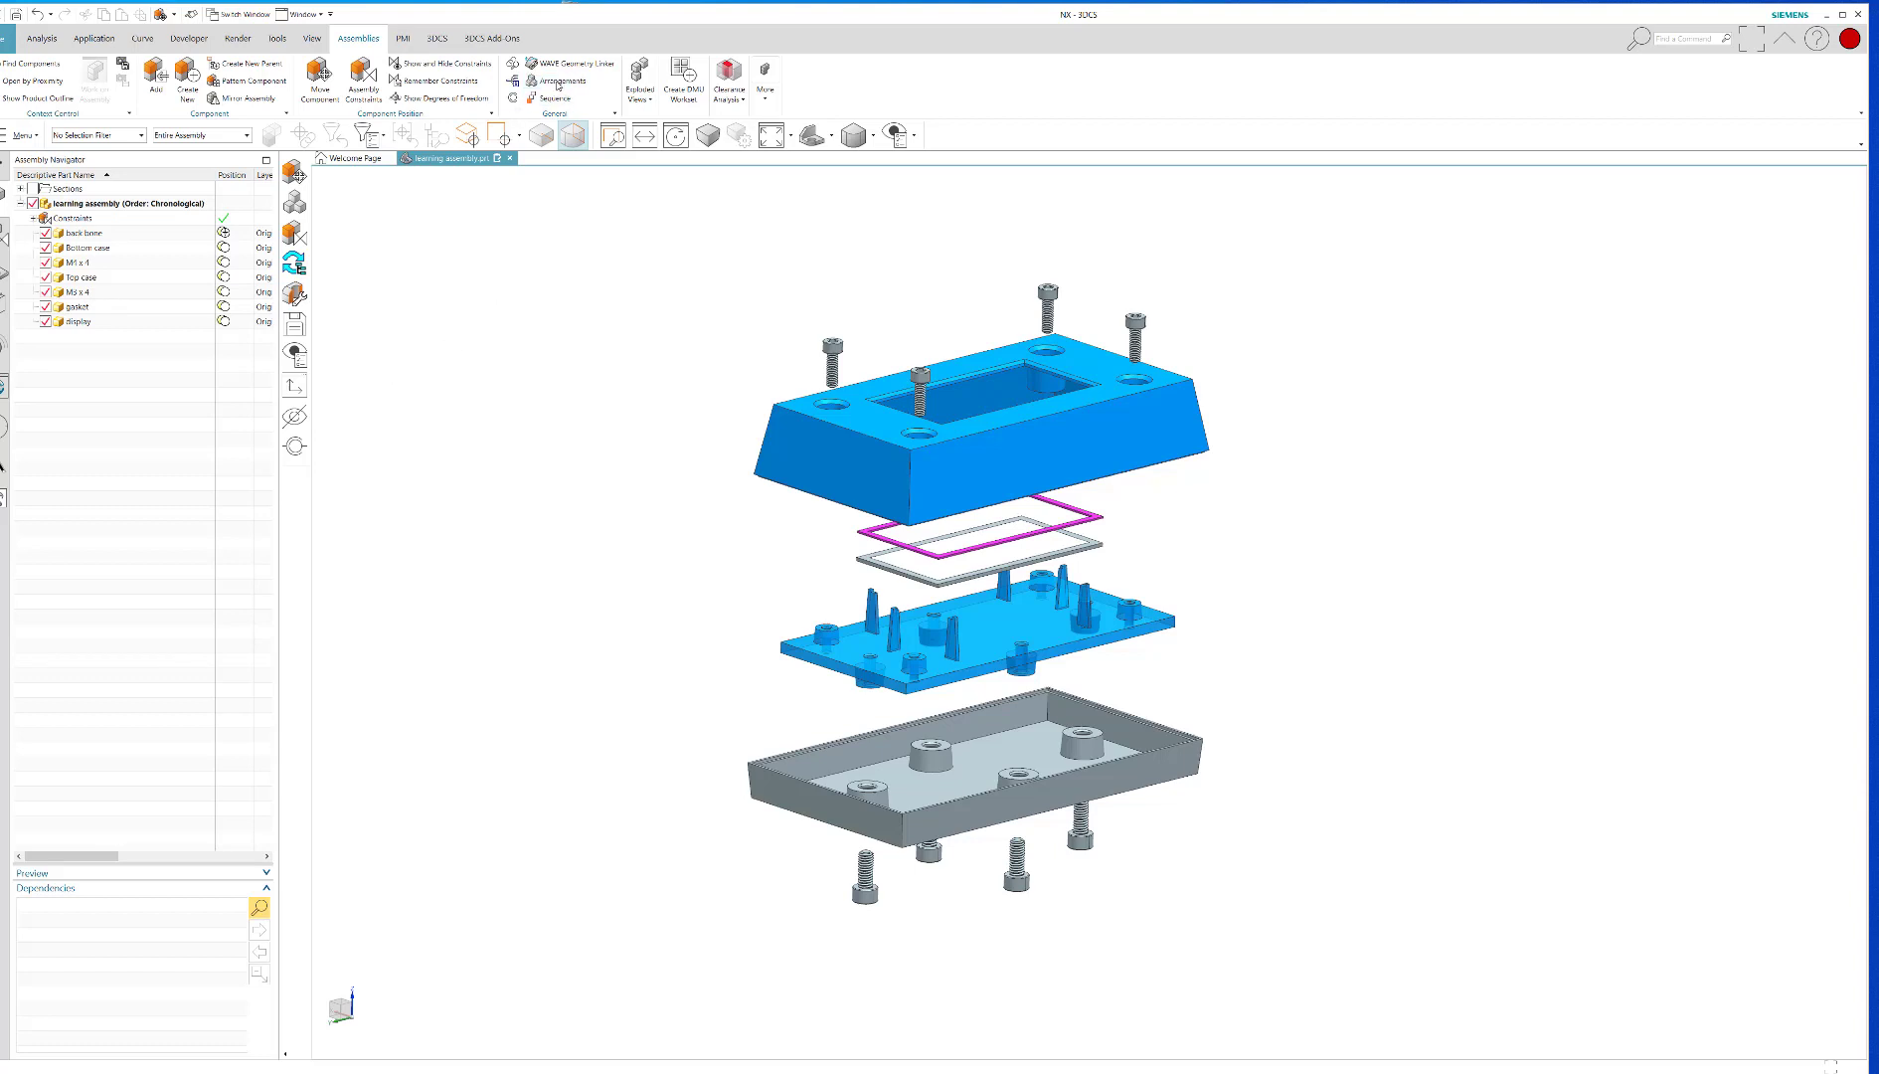
Activate Arrangement 1 (Default) from Arrangements to show the assembly closed
{"action": "left_click", "coordinate": [554, 80]}
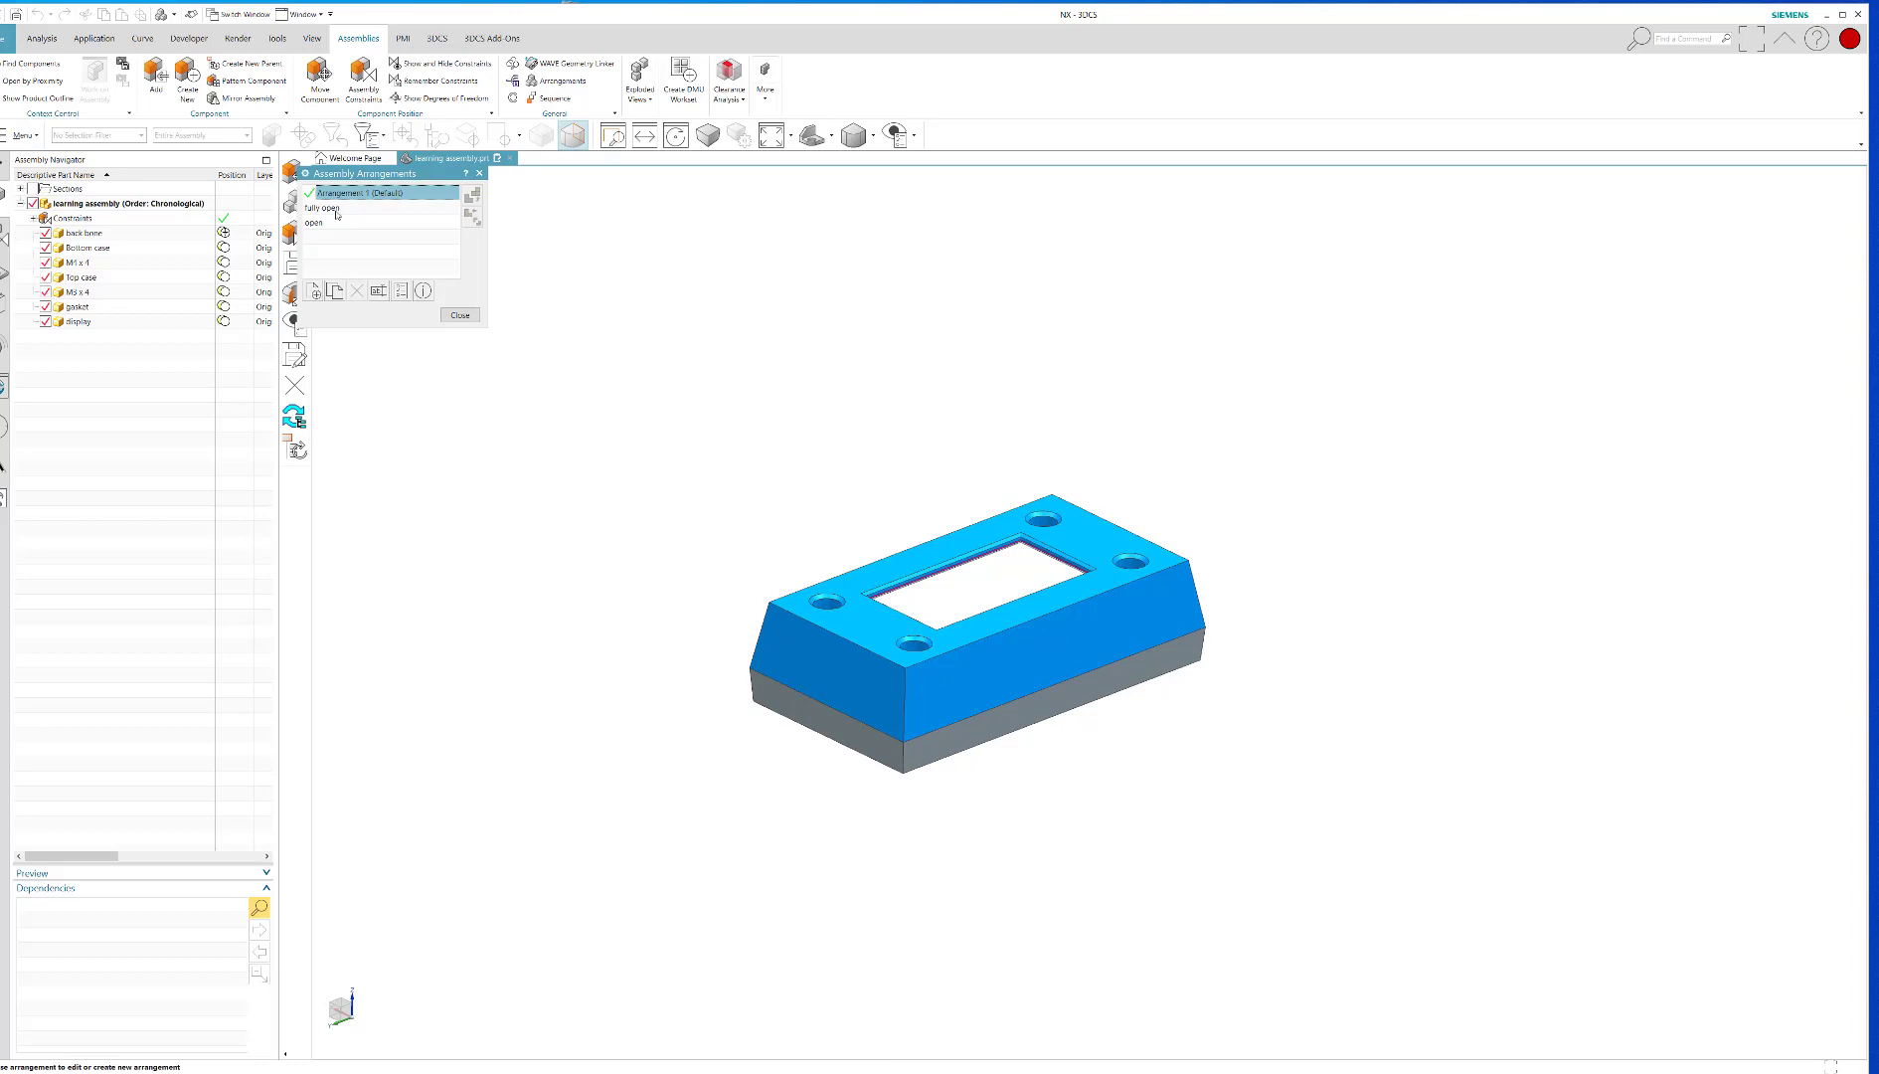
Activate the 'fully open' arrangement and close the arrangements list
{"action": "left_click", "coordinate": [326, 208]}
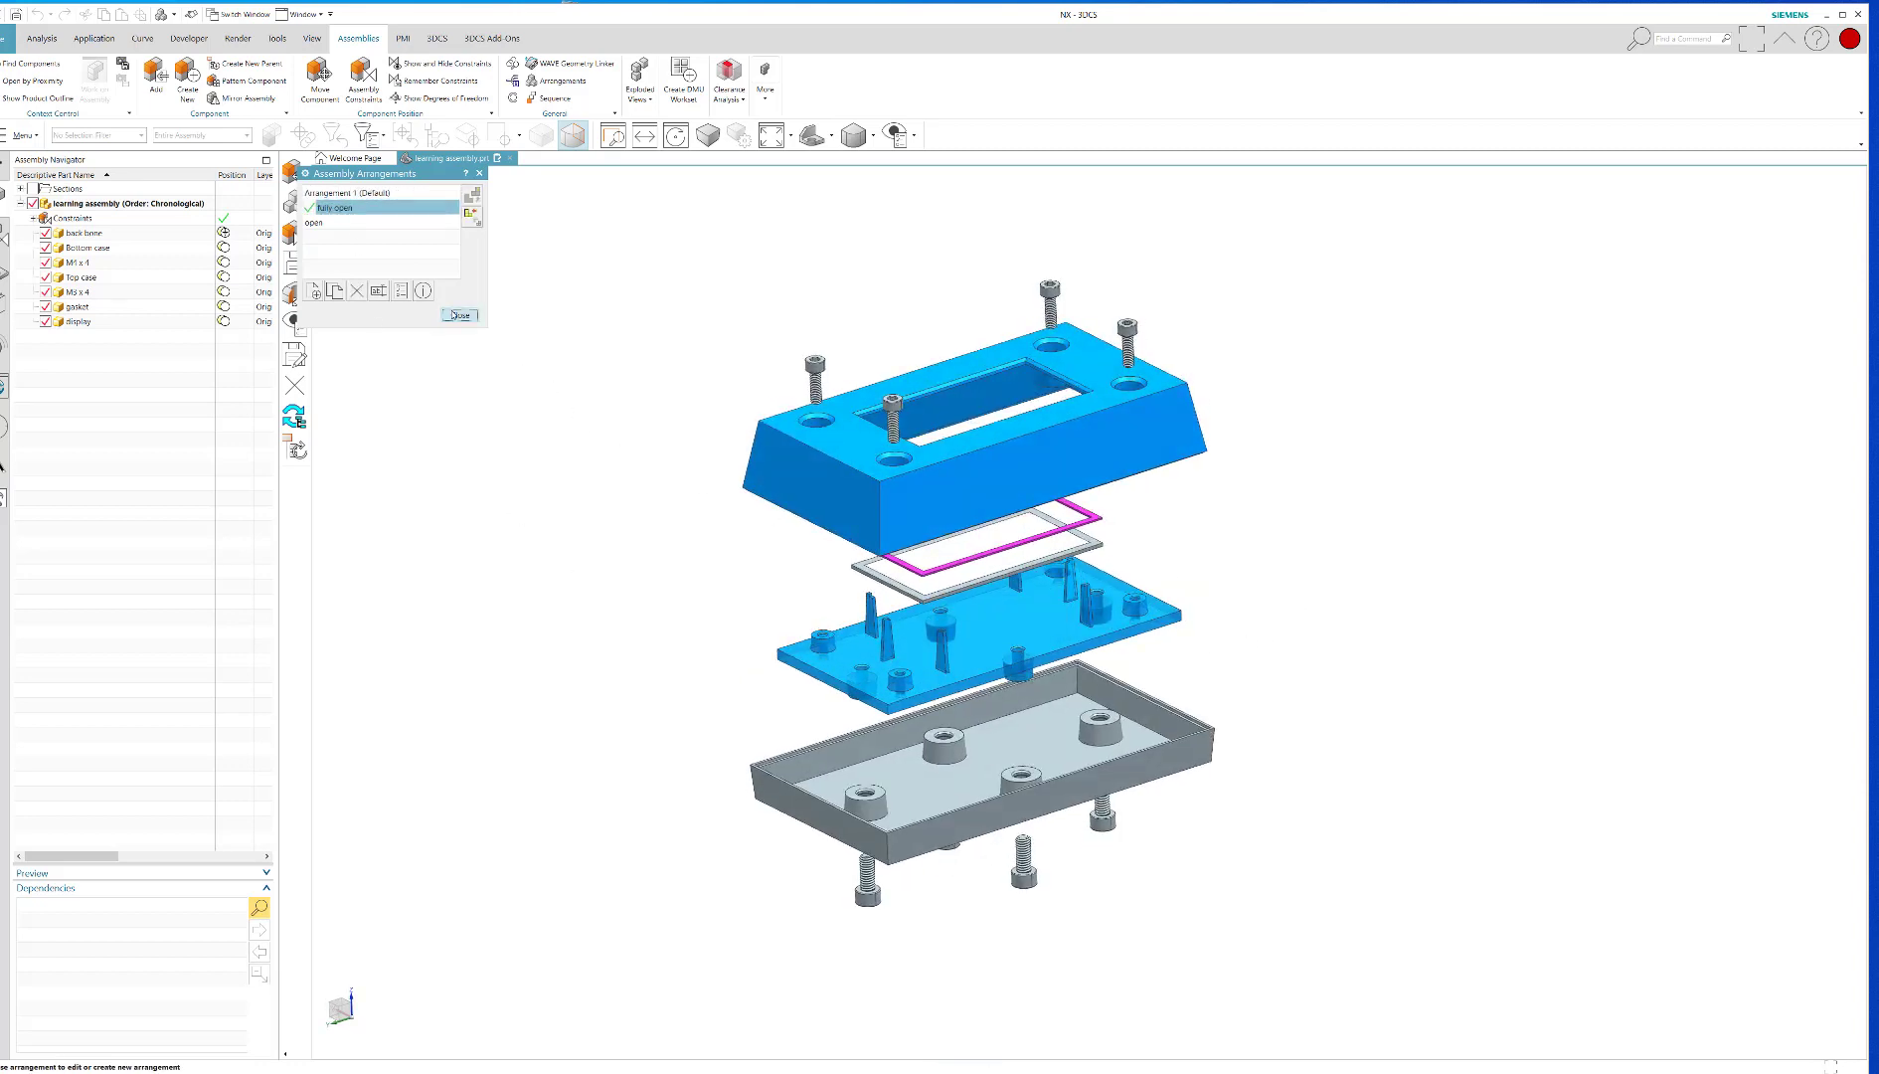
{"action": "left_click", "coordinate": [460, 315]}
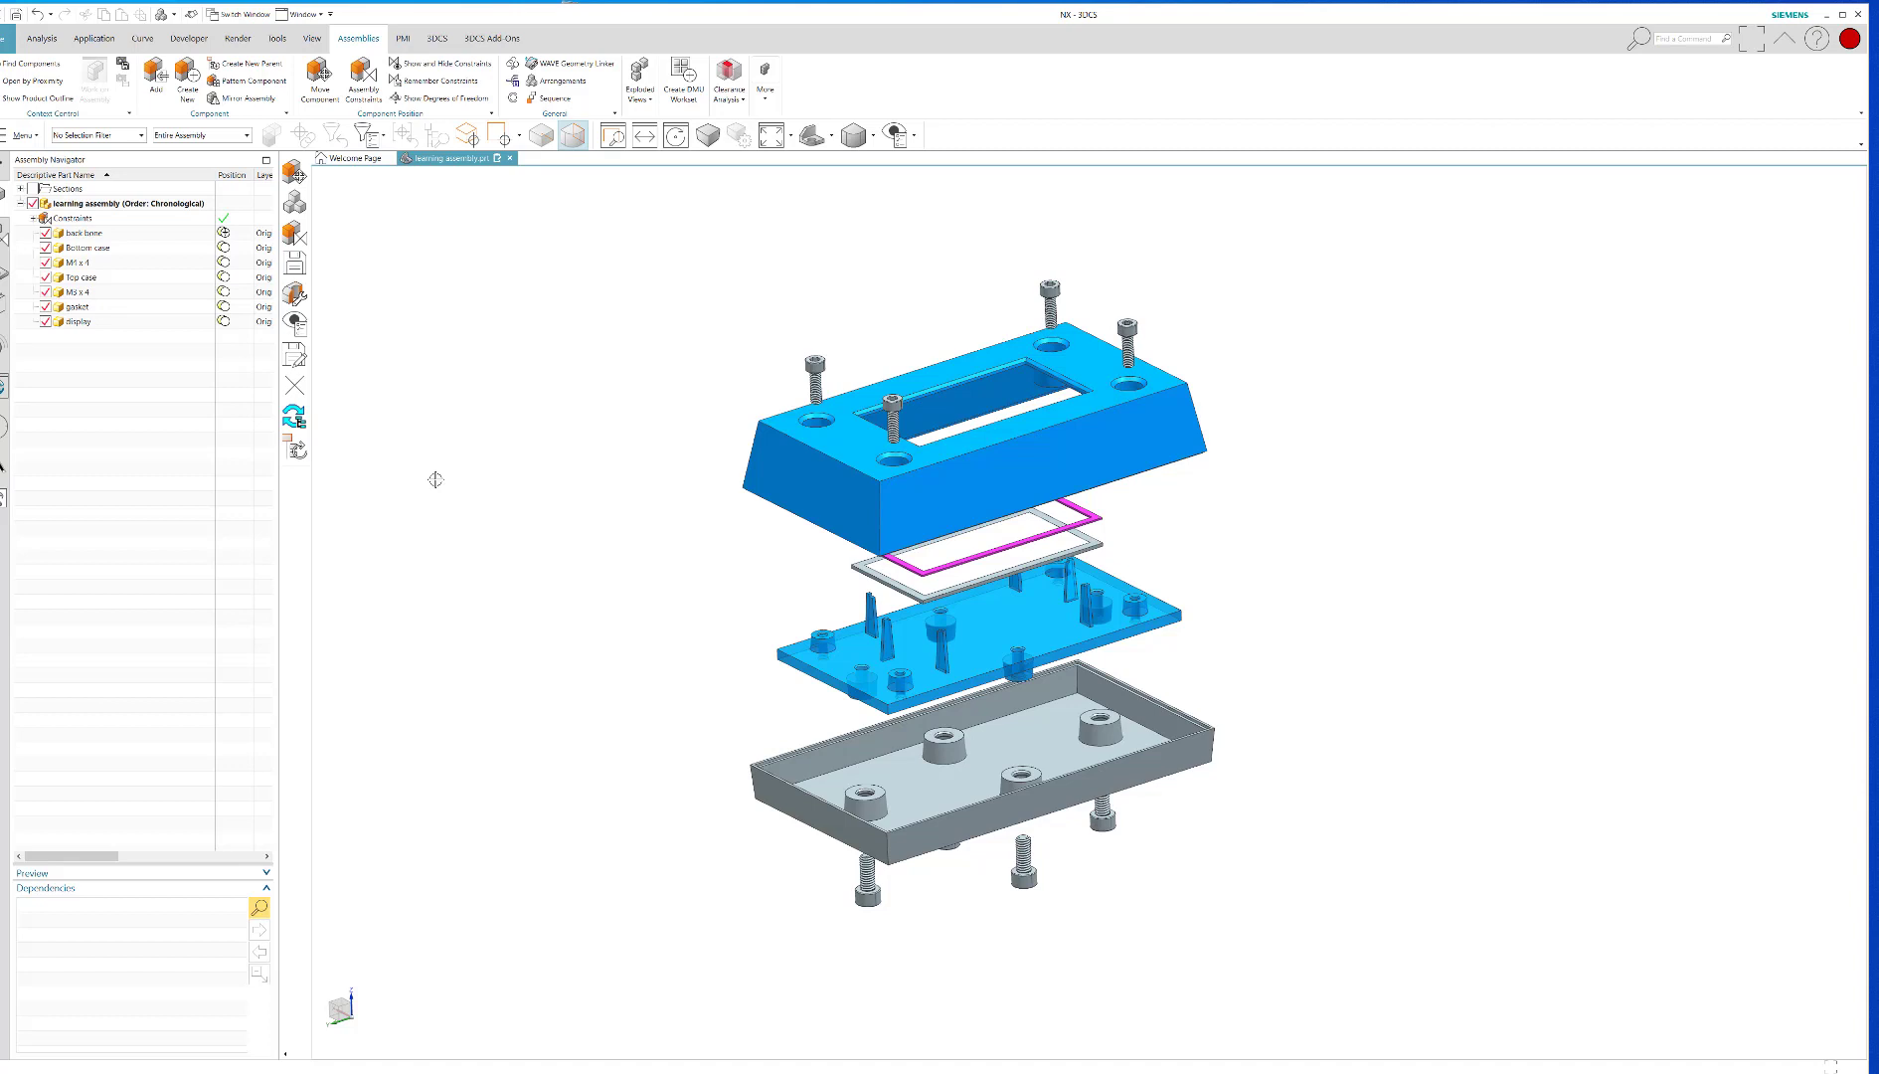
{"action": "mouse_move", "coordinate": [596, 410]}
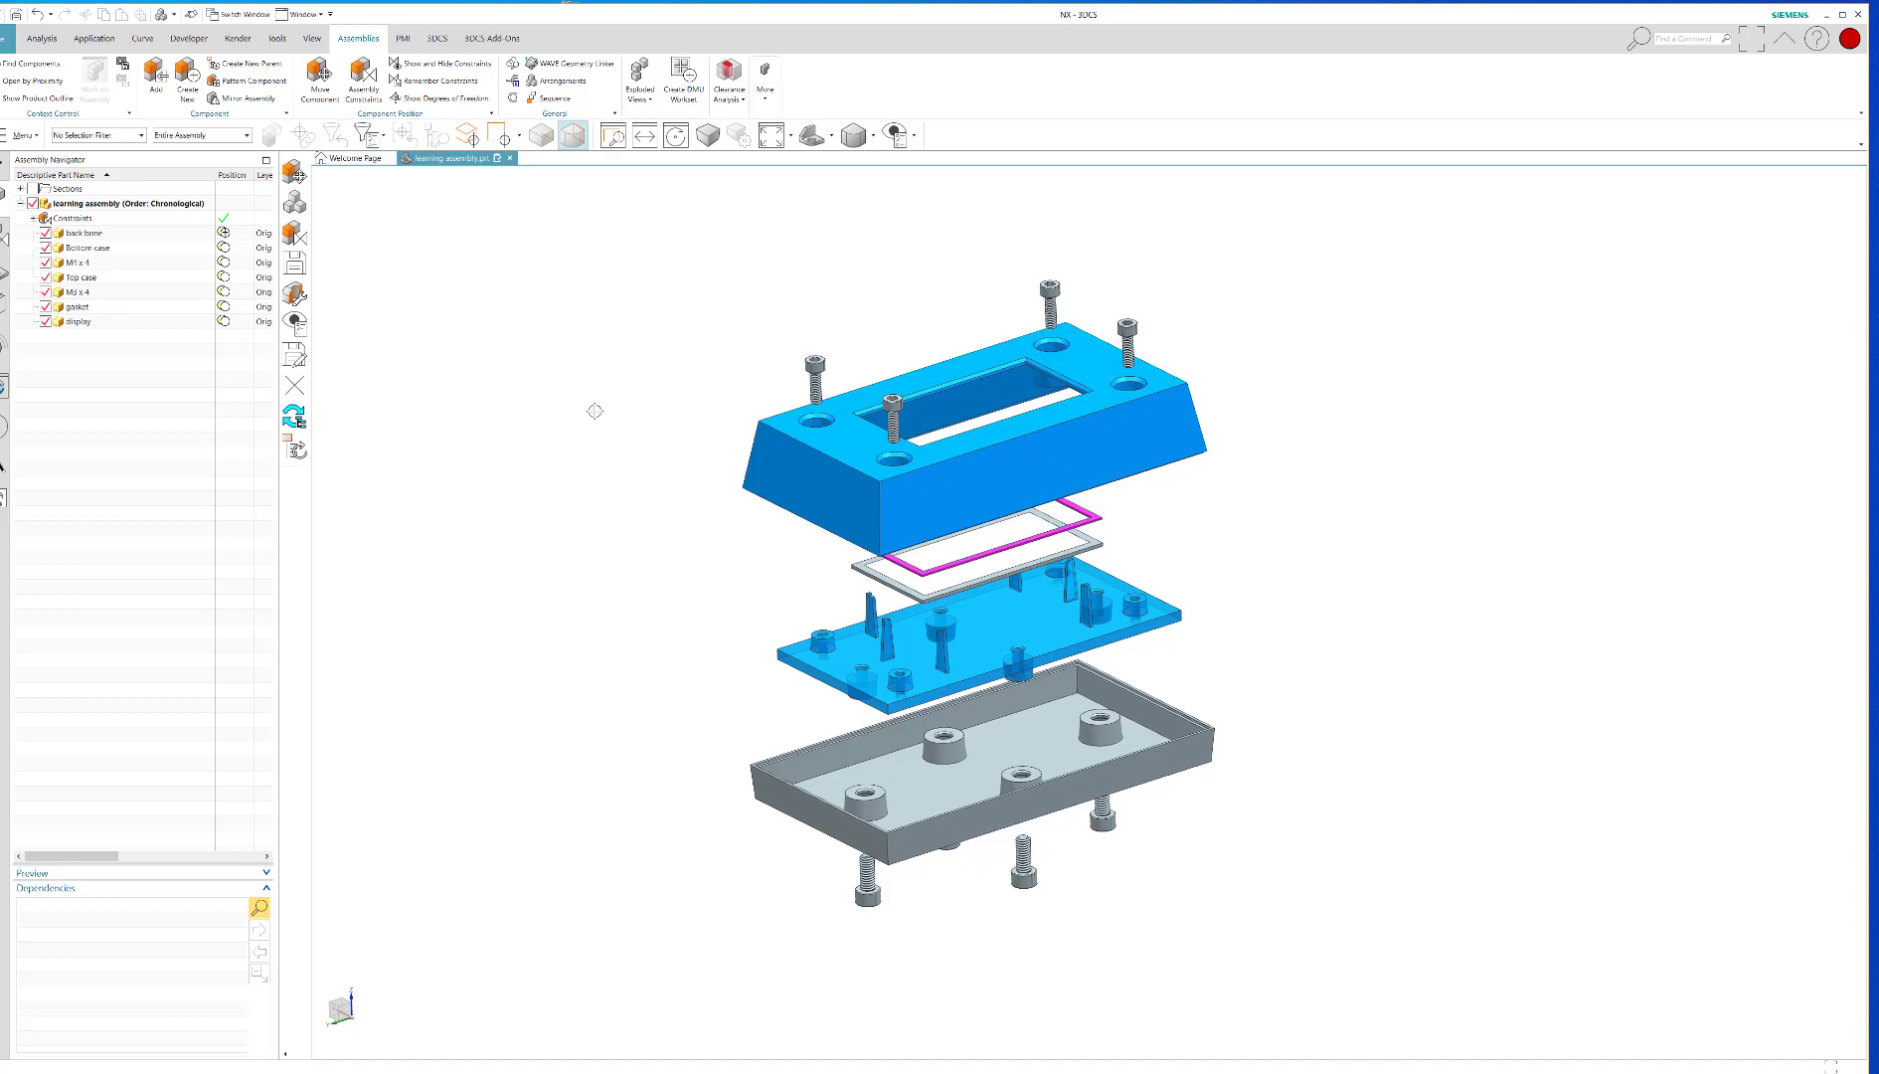
{"action": "mouse_move", "coordinate": [1335, 548]}
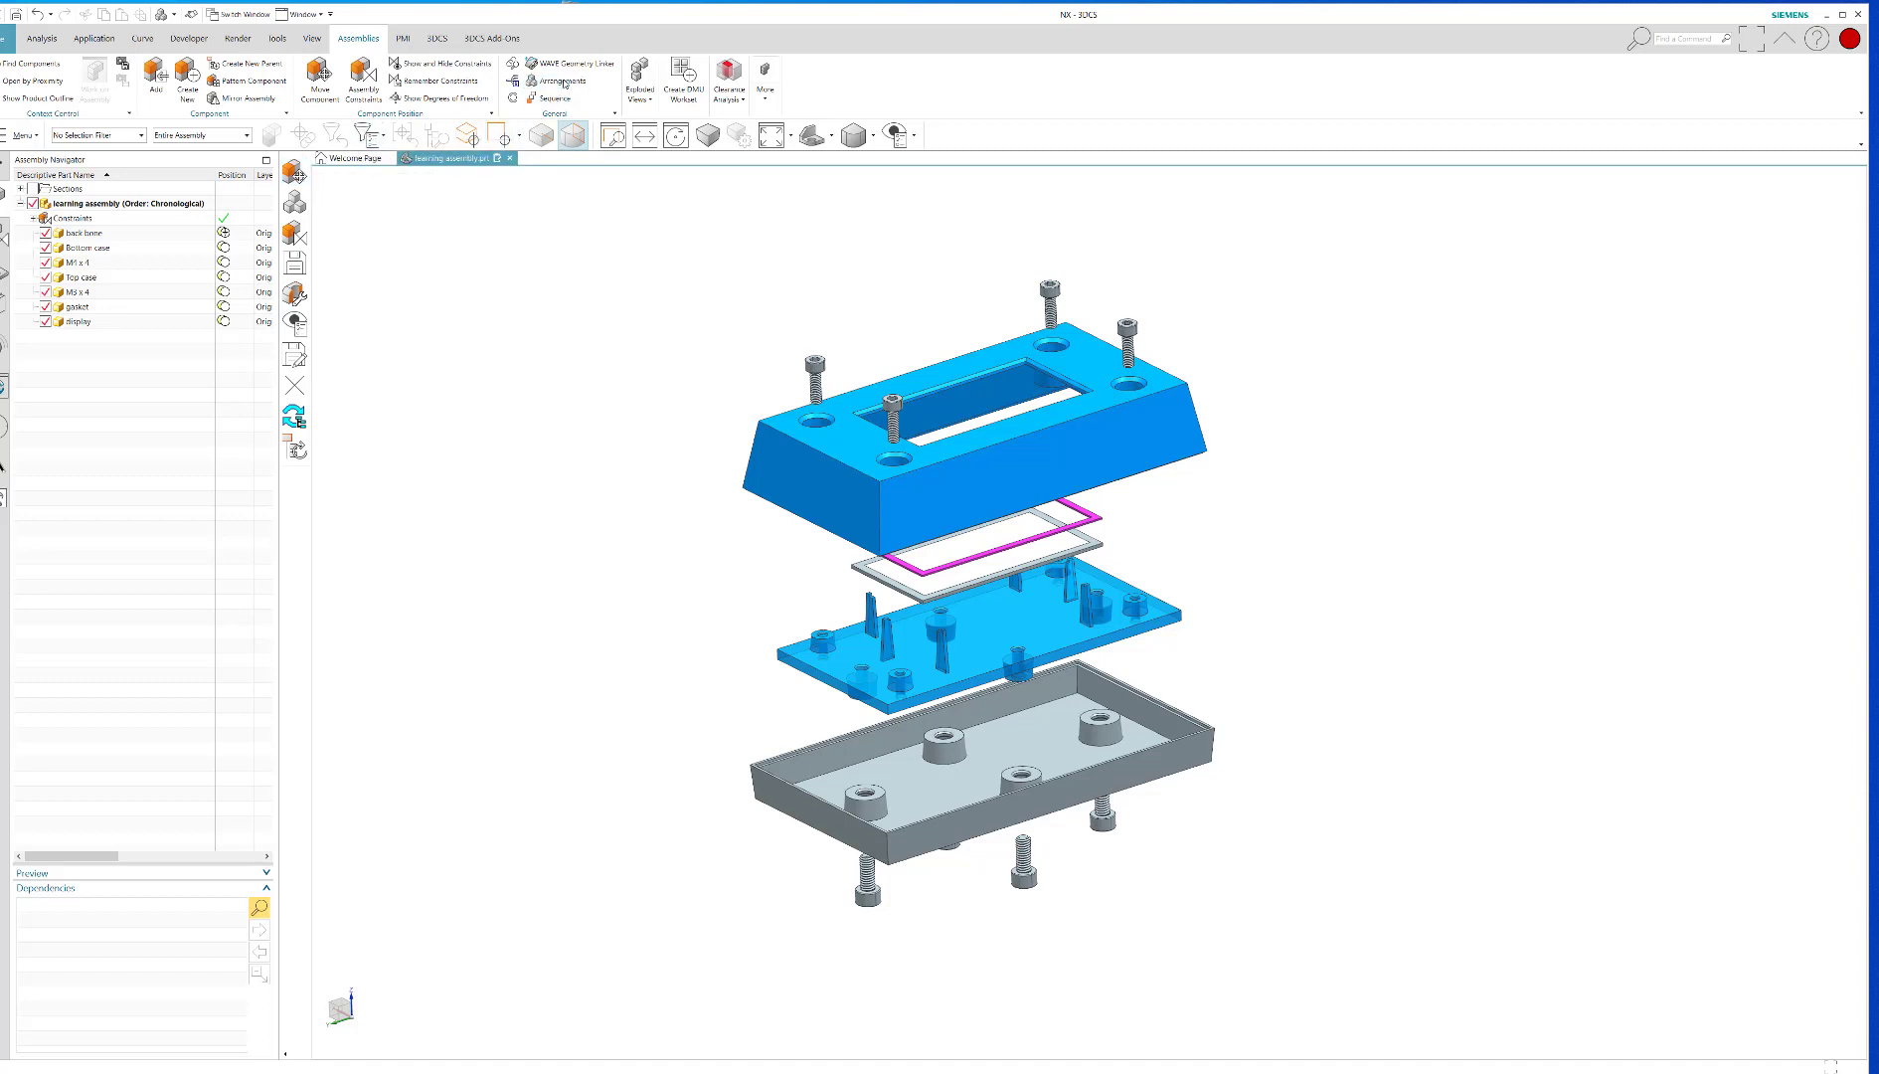
Create a third arrangement named 'gasket', make it active, and start Move Component
{"action": "left_click", "coordinate": [558, 80]}
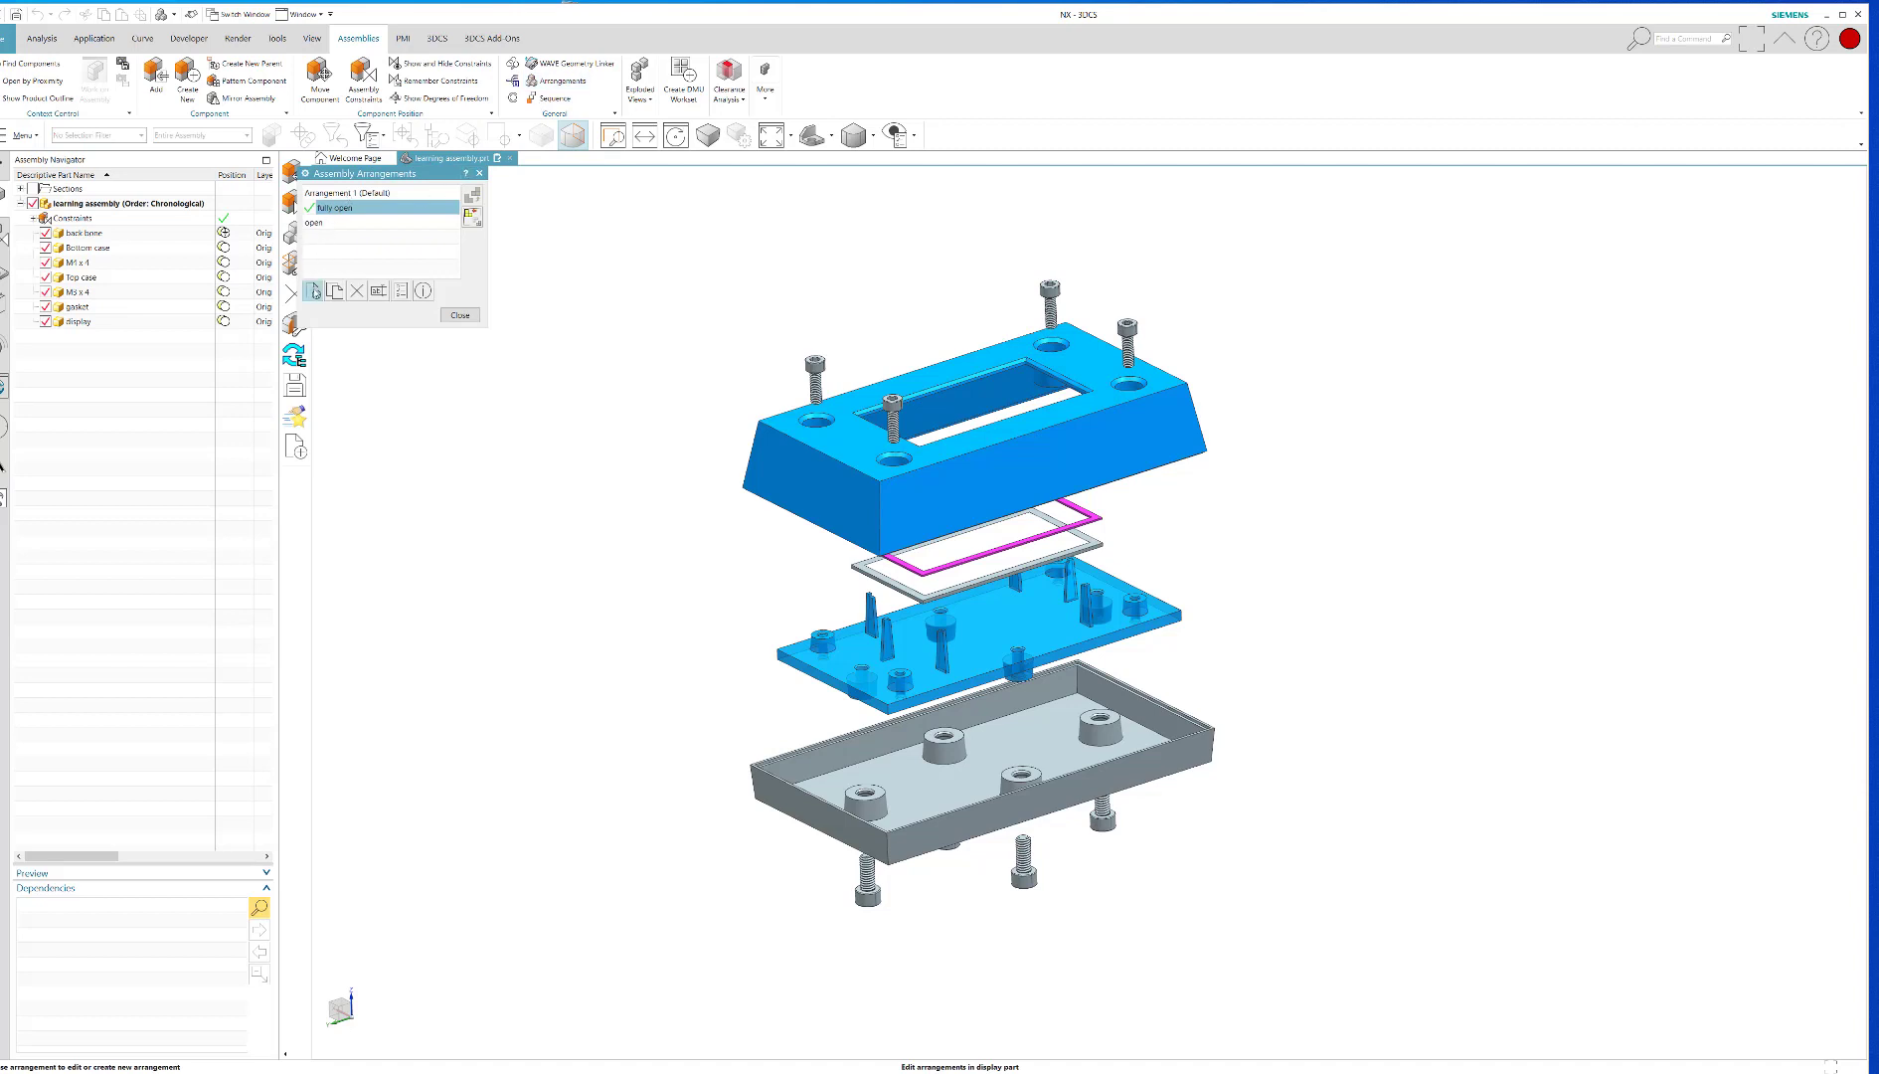
{"action": "mouse_move", "coordinate": [314, 292]}
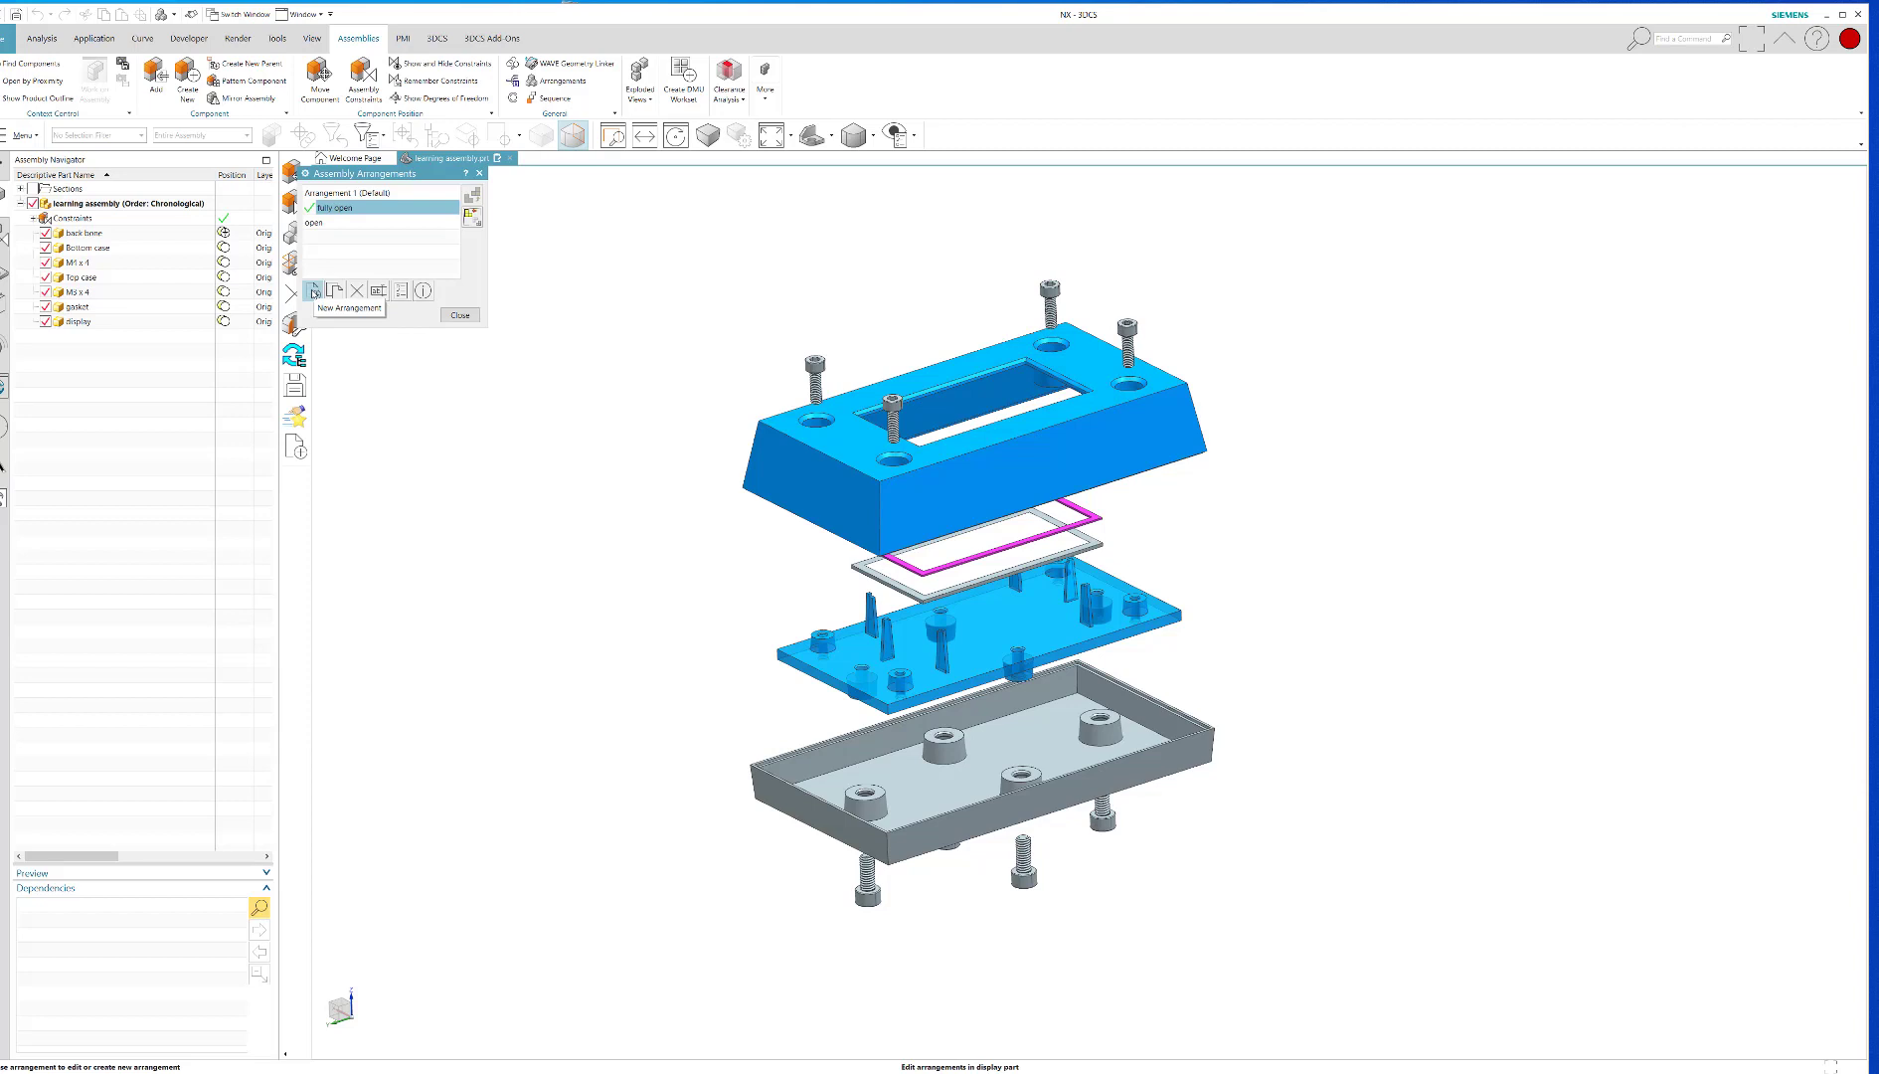
{"action": "left_click", "coordinate": [311, 291]}
{"action": "type", "text": "closed"}
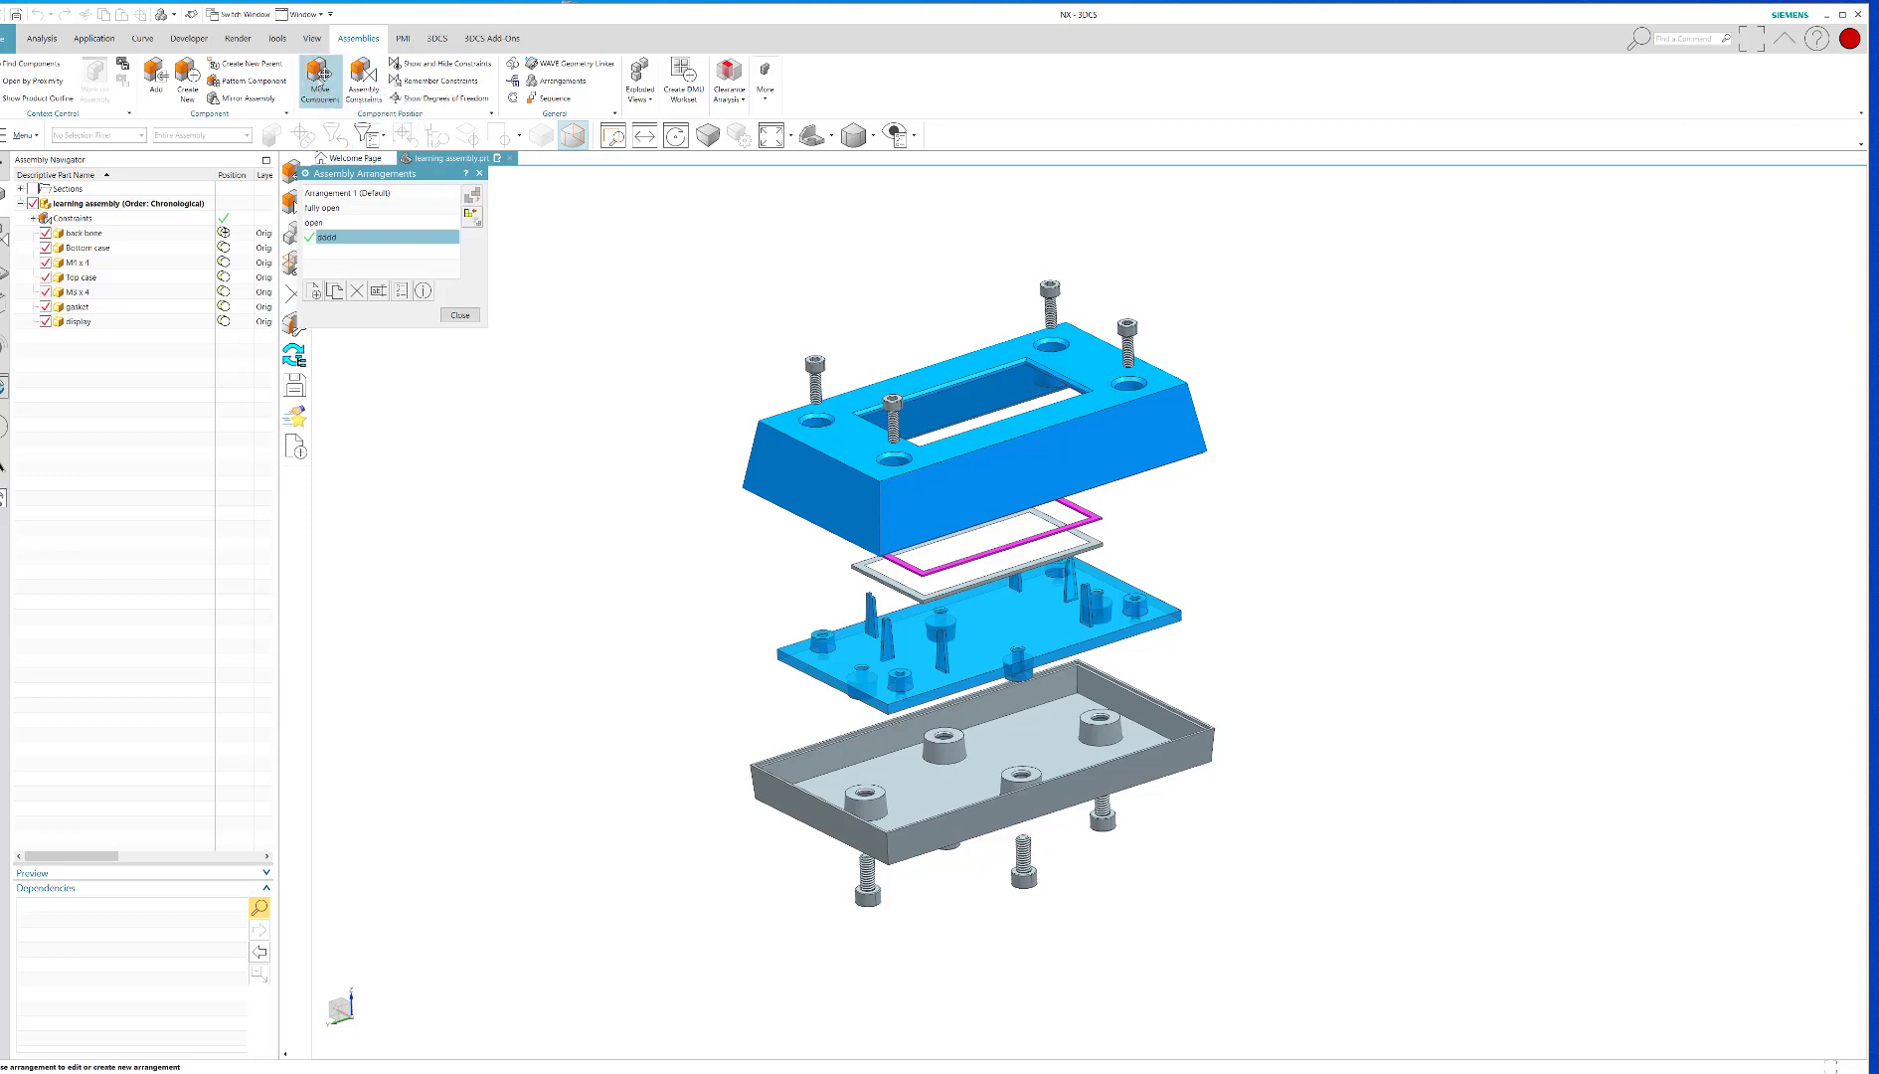
{"action": "left_click", "coordinate": [459, 316]}
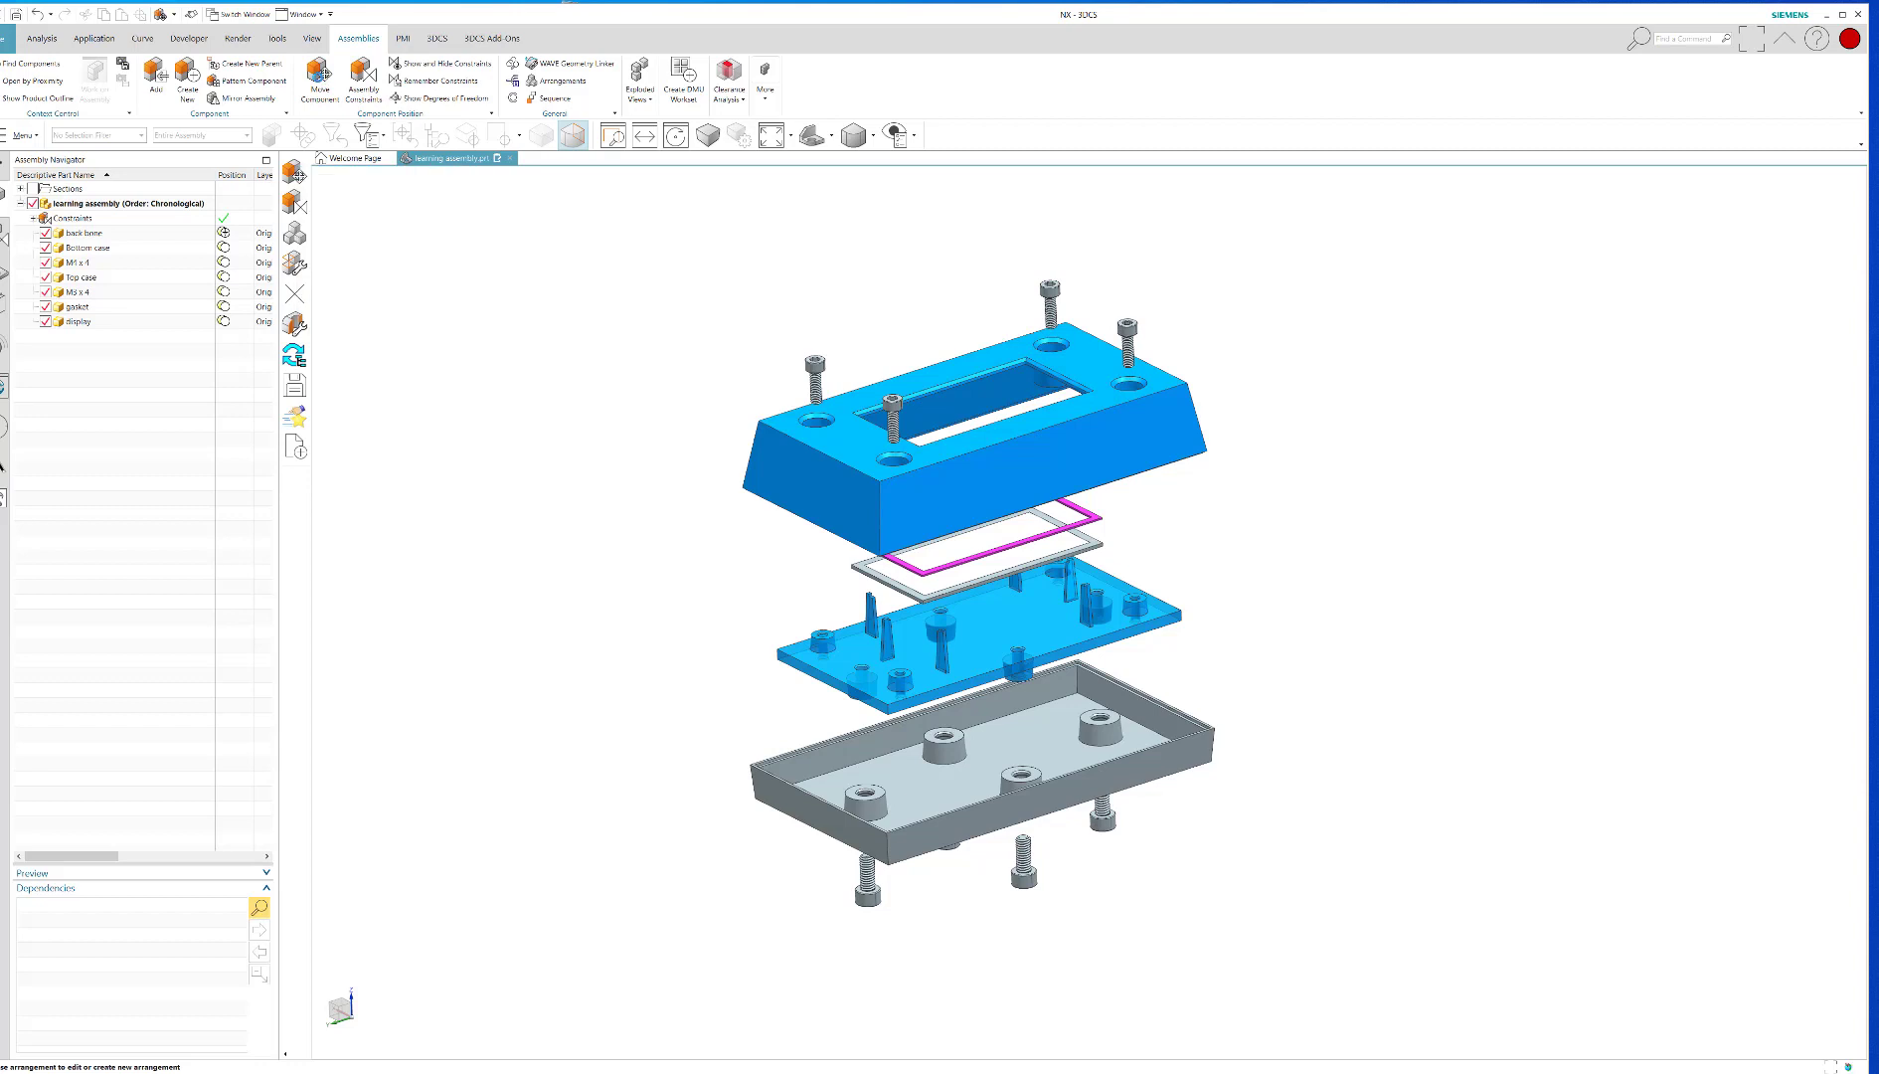
{"action": "left_click", "coordinate": [317, 80]}
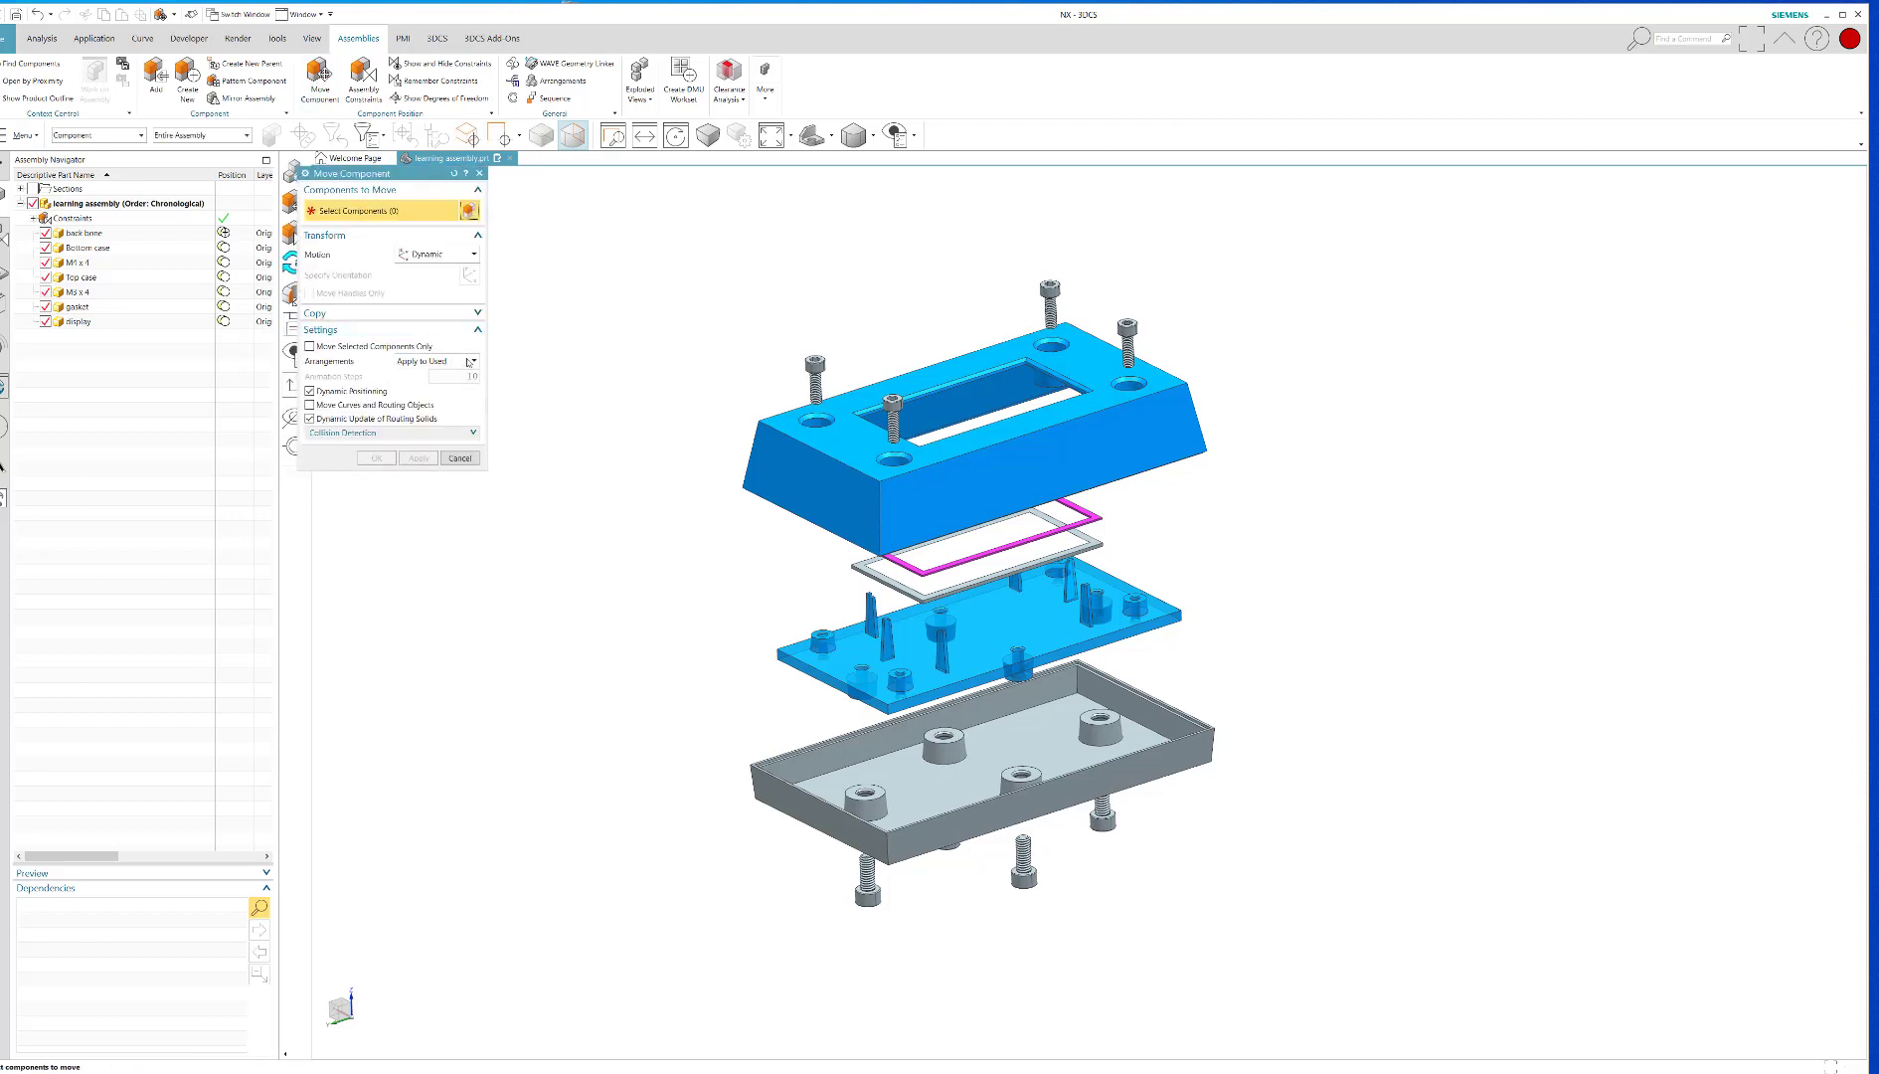
Keep moves applying to the Used arrangement, then cancel Move Component with no parts moved
{"action": "left_click", "coordinate": [472, 361]}
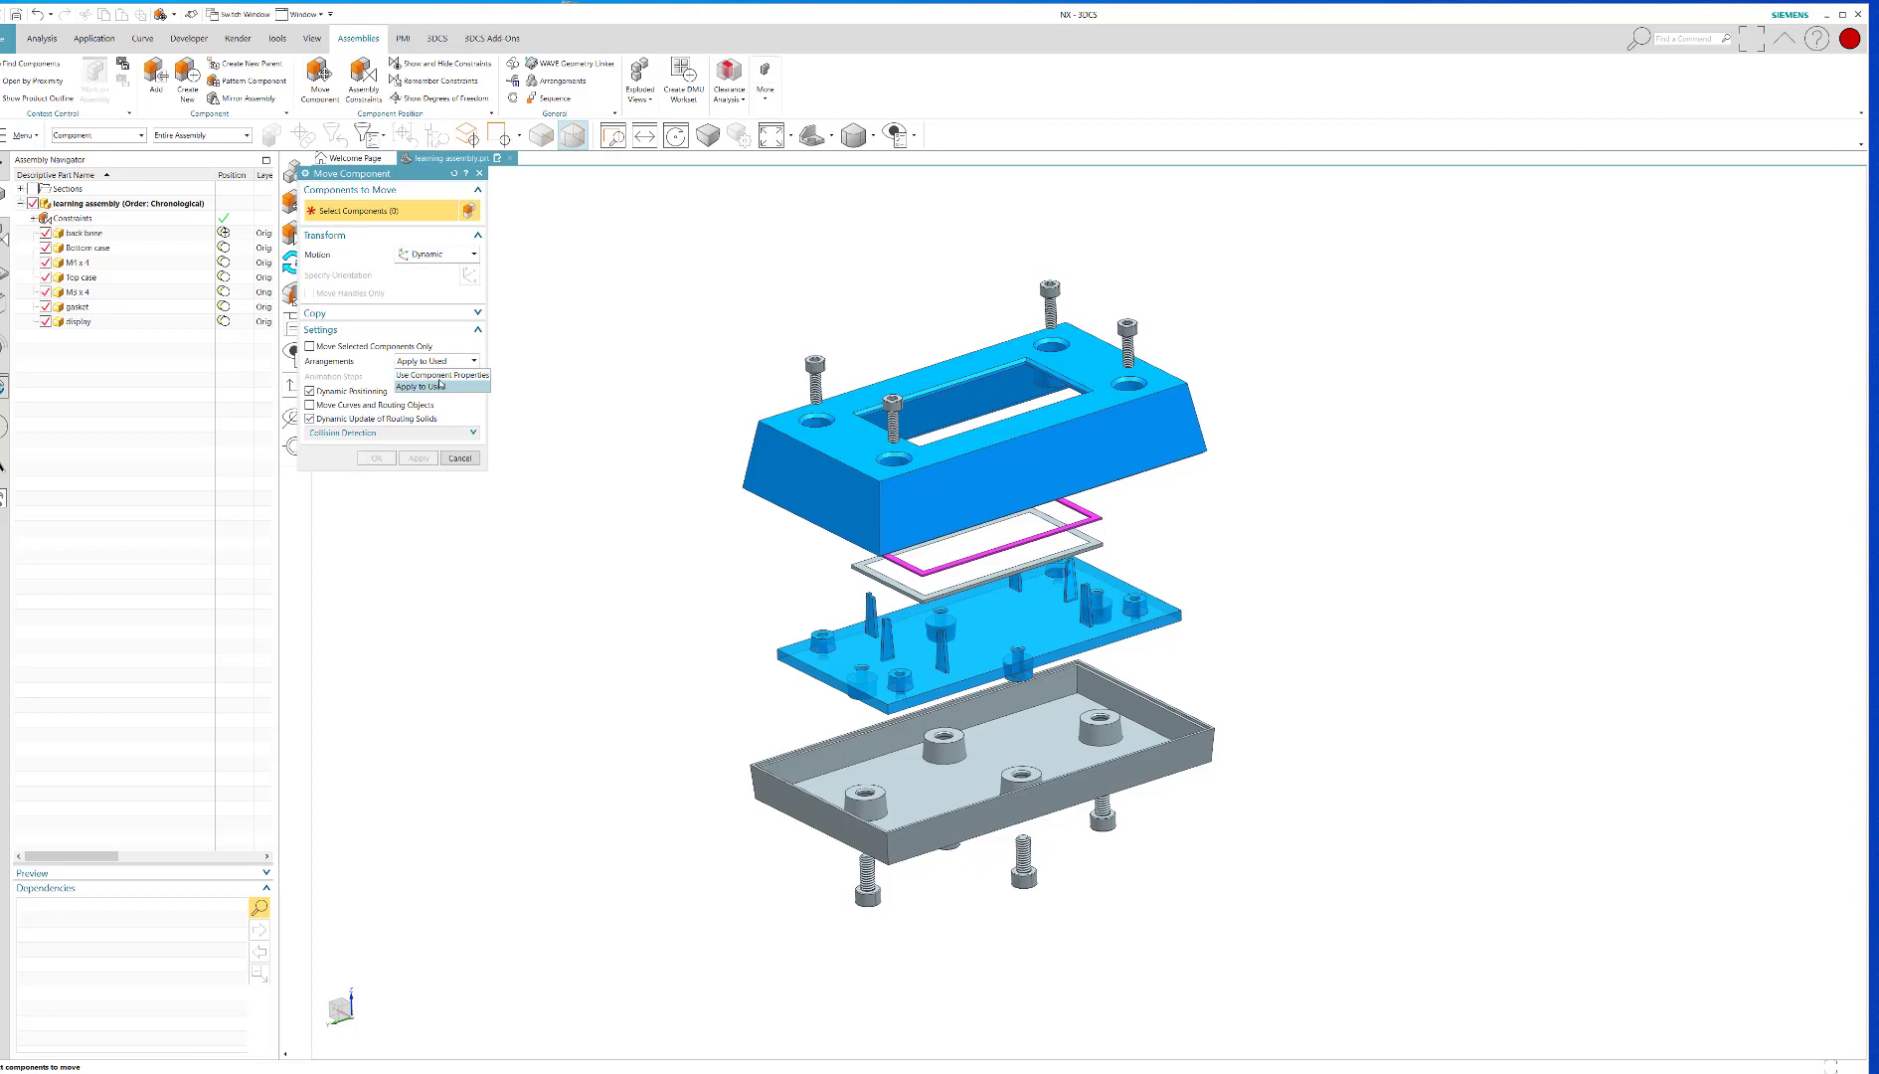
{"action": "left_click", "coordinate": [442, 375]}
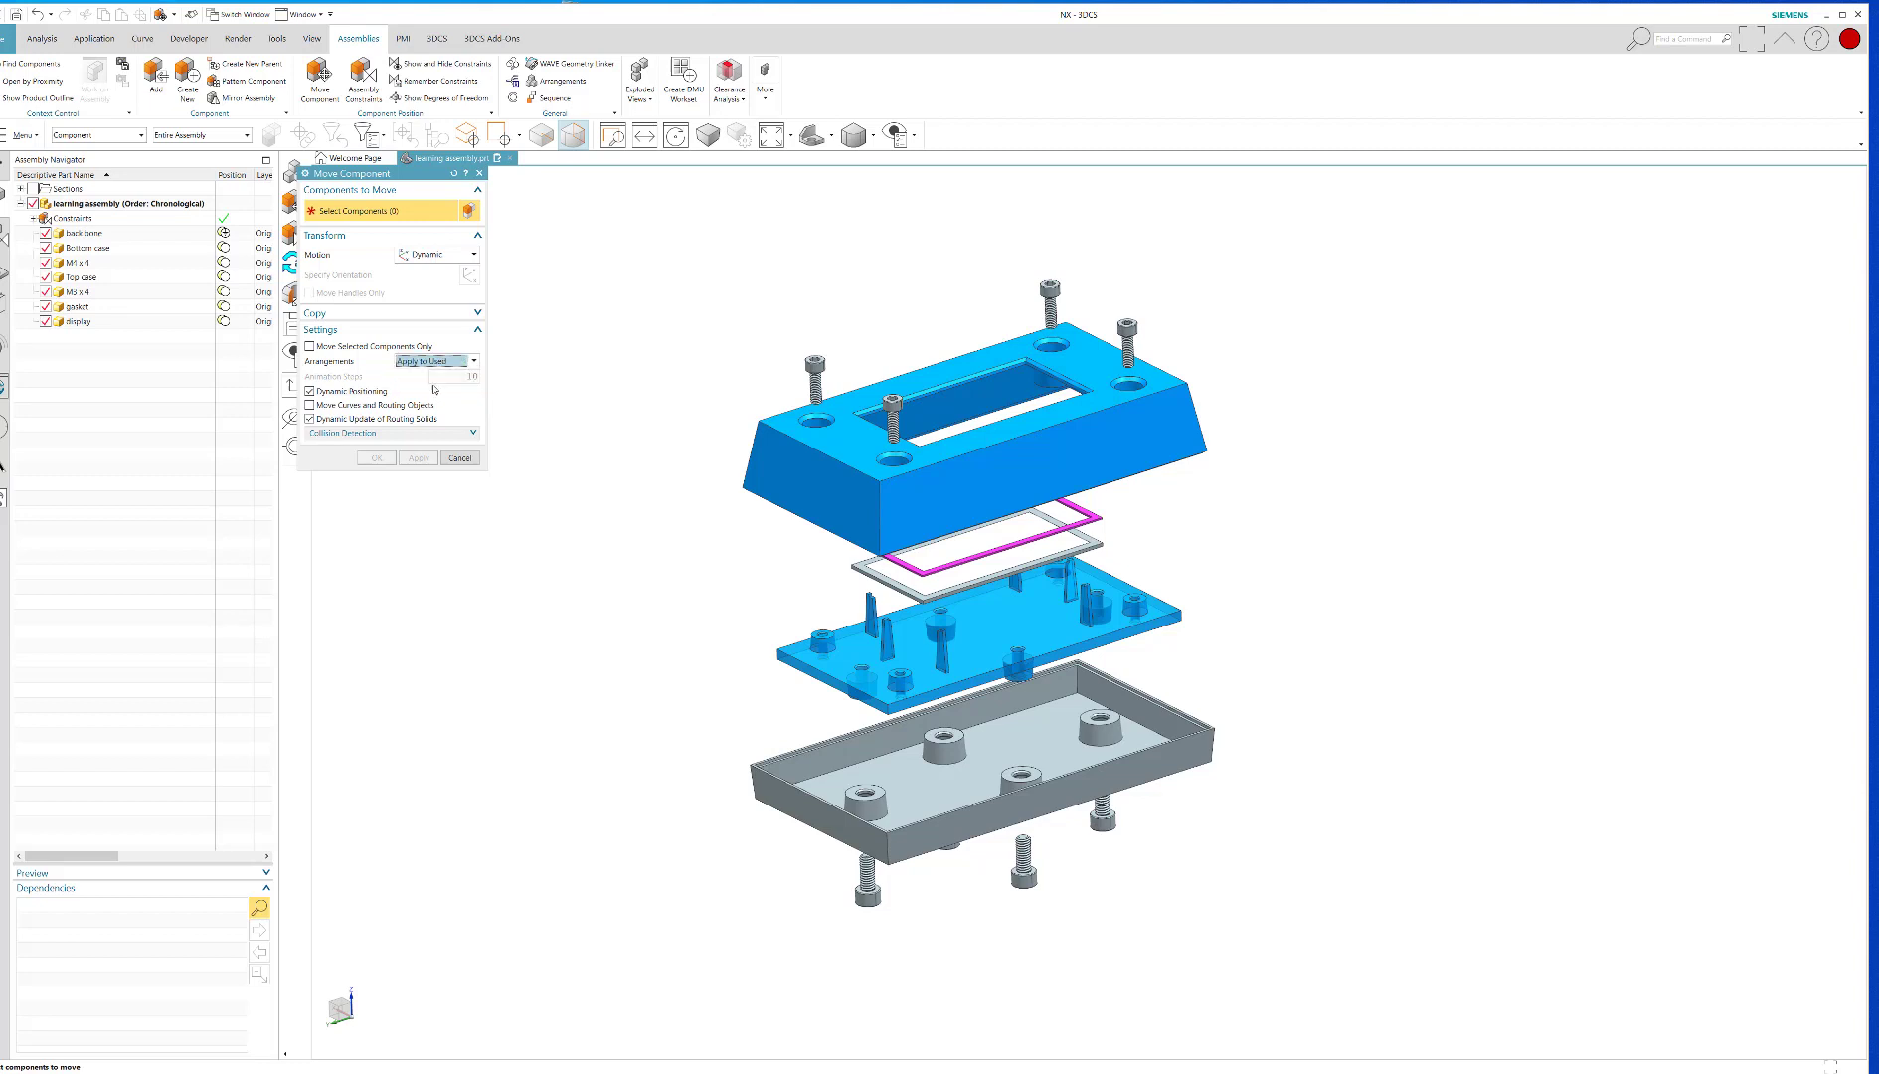
{"action": "left_click", "coordinate": [459, 457]}
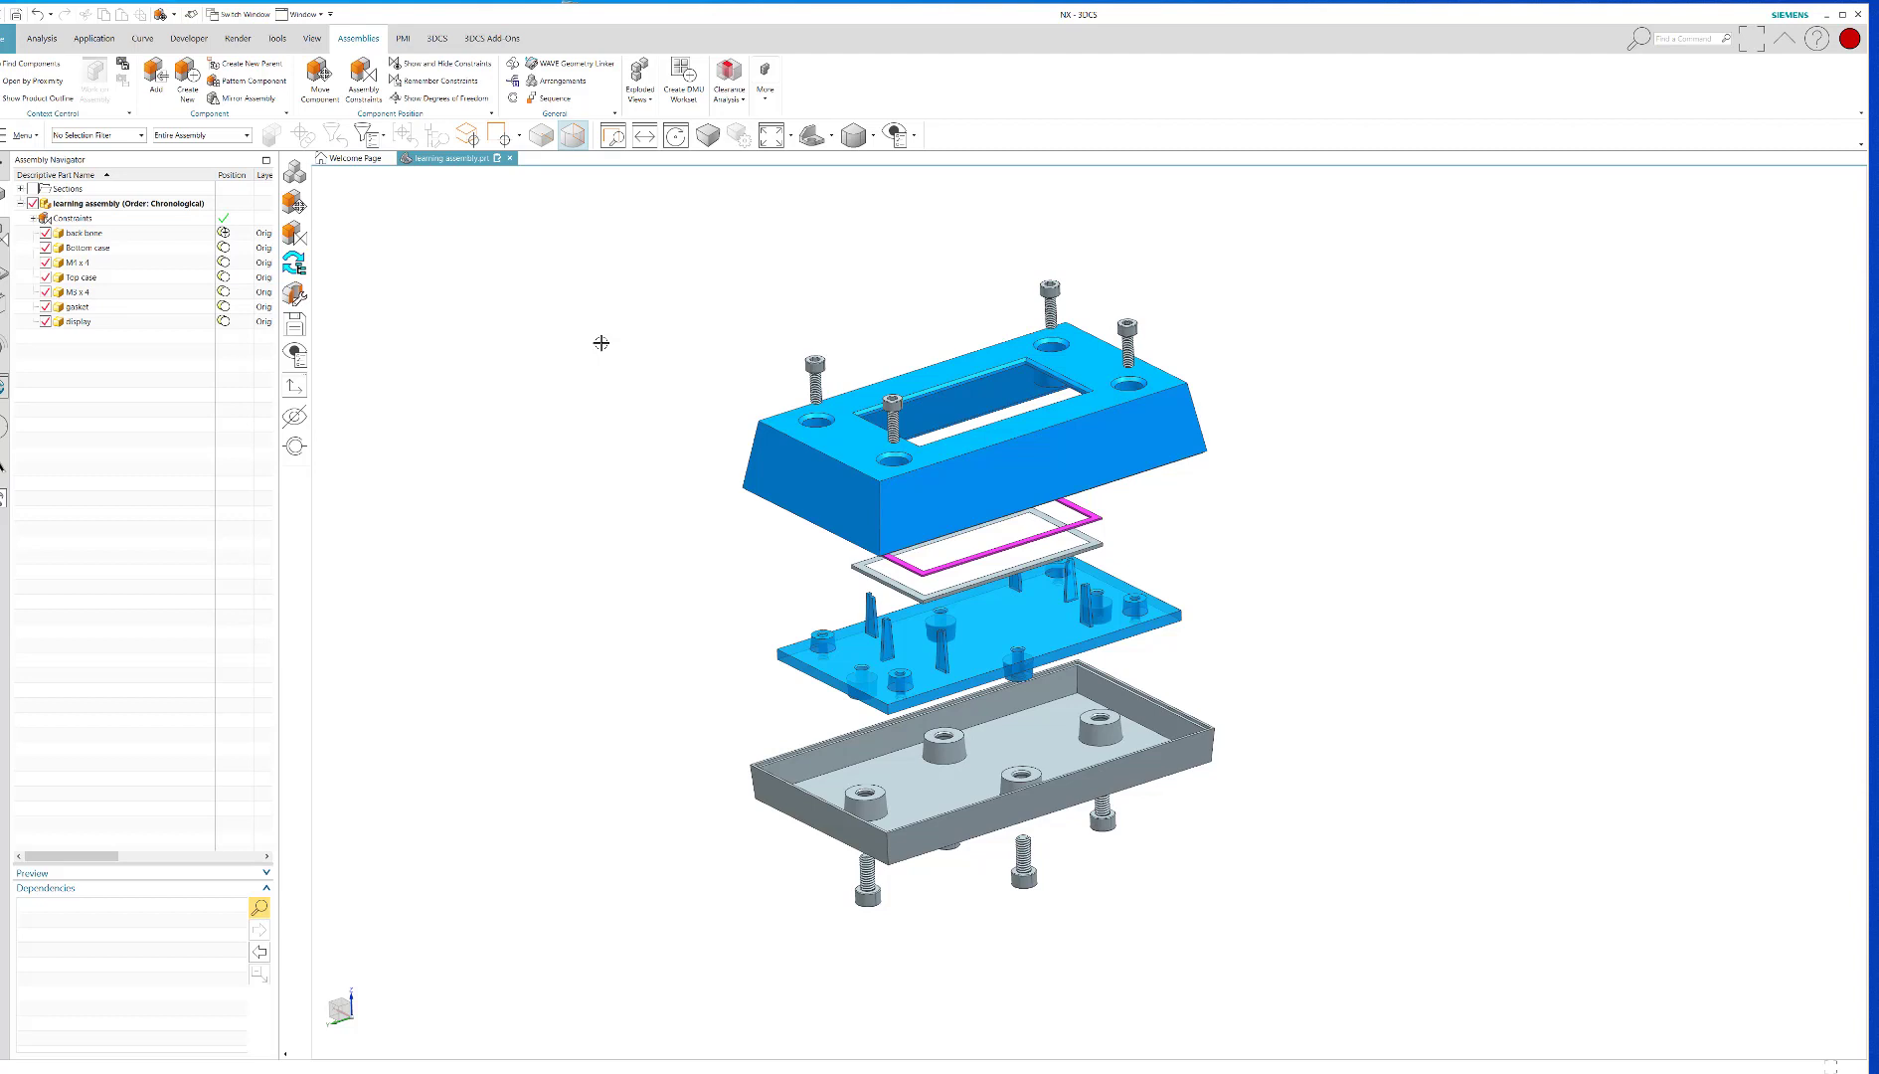
{"action": "mouse_move", "coordinate": [787, 312]}
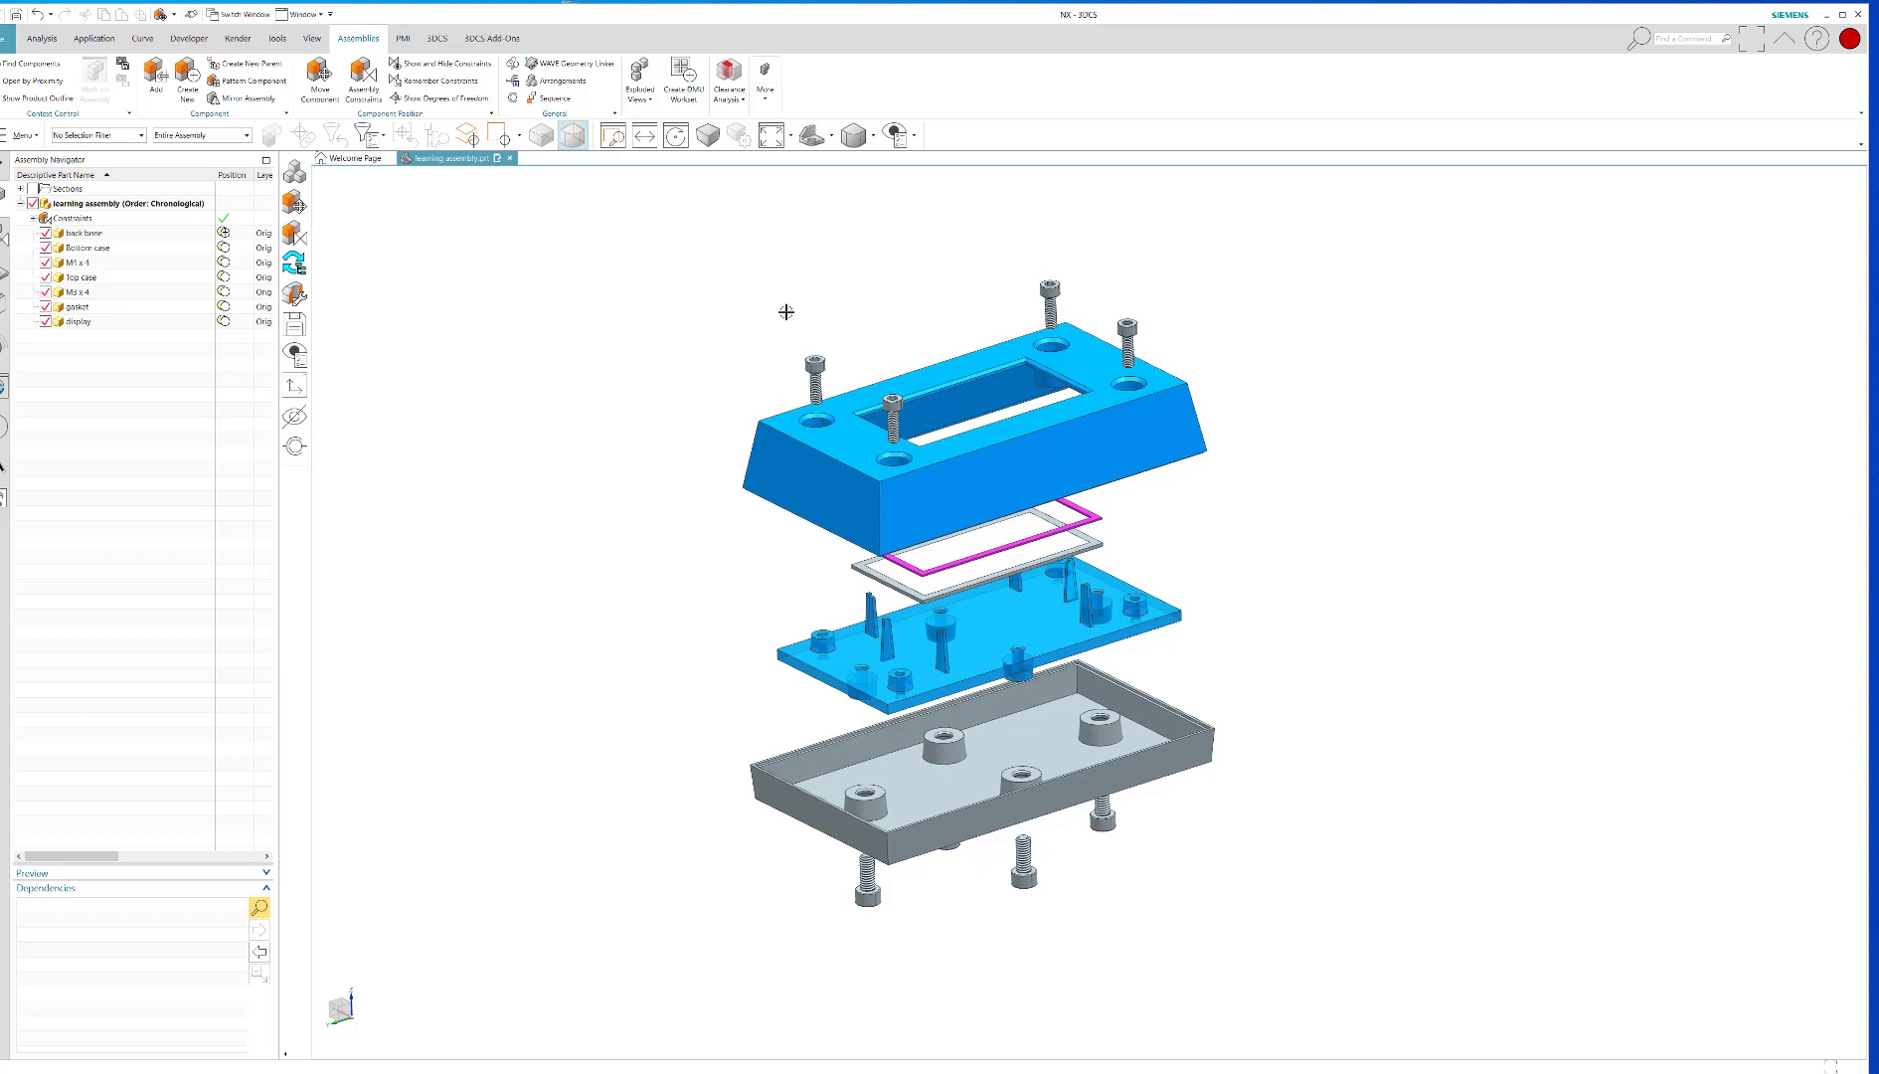